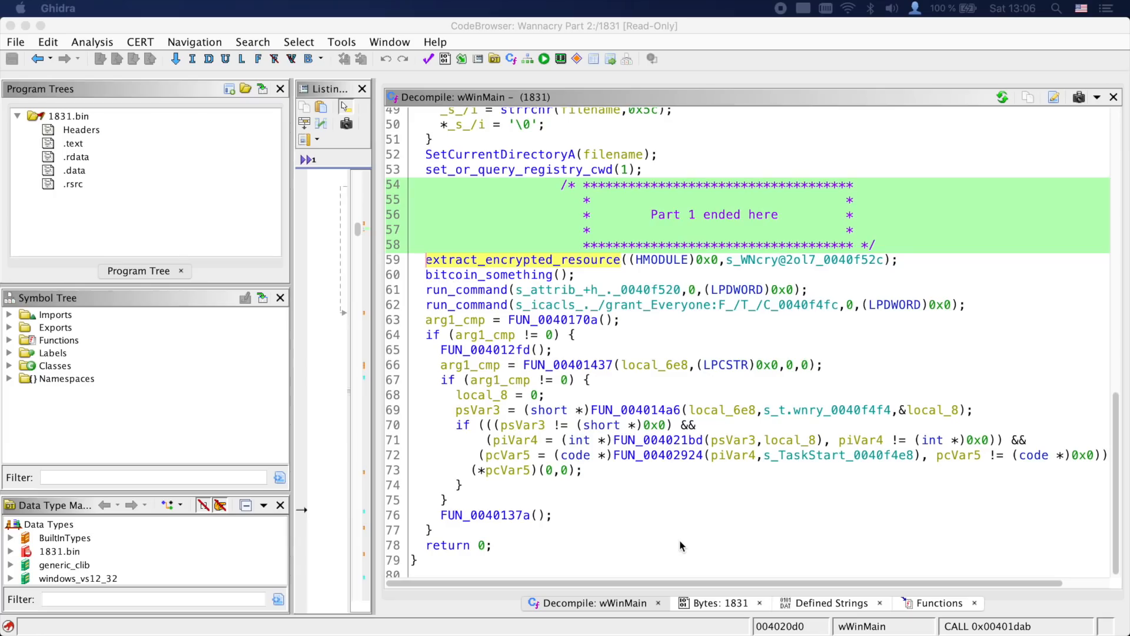
mouse_move(782, 272)
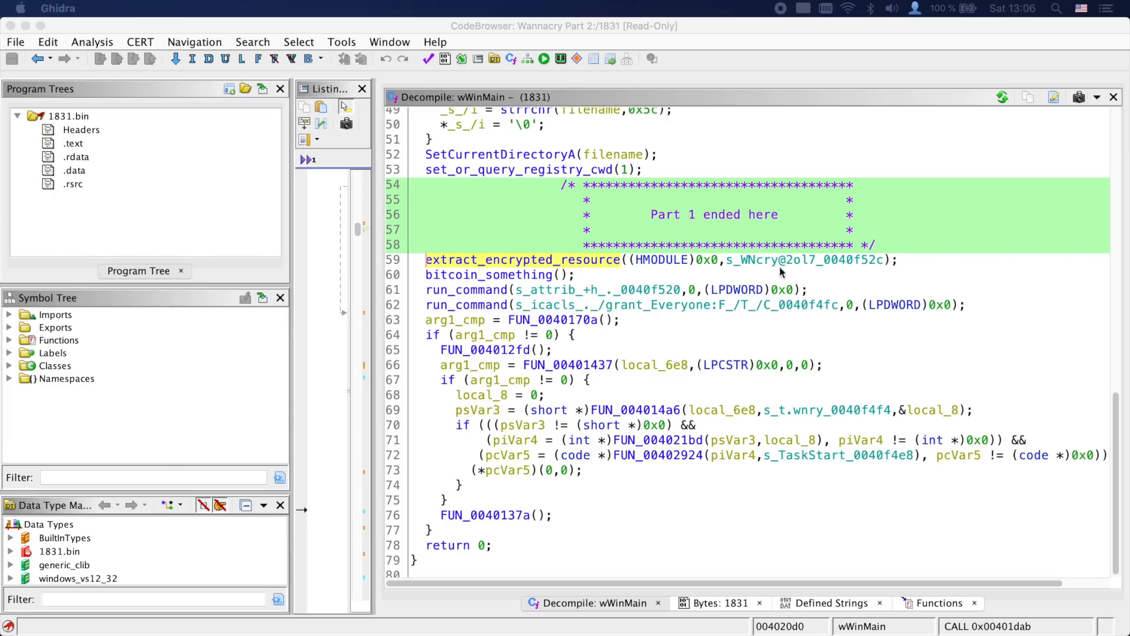
Inside bitcoin_something, rename the three-address pointer array to bitcoin_addresses
click(811, 259)
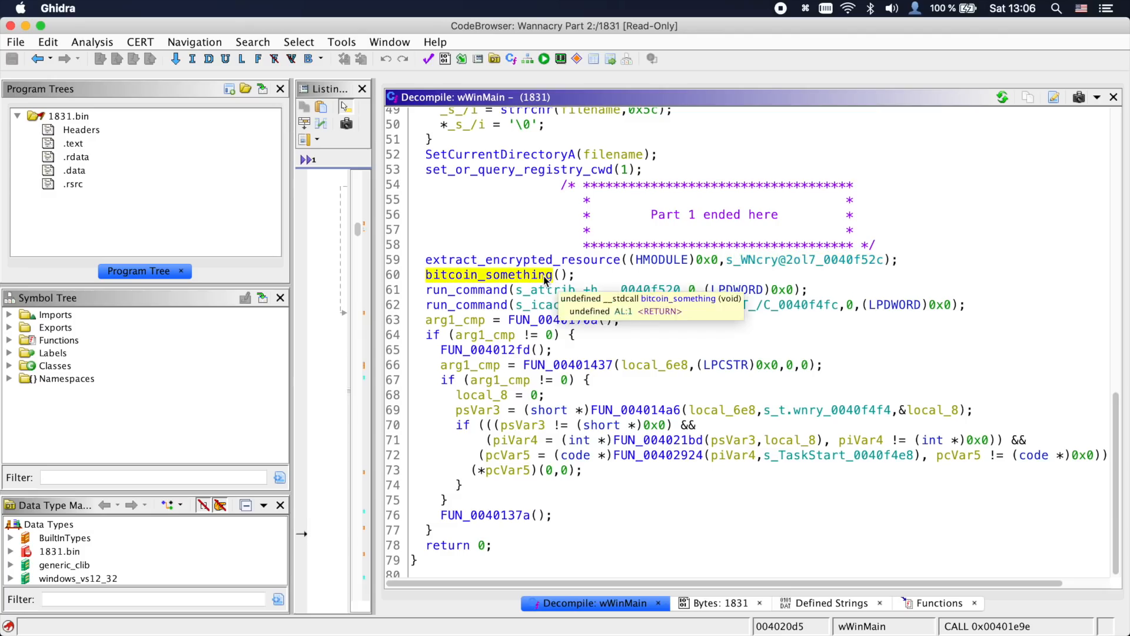
double_click(489, 274)
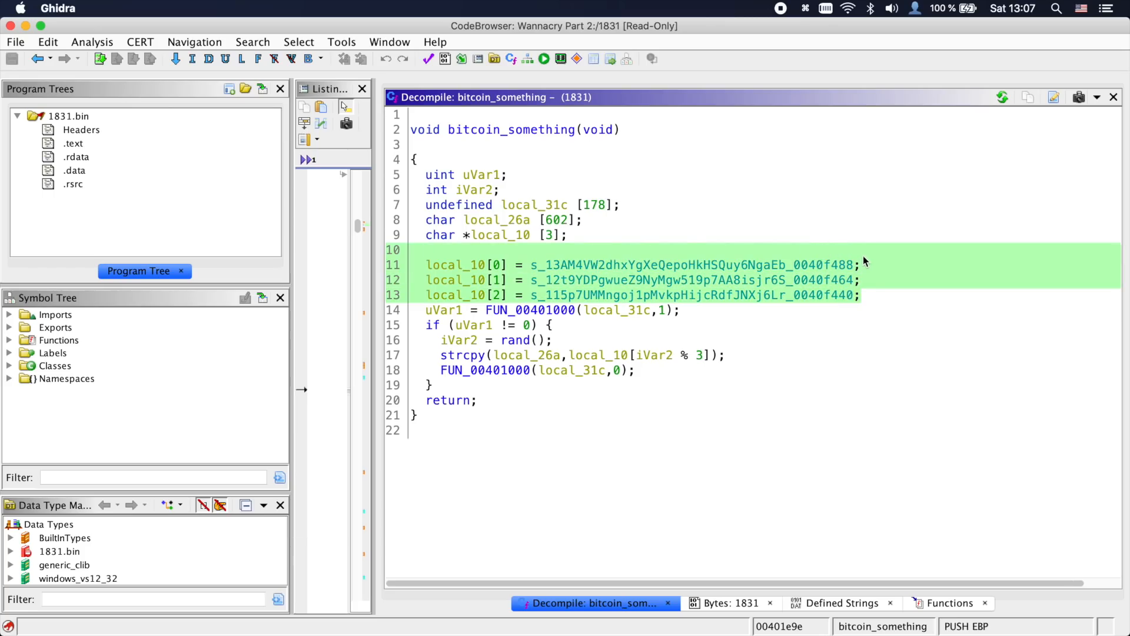
text(bit)
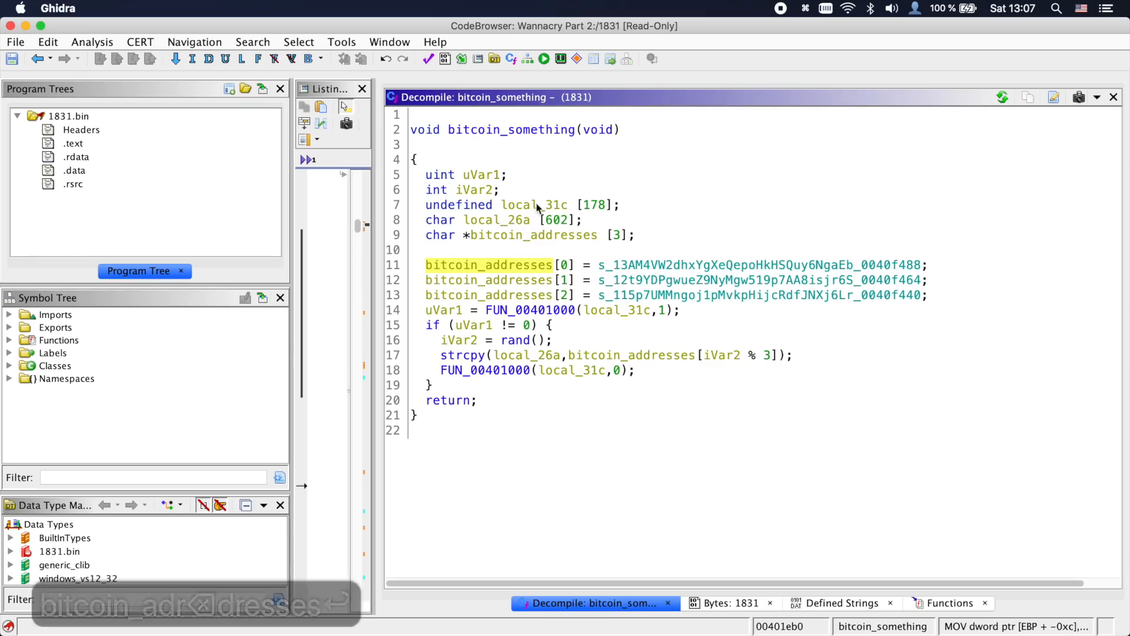
Retype the local_31c buffer variable as a char array
click(497, 220)
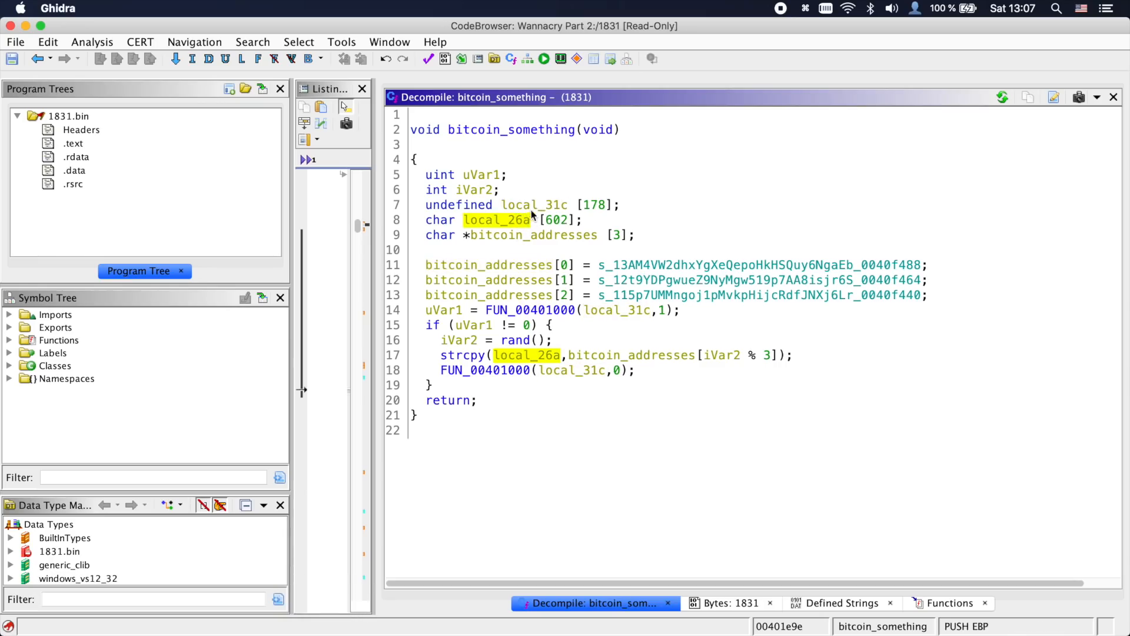
click(479, 221)
text(char)
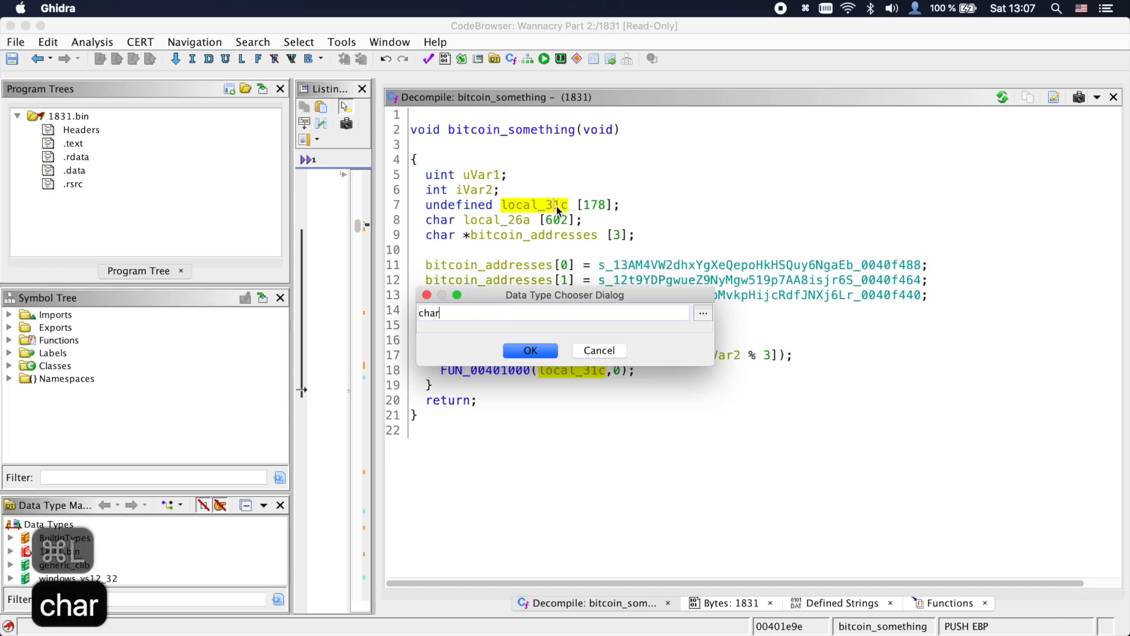
click(531, 351)
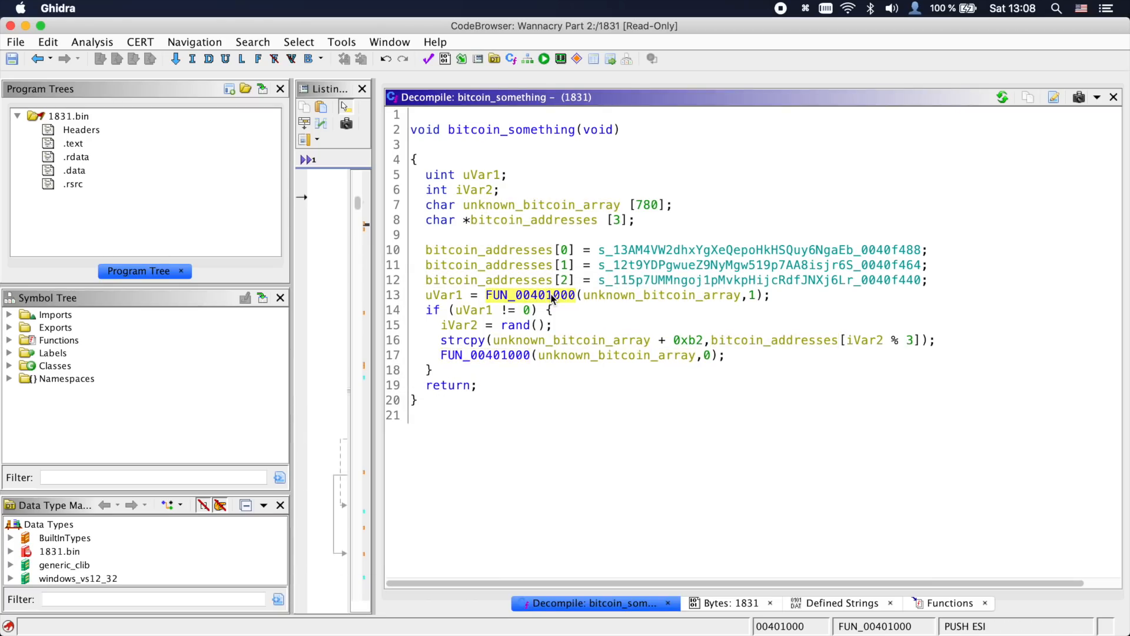
In FUN_00401000, define DAT_0040e018 as a mode string and add the write-versus-read comment
double_click(528, 295)
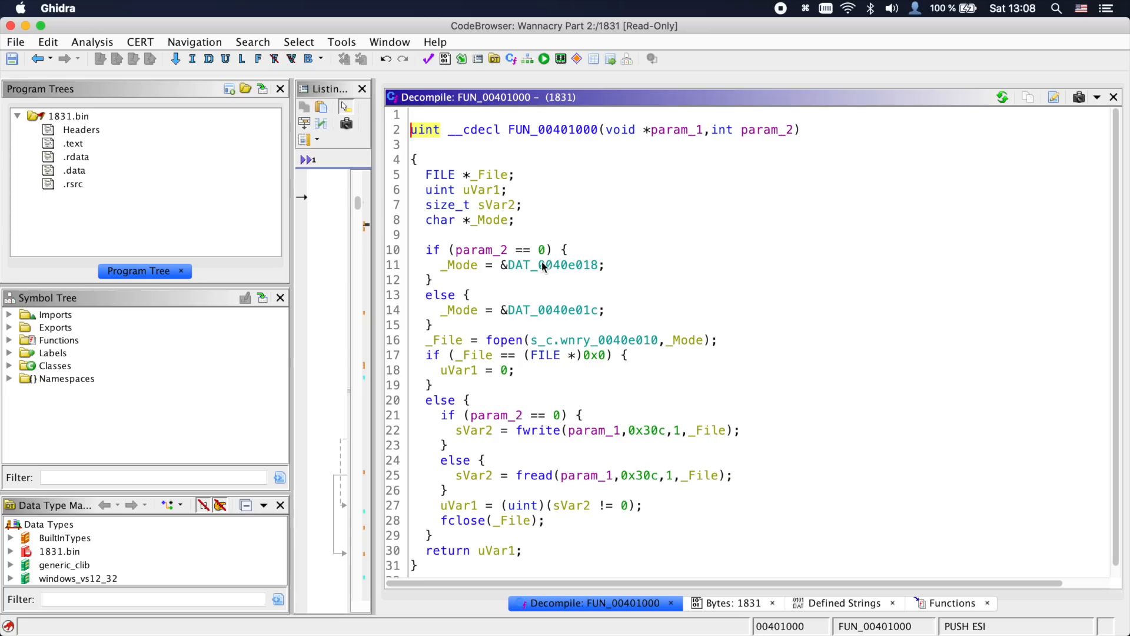
mouse_move(584, 271)
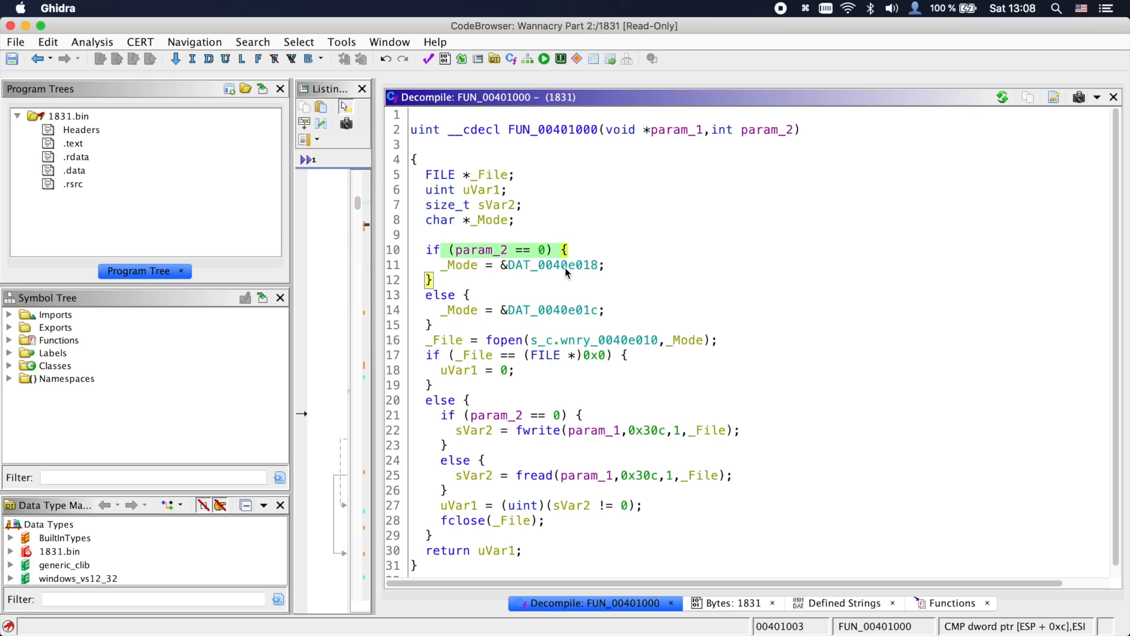
double_click(553, 265)
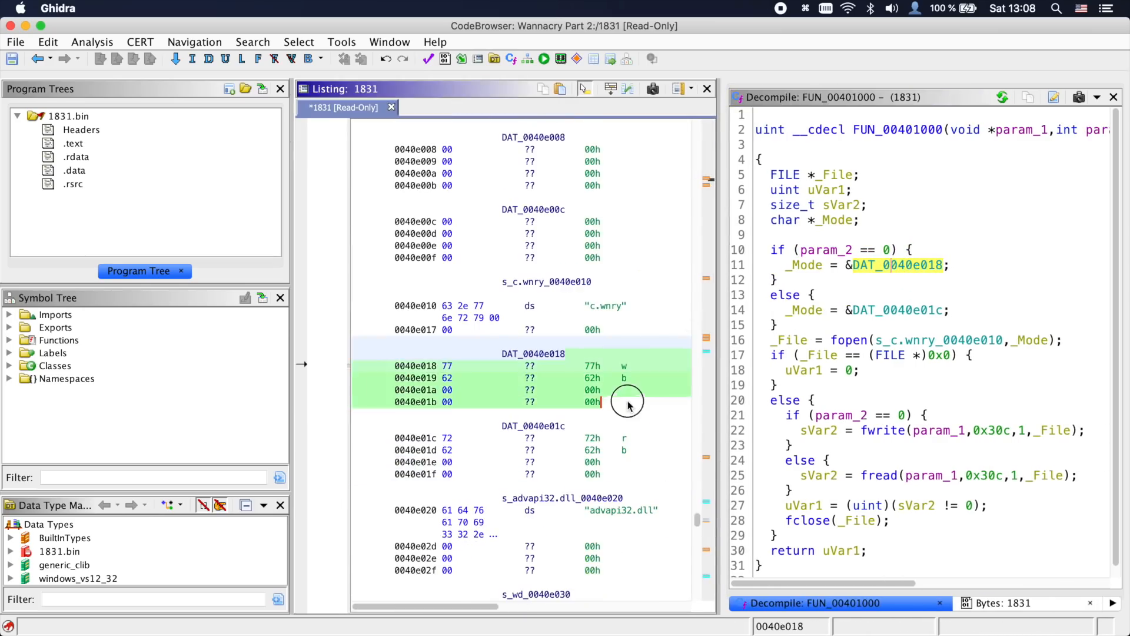
right_click(628, 401)
text(if mode == 0, write, if mode == 1,)
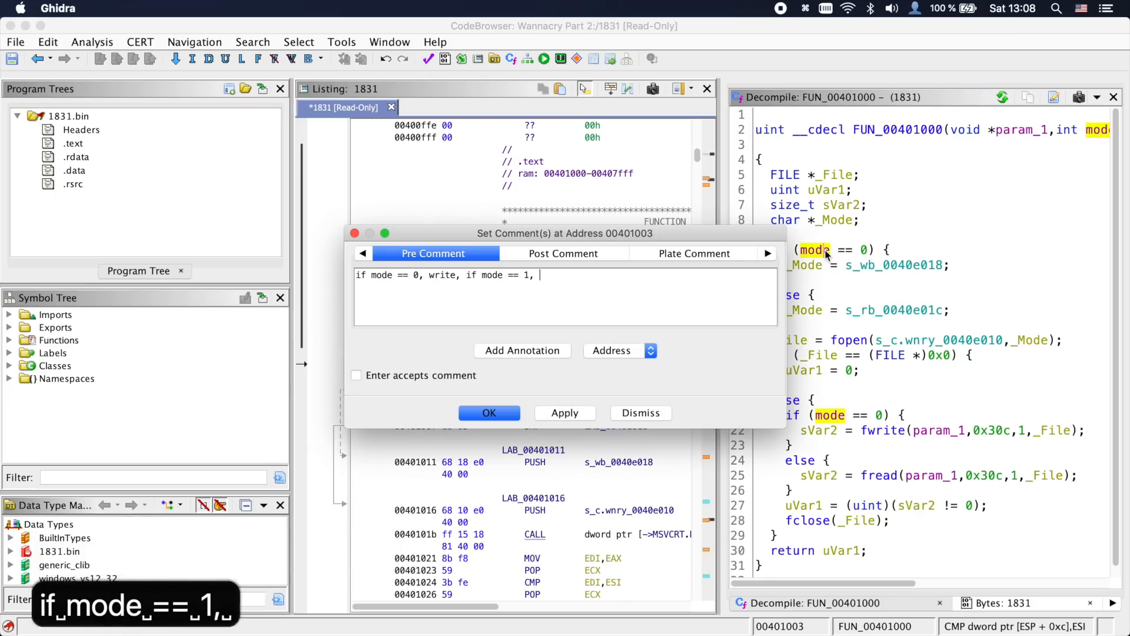
click(489, 412)
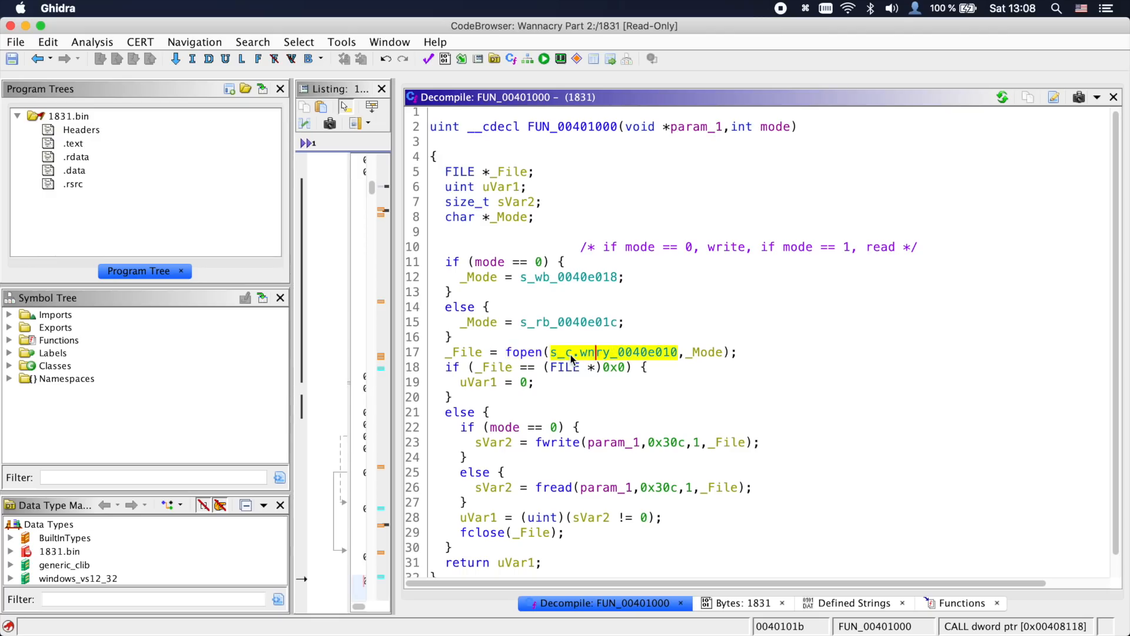
Inspect the c.wnry string, mark the fread branch and rename param_1 to output_buffer
double_click(708, 349)
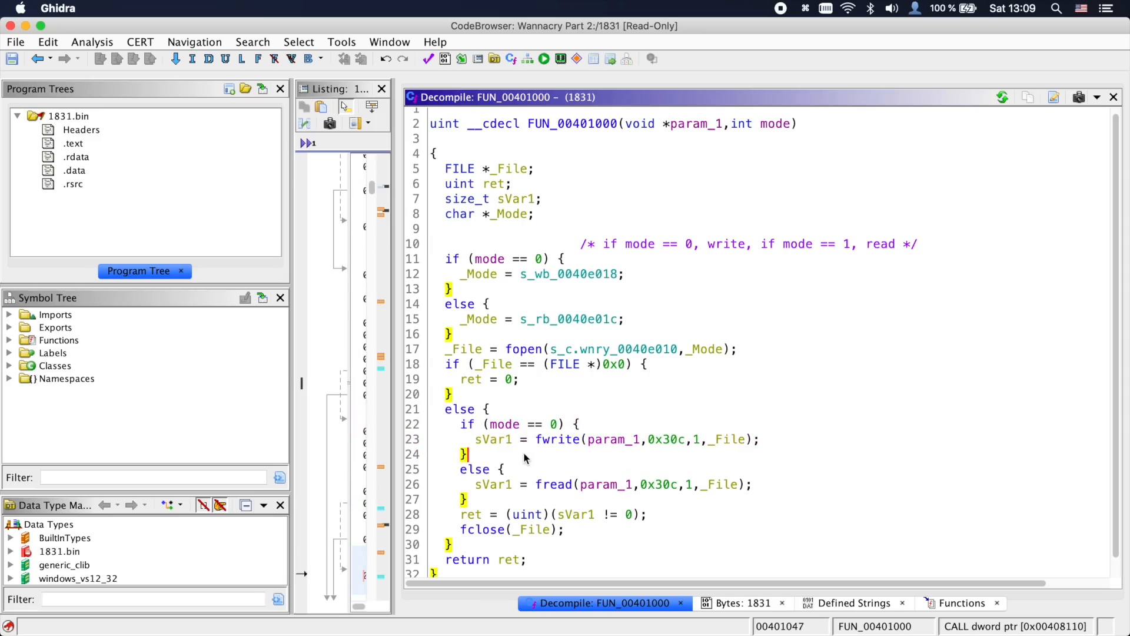
click(476, 469)
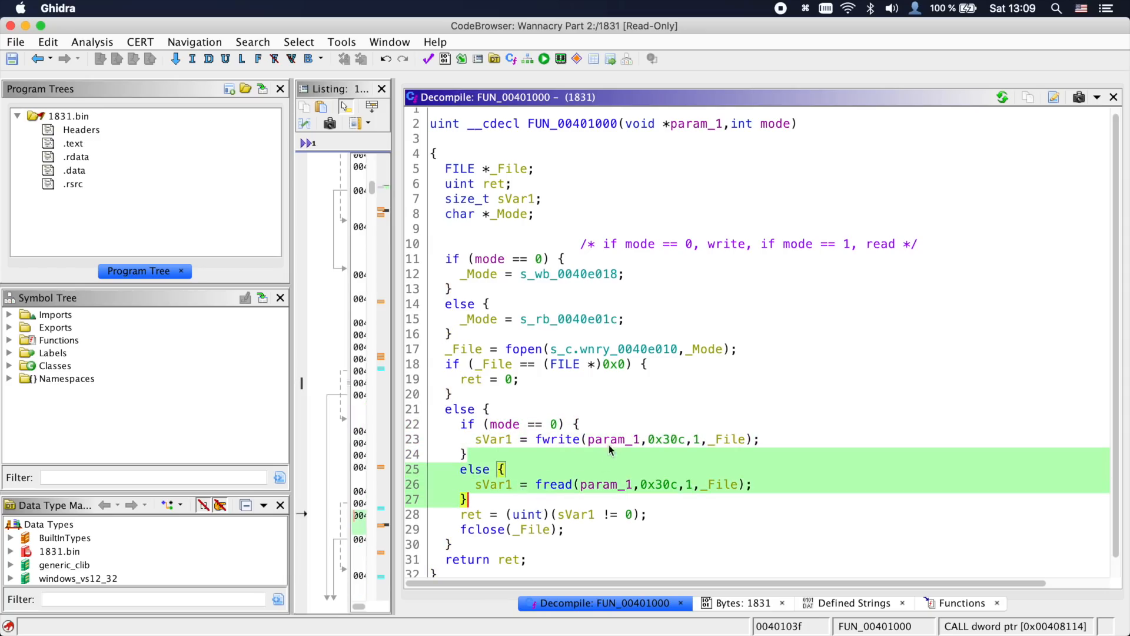
click(614, 439)
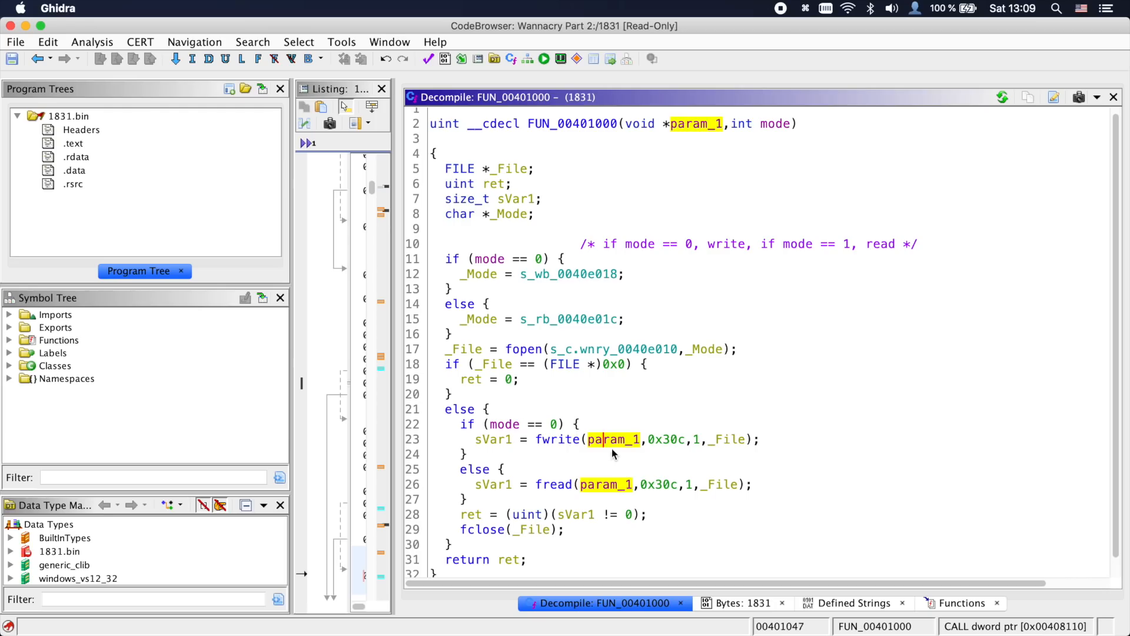
mouse_move(612, 439)
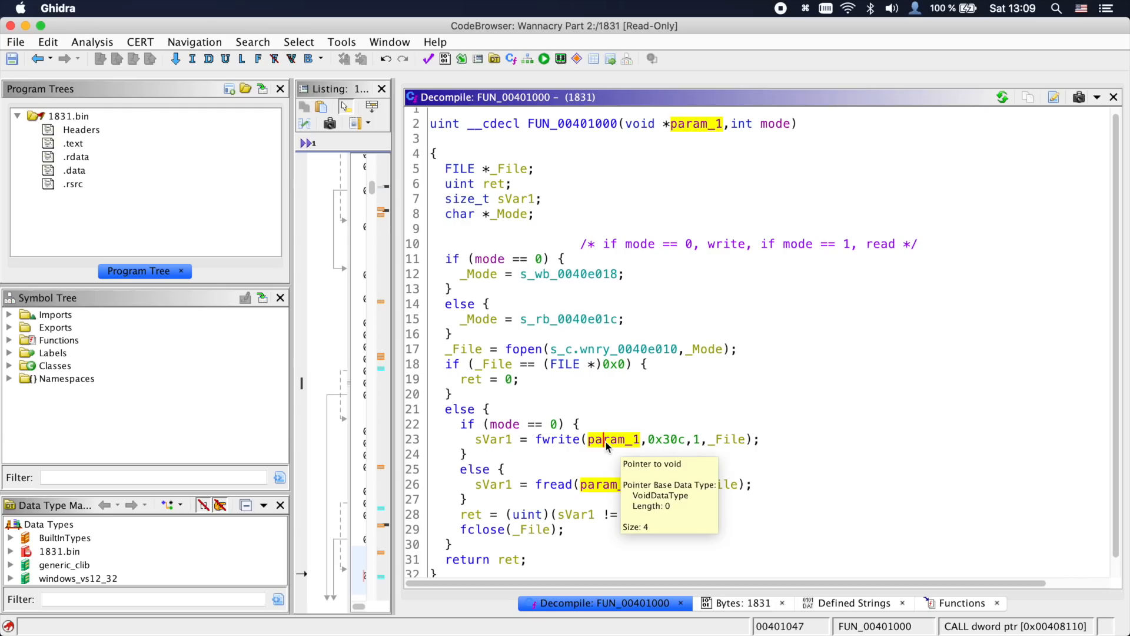
text(output_buffer)
text(random_n)
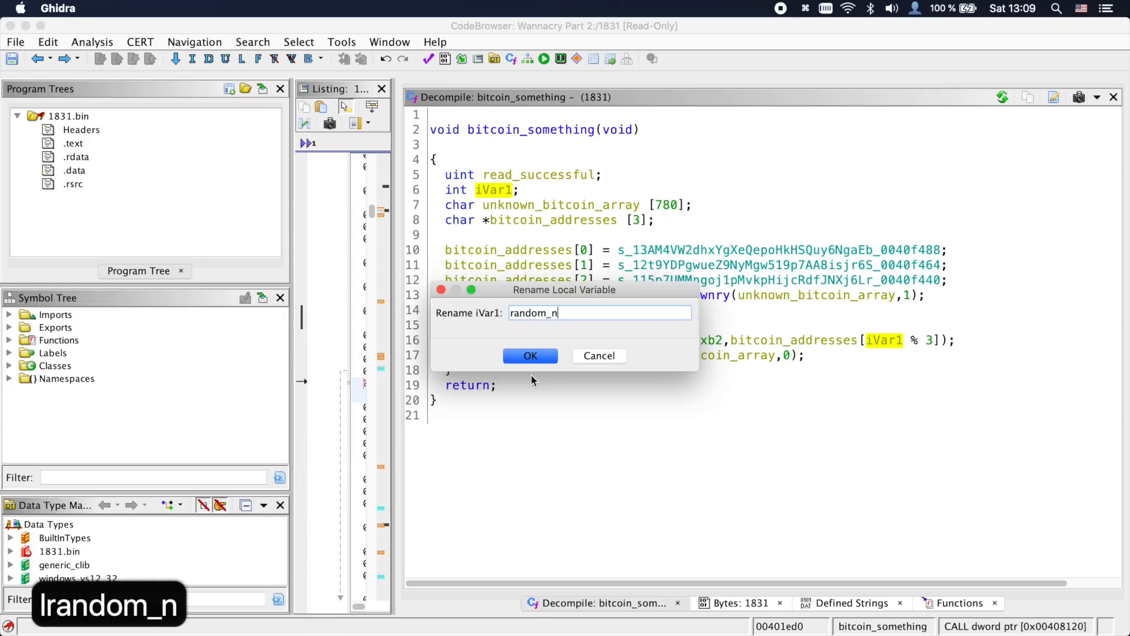
Rename iVar1 to random_number and the function to select_and_write_bitcoin_address
click(531, 356)
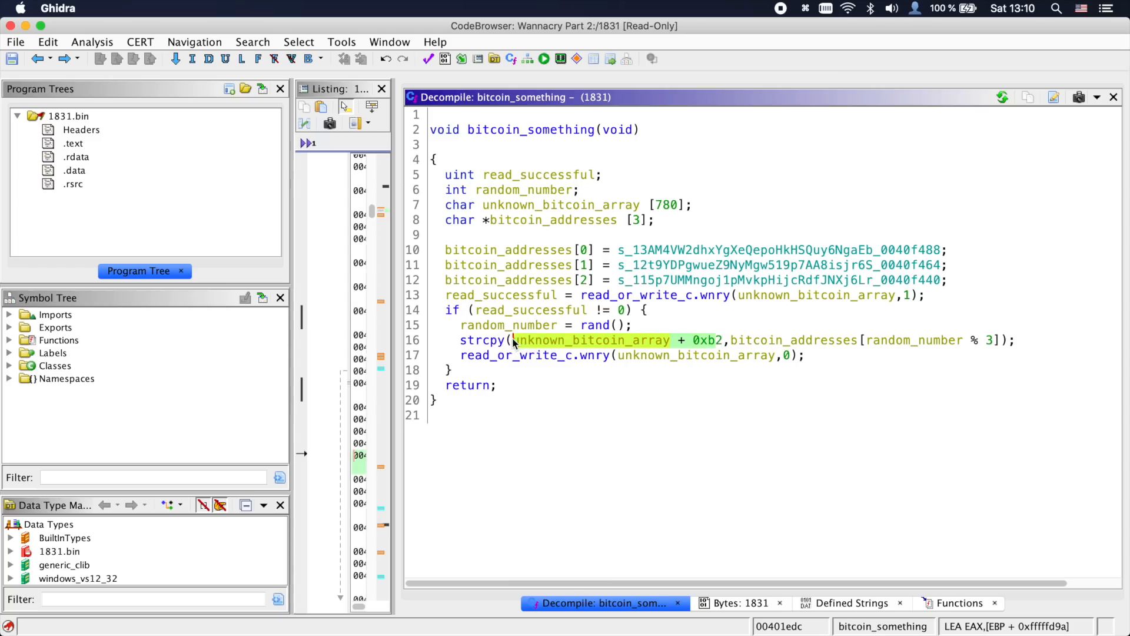
click(784, 354)
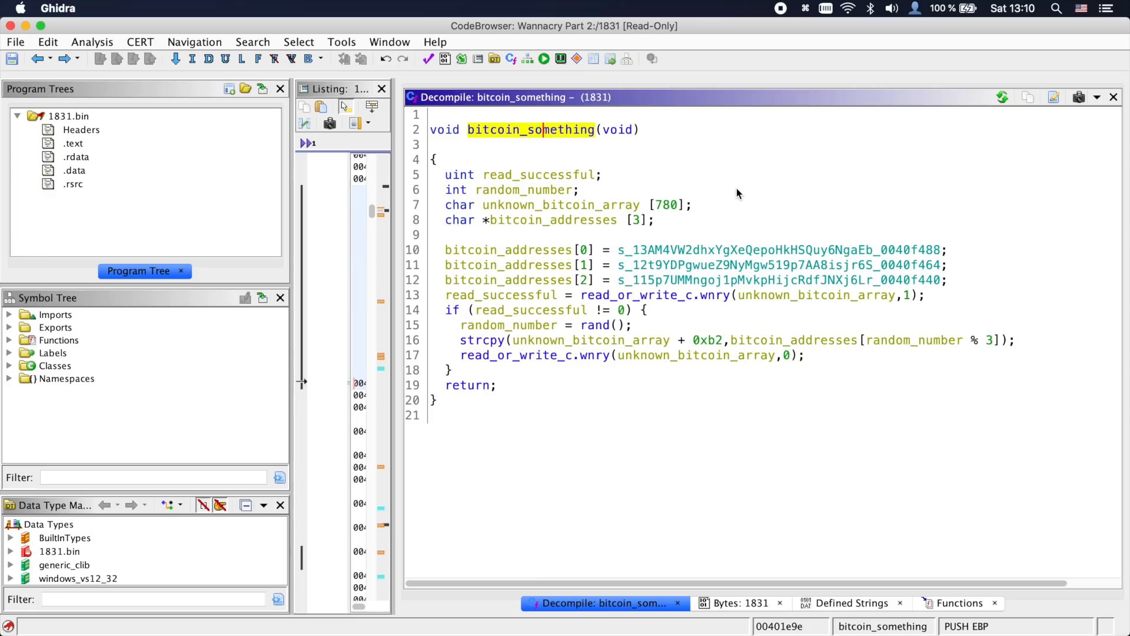
text(select_and_write_bitcoin_address)
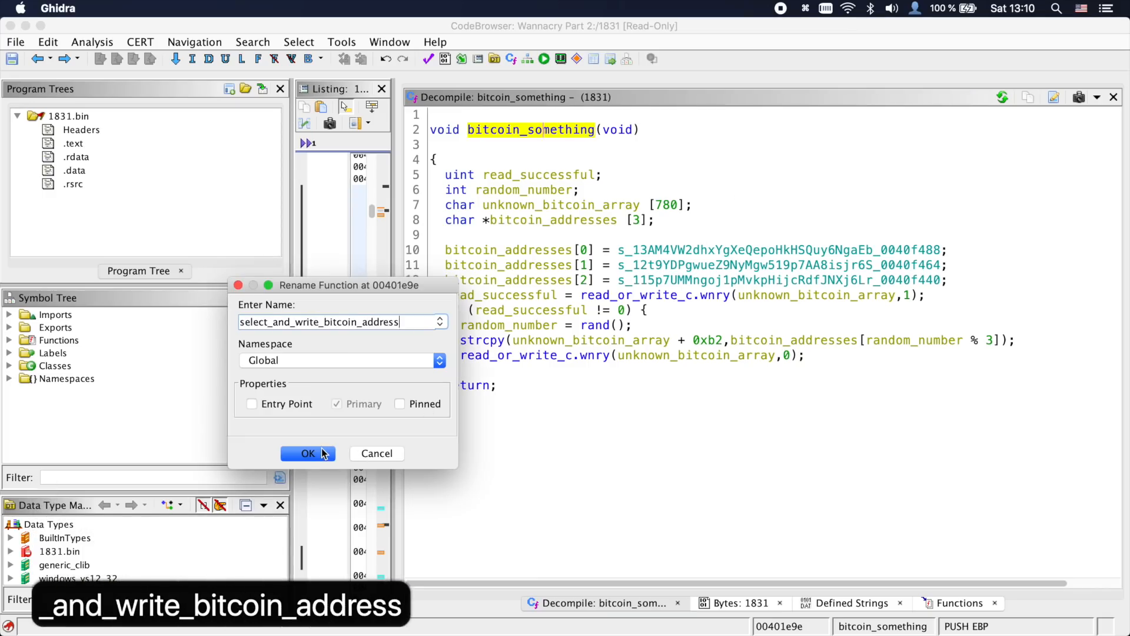
click(307, 454)
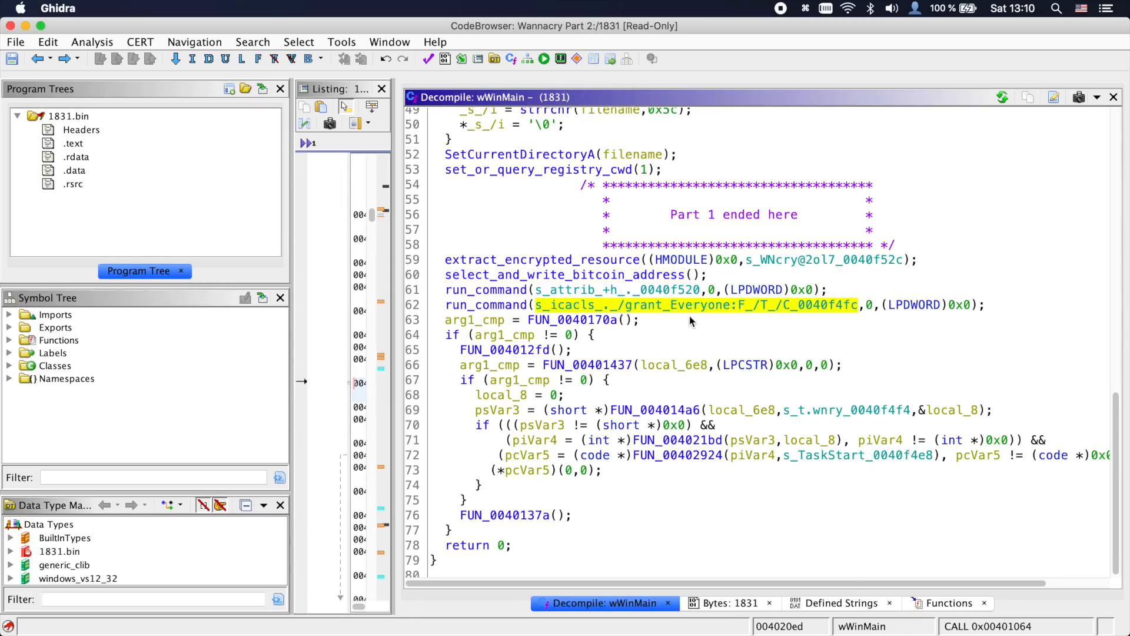
mouse_move(591, 319)
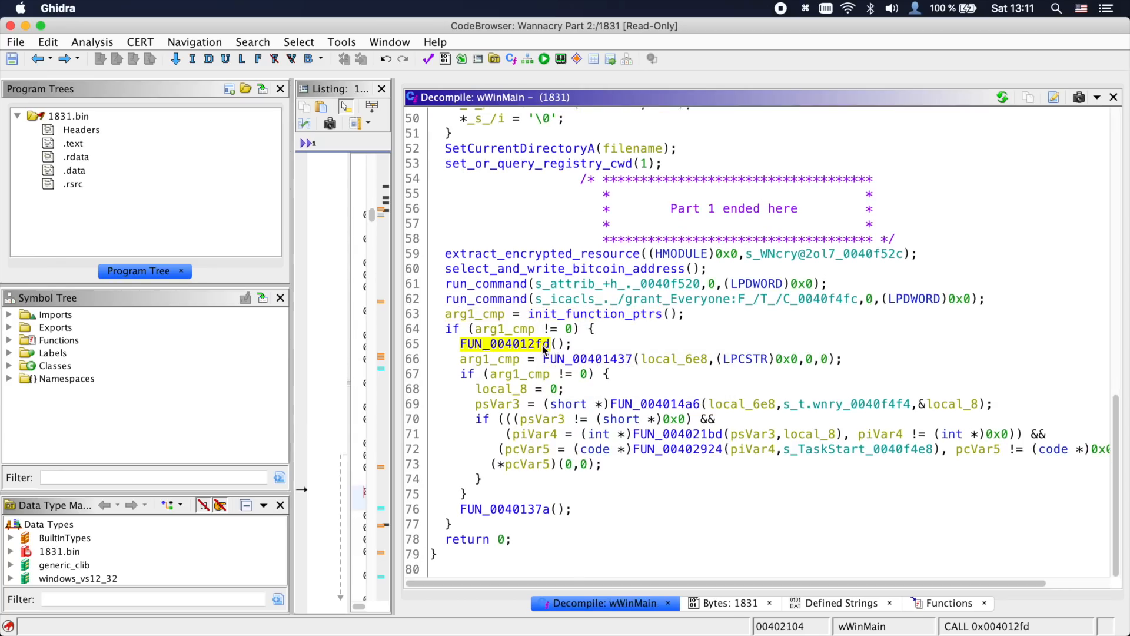
Navigate into FUN_00401437 from wWinMain to inspect it
double_click(503, 344)
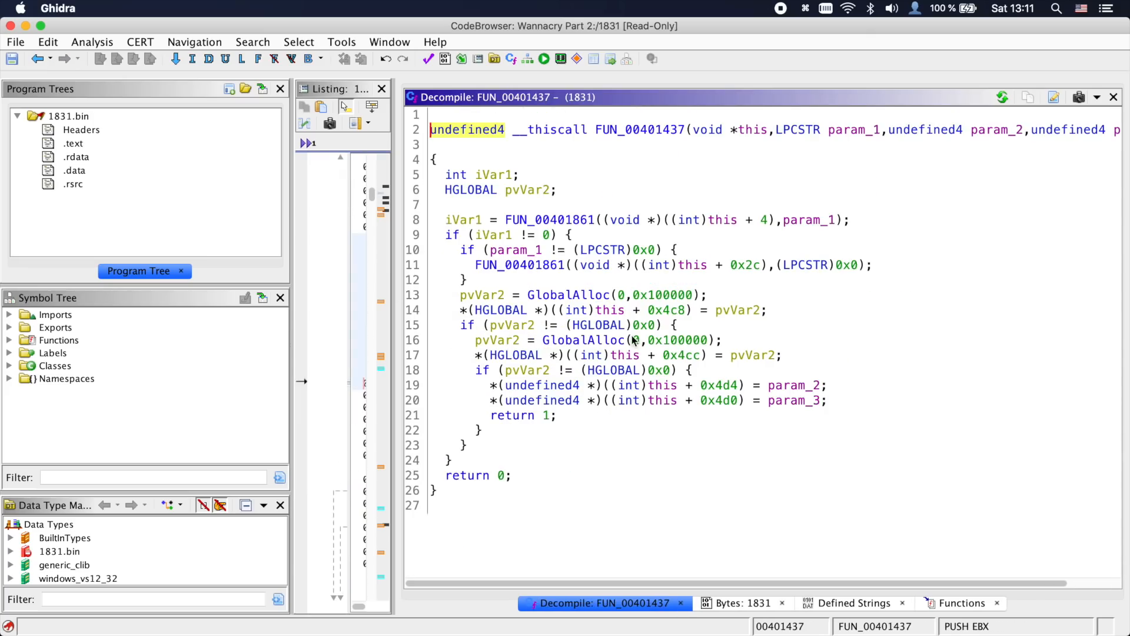
click(752, 130)
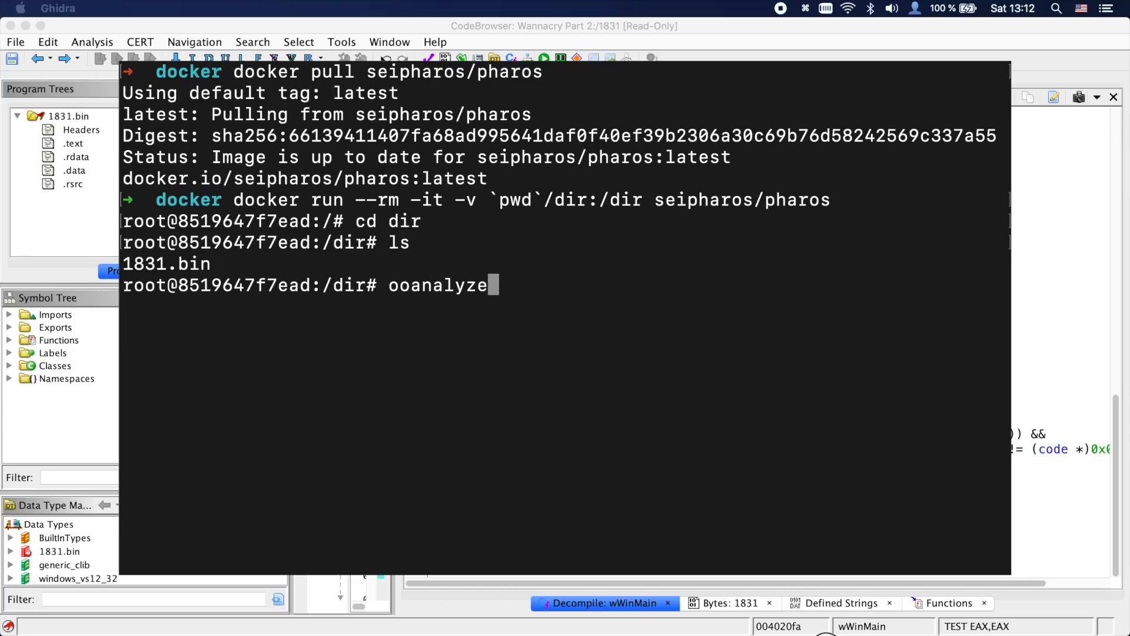
Run ooanalyzer -j 1831.json 1831.bin in the Pharos container shell
text(r -j 1831.json 1831.bin)
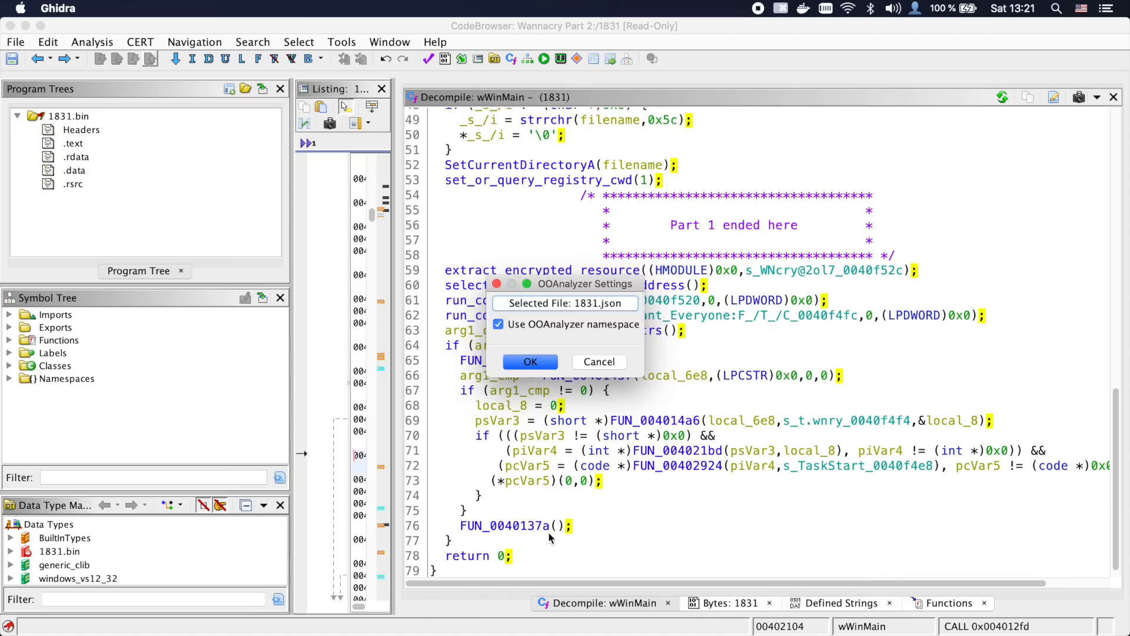
Accept the OOAnalyzer import of 1831.json with the OOAnalyzer namespace option
click(530, 362)
text(cls_)
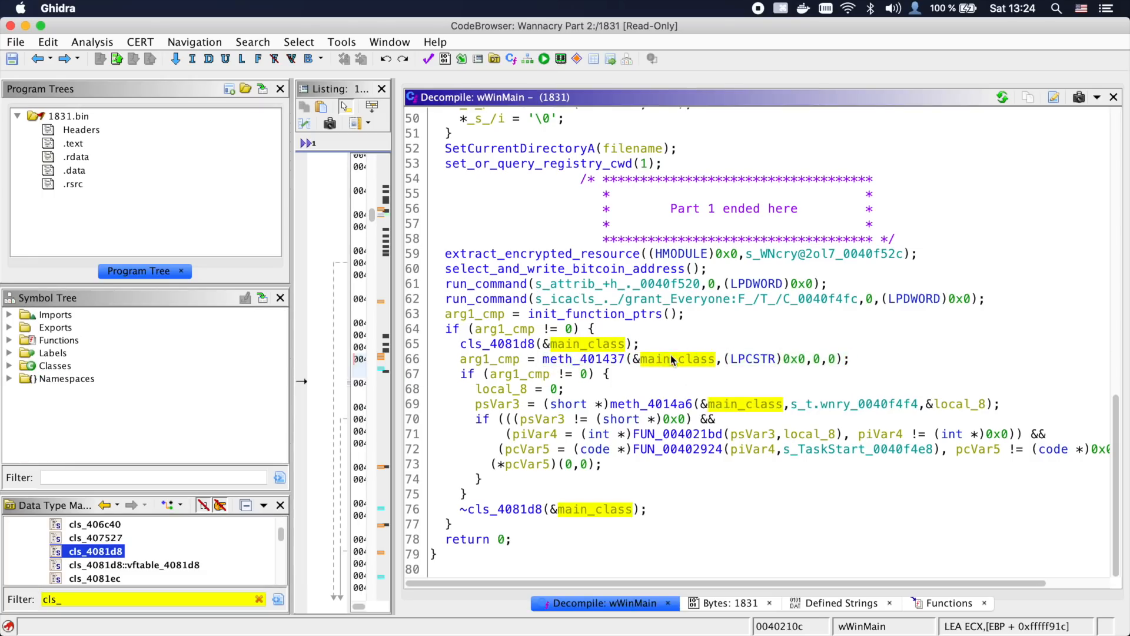
mouse_move(697, 365)
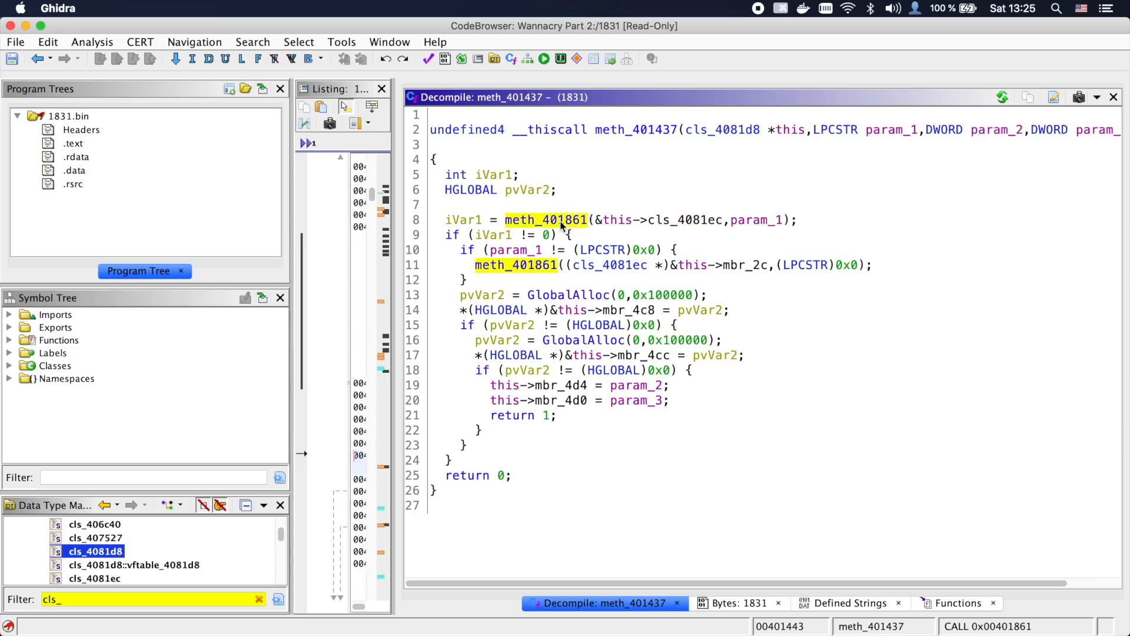
In meth_401861, rename mbr_4 to crypto_provider and meth_40182c to acquire_crypto_context
double_click(544, 220)
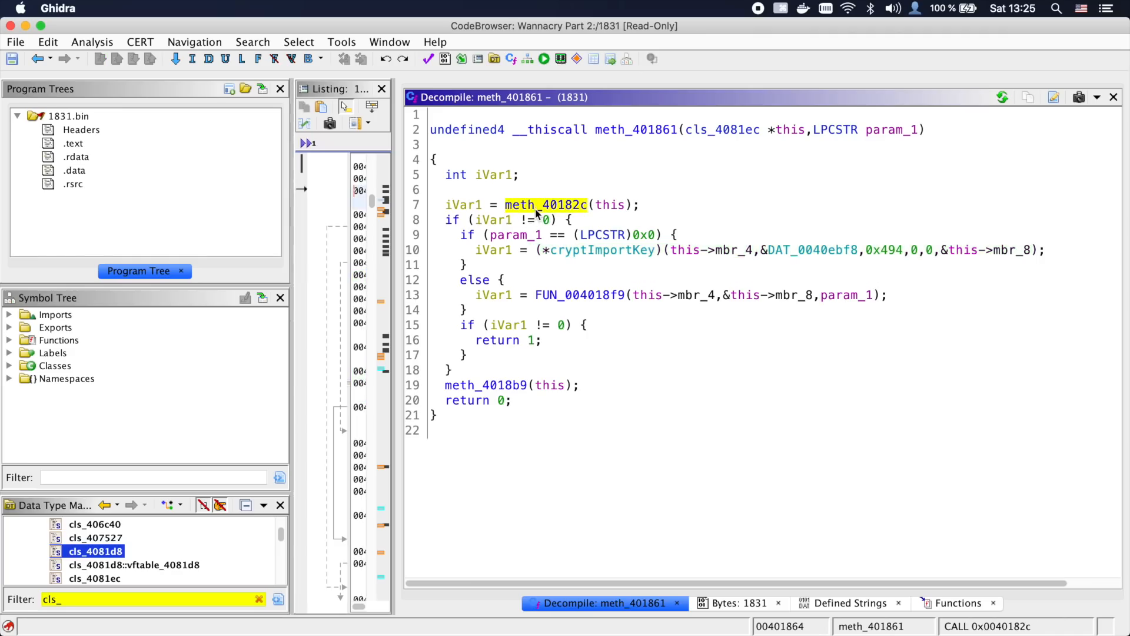
double_click(547, 205)
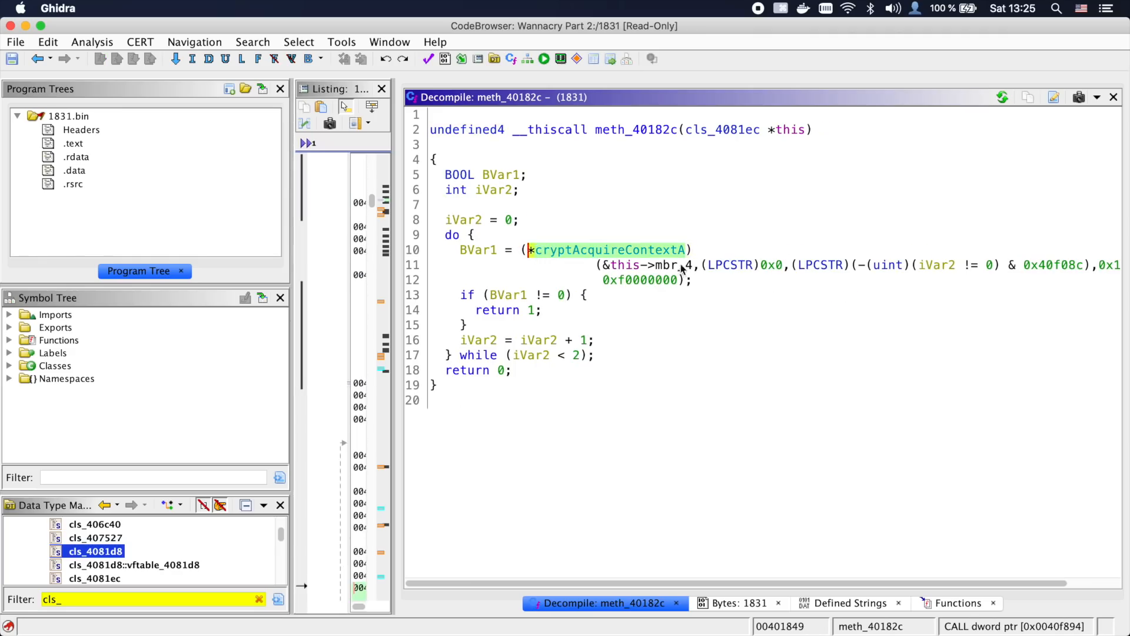
text(crypto_p)
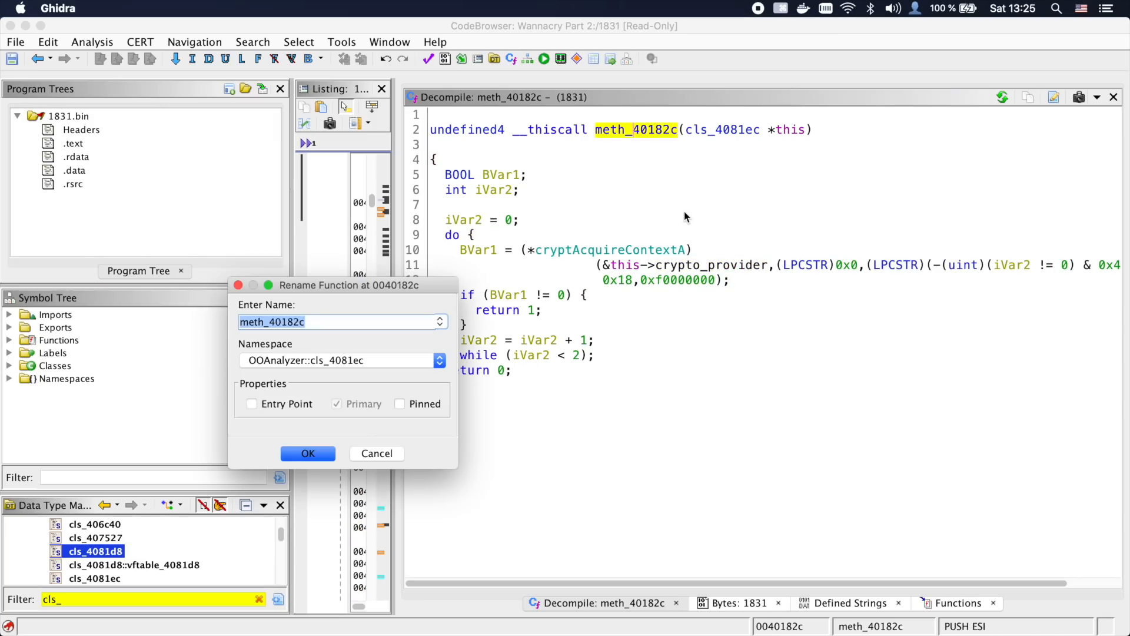
click(308, 452)
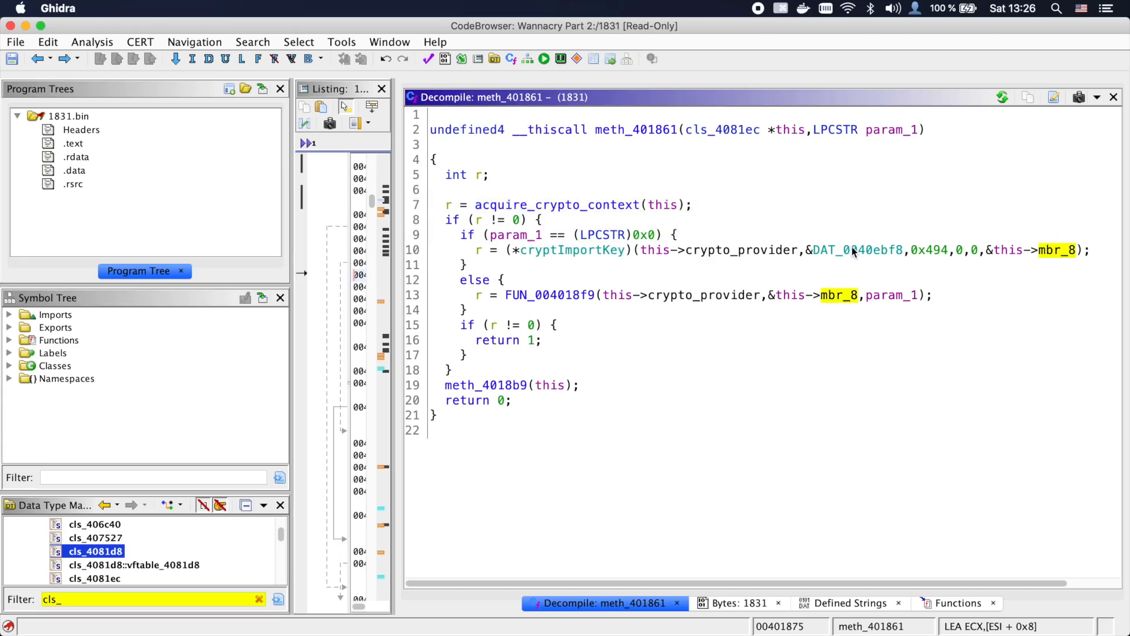
Relabel the embedded key data DAT_0040ebf8 as RSA_key
click(849, 249)
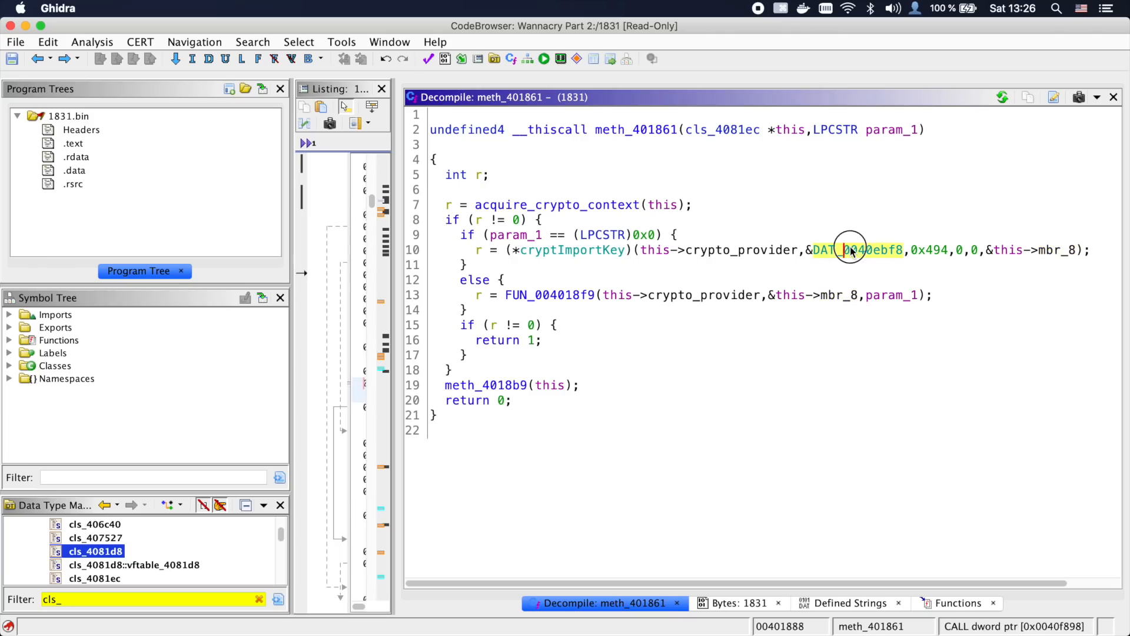
double_click(862, 250)
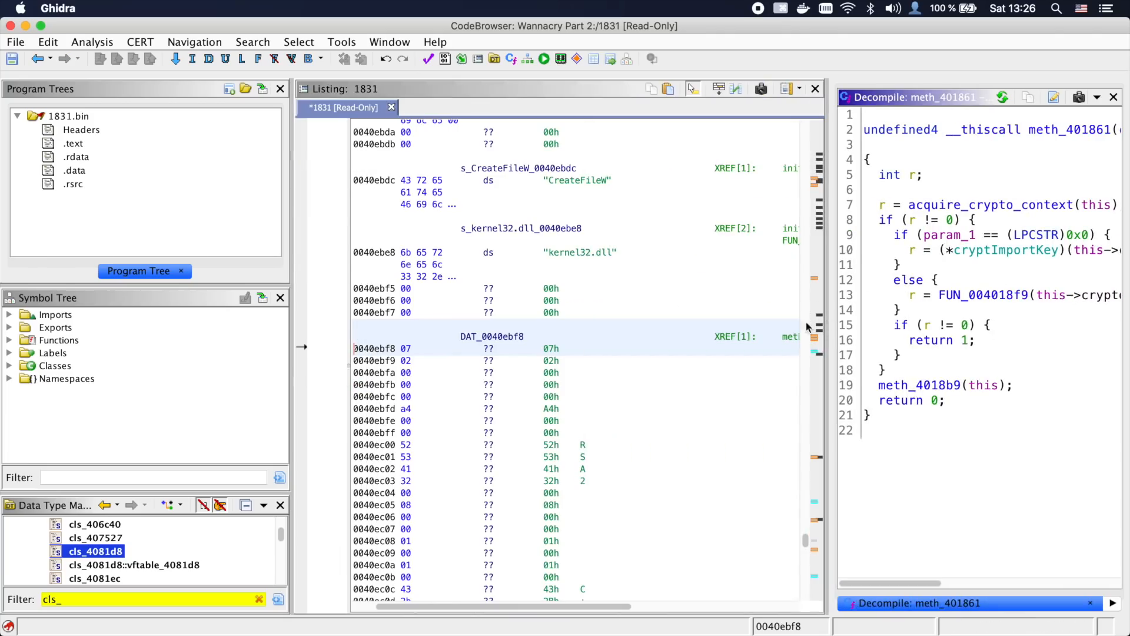
click(570, 480)
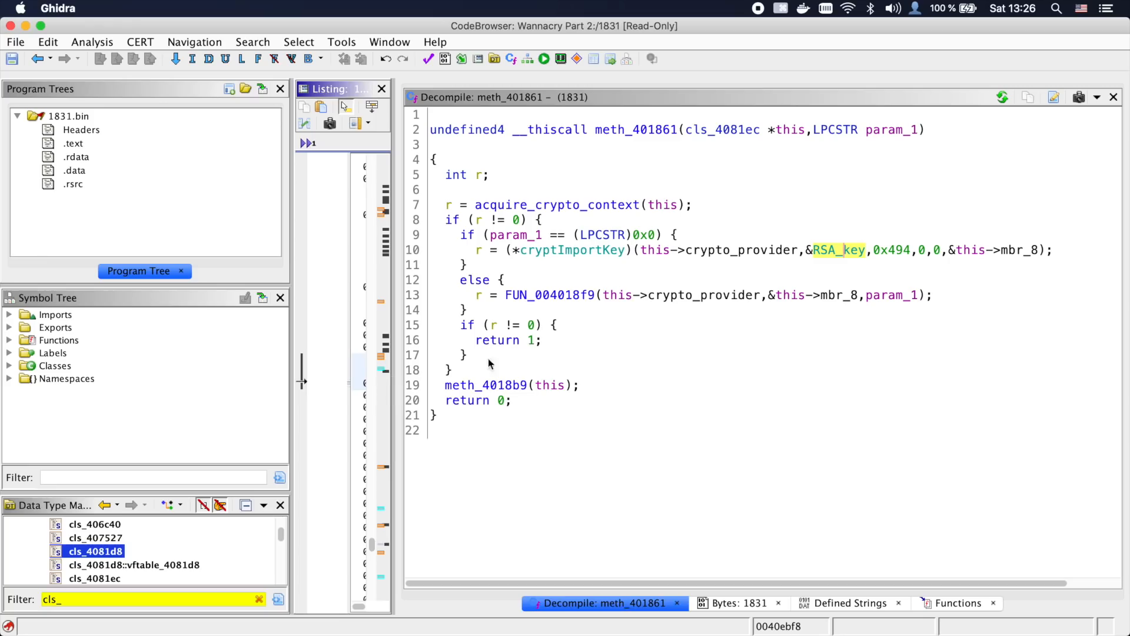
Rename field mbr_8 to rsa_key and enter FUN_004018f9
text(rsa_k)
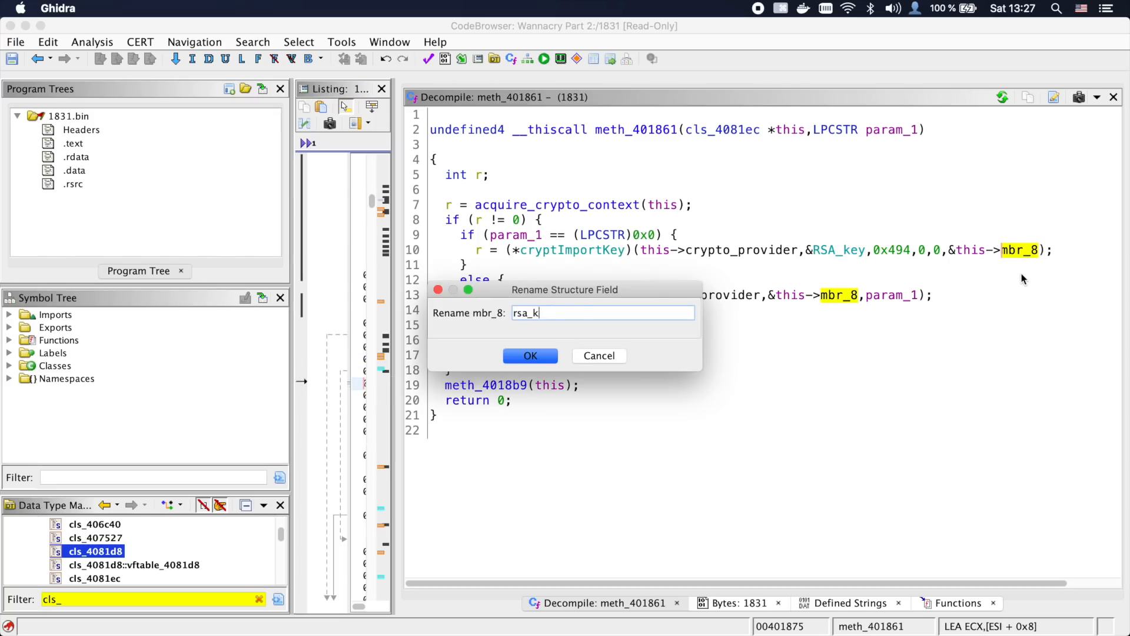
click(530, 356)
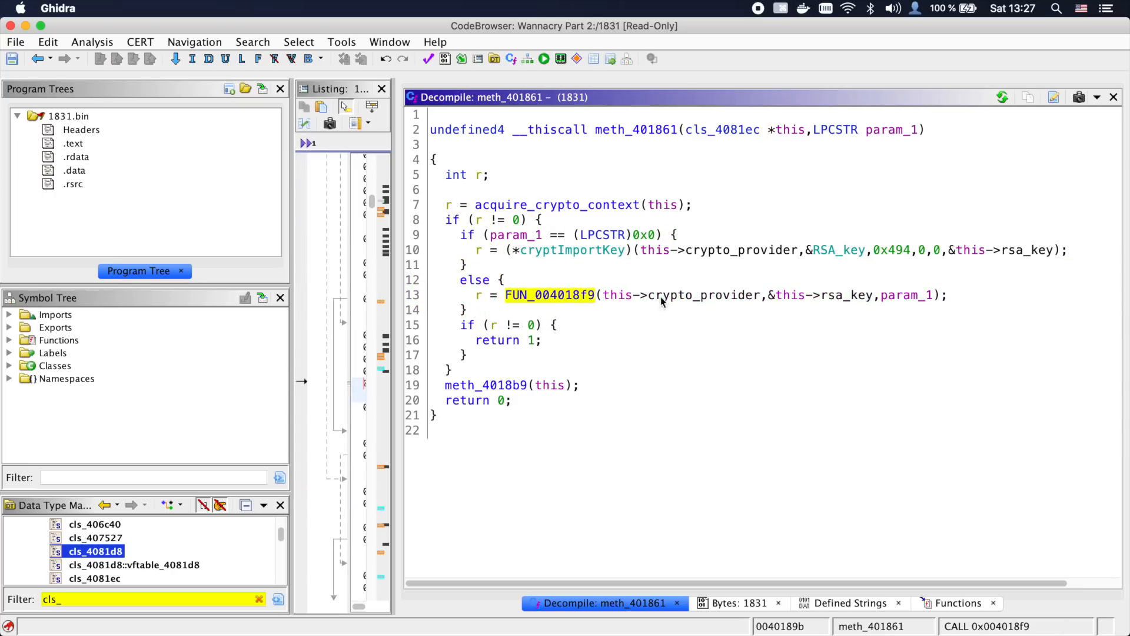
mouse_move(591, 295)
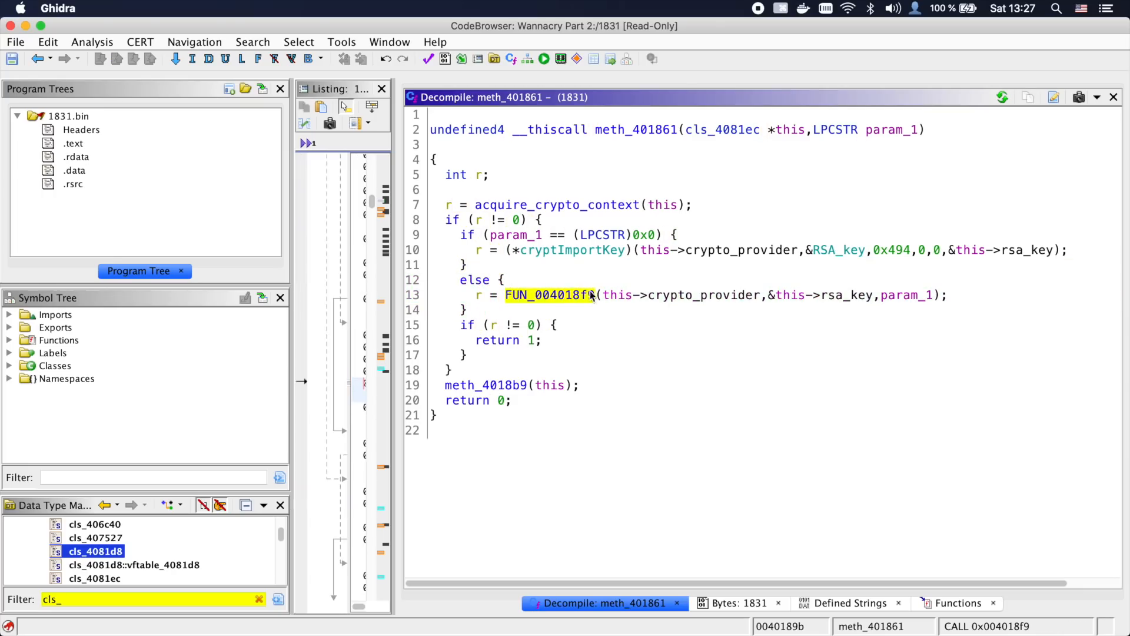
double_click(551, 295)
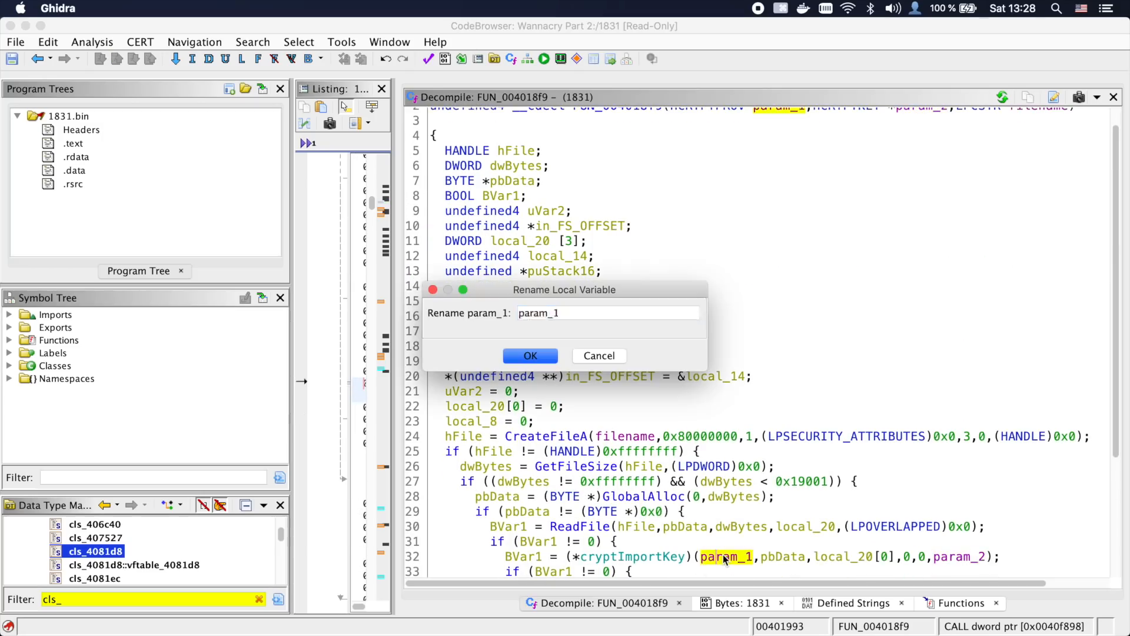
Rename the helper's parameters and name it import_key_from_file
click(530, 355)
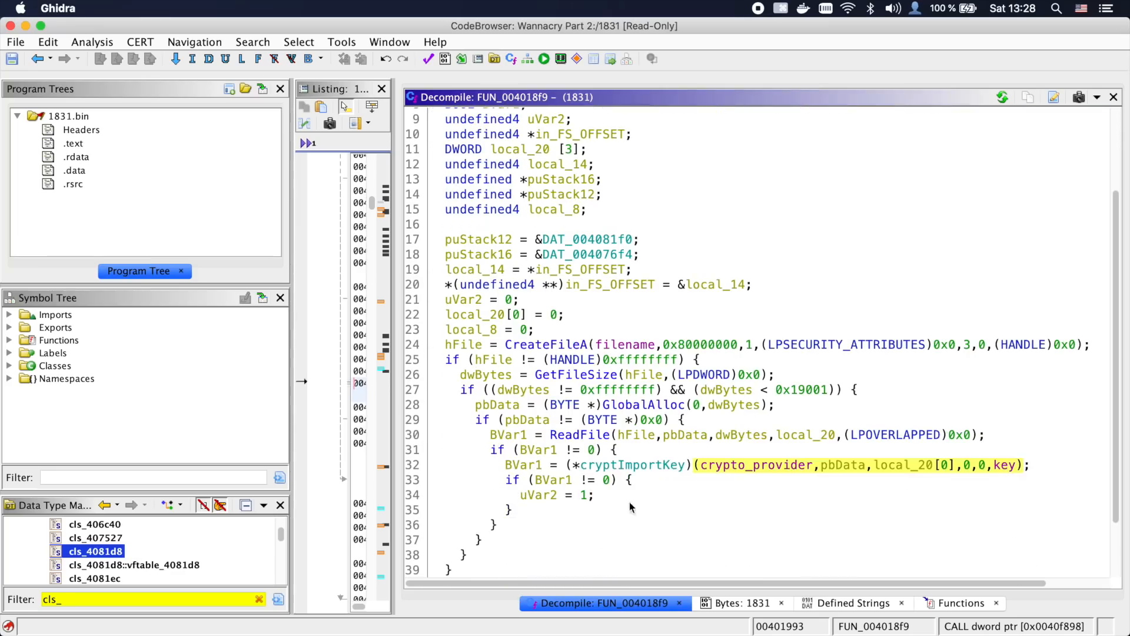
text(import_key_from)
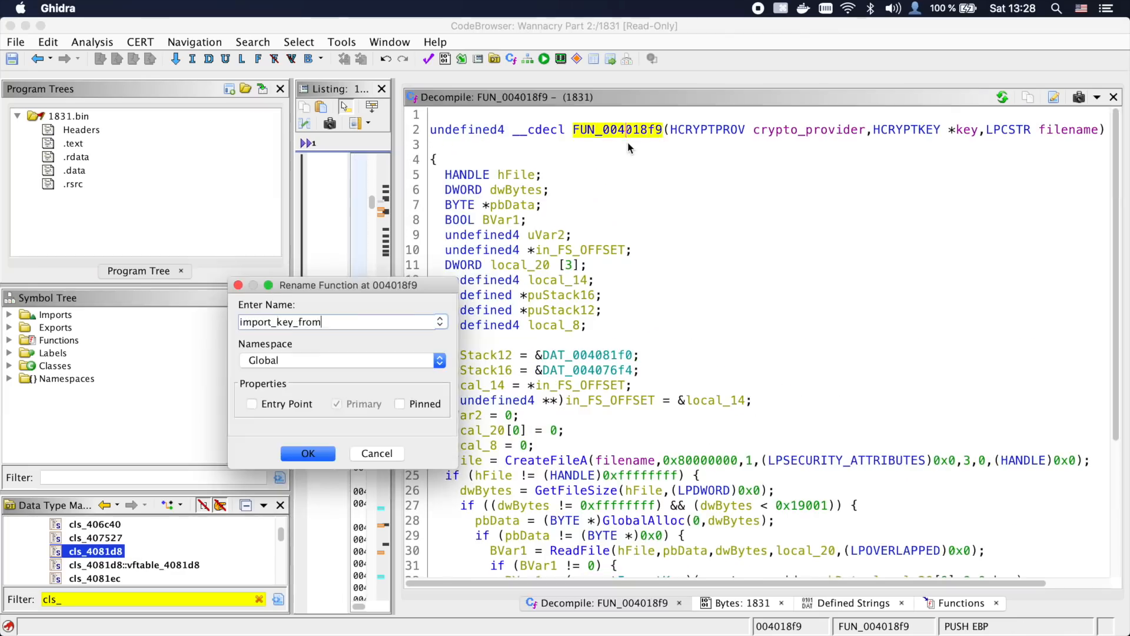
click(307, 453)
text(import_key_f)
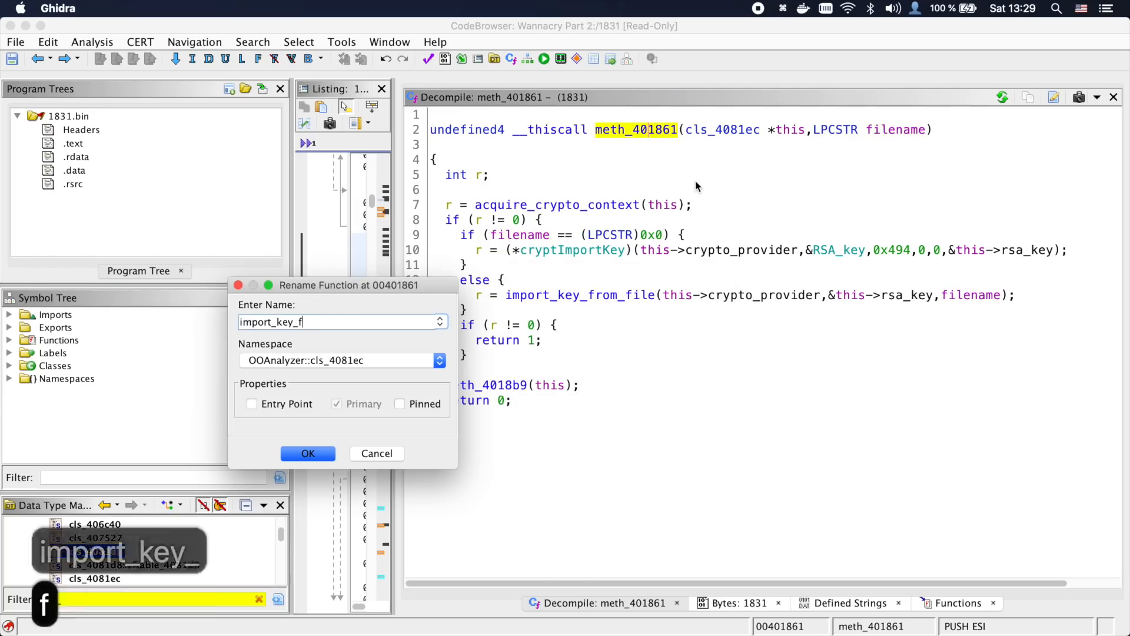
Confirm import_key_from_file_or_integrated, inspect meth_4018b9, and save the return-value header comment
click(307, 452)
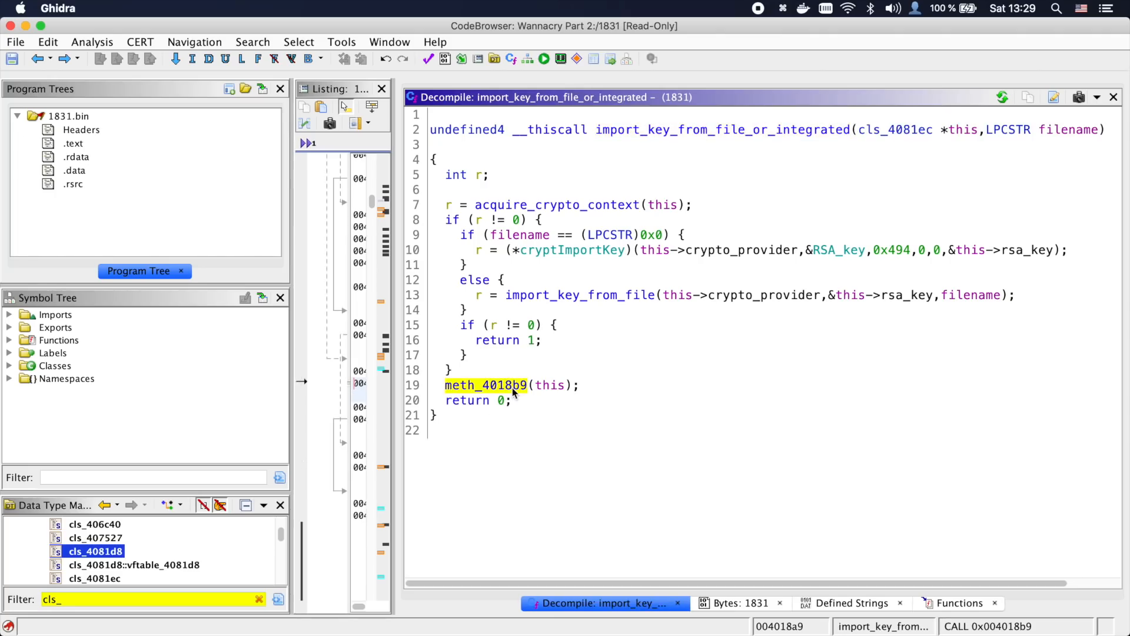
click(486, 385)
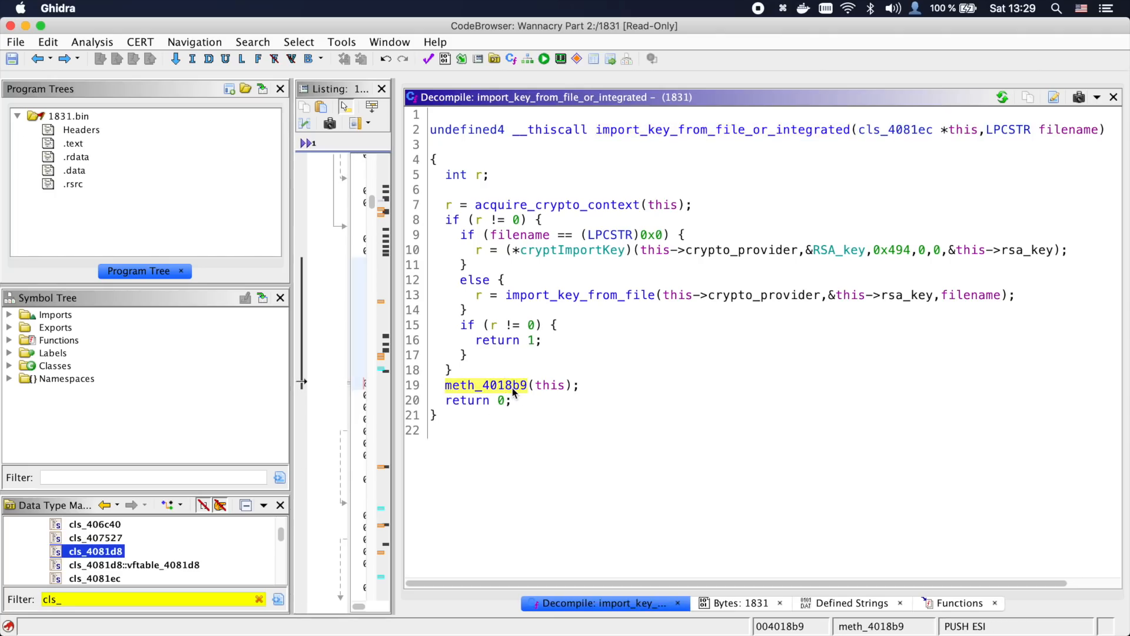
double_click(485, 385)
text(Returns 1)
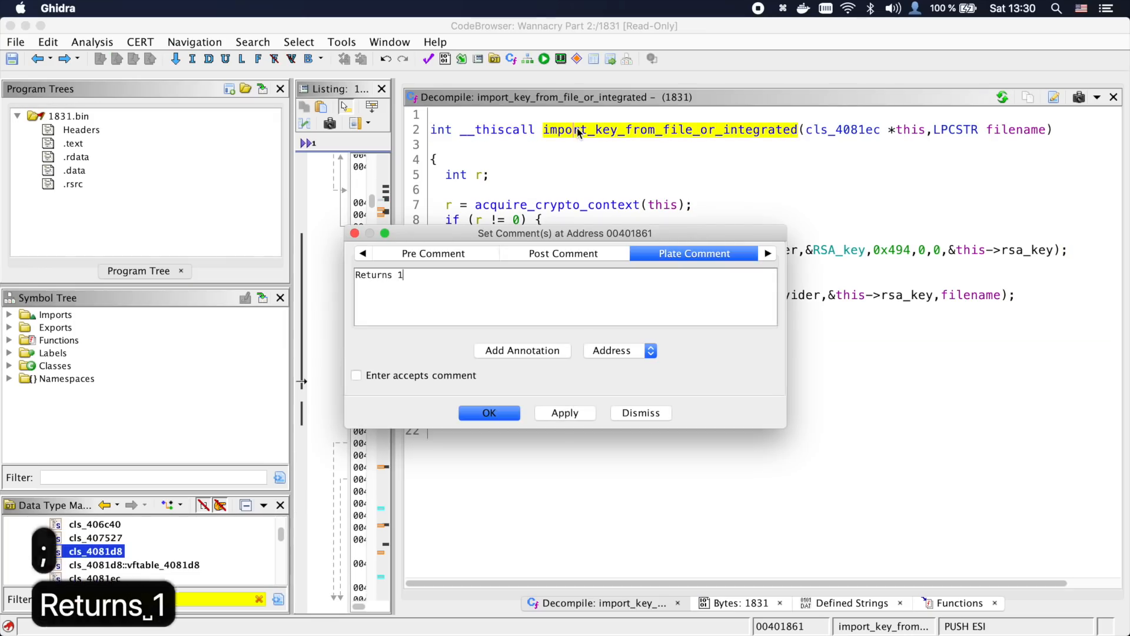
click(488, 412)
text(file)
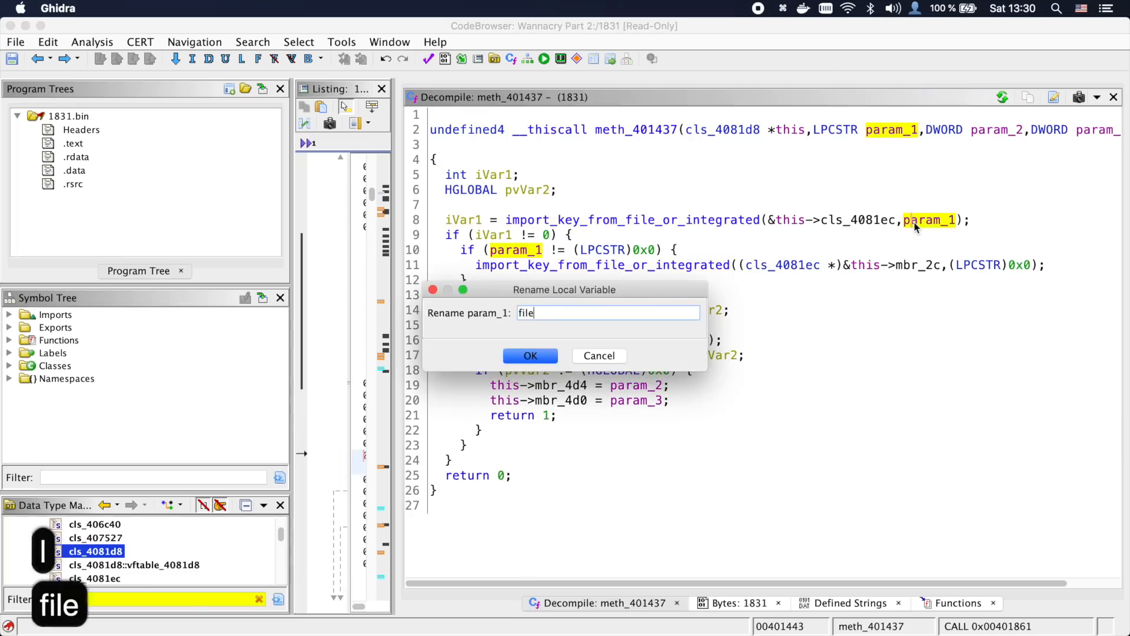
Rename param_1 to file and return to the import_rsa_key call in wWinMain
click(531, 356)
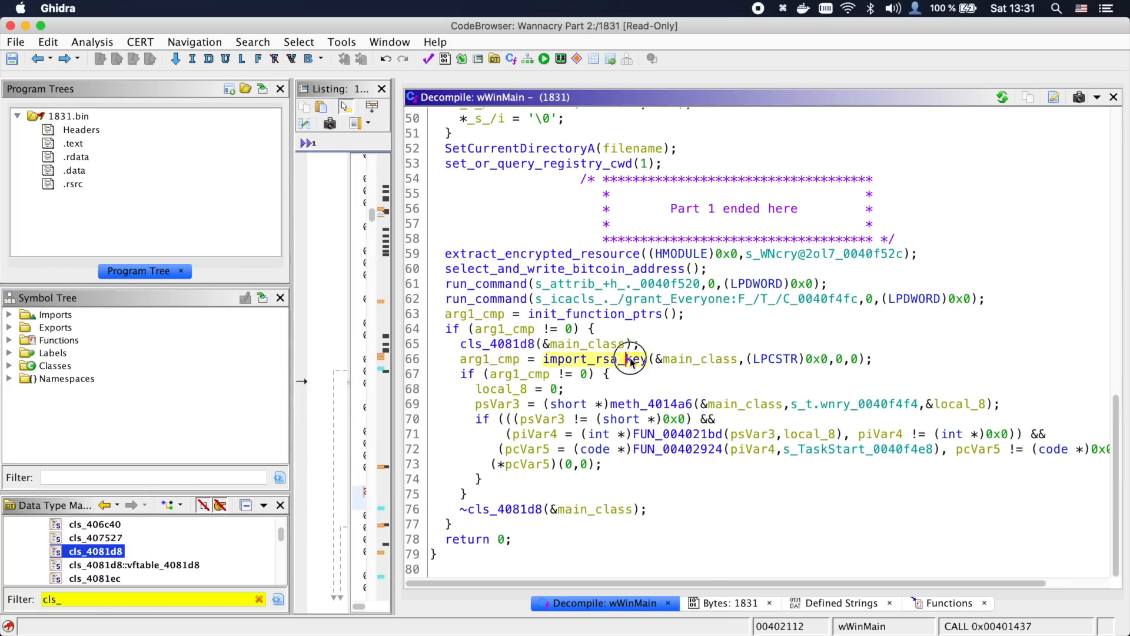
click(526, 373)
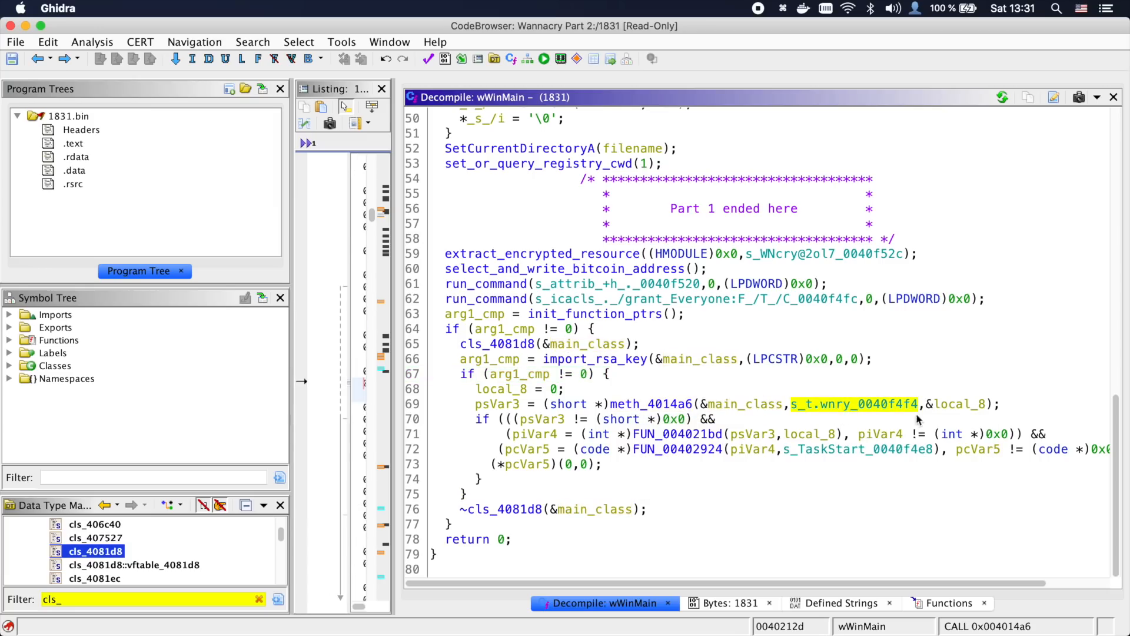
Step into meth_4014a6 and rename local_28 to file_size
click(959, 404)
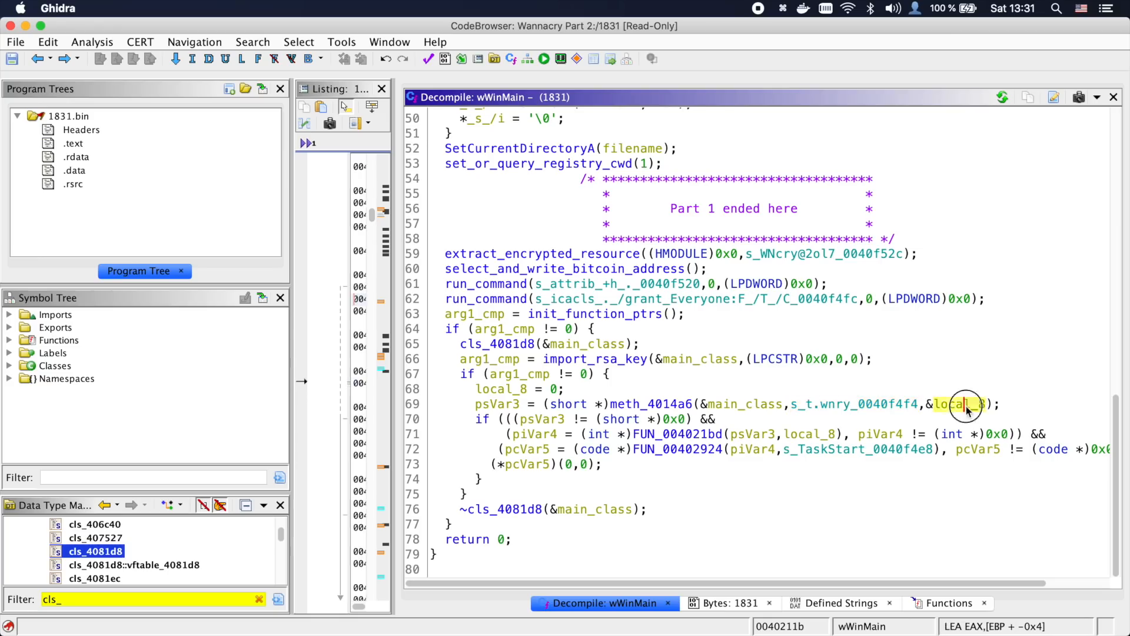
click(958, 404)
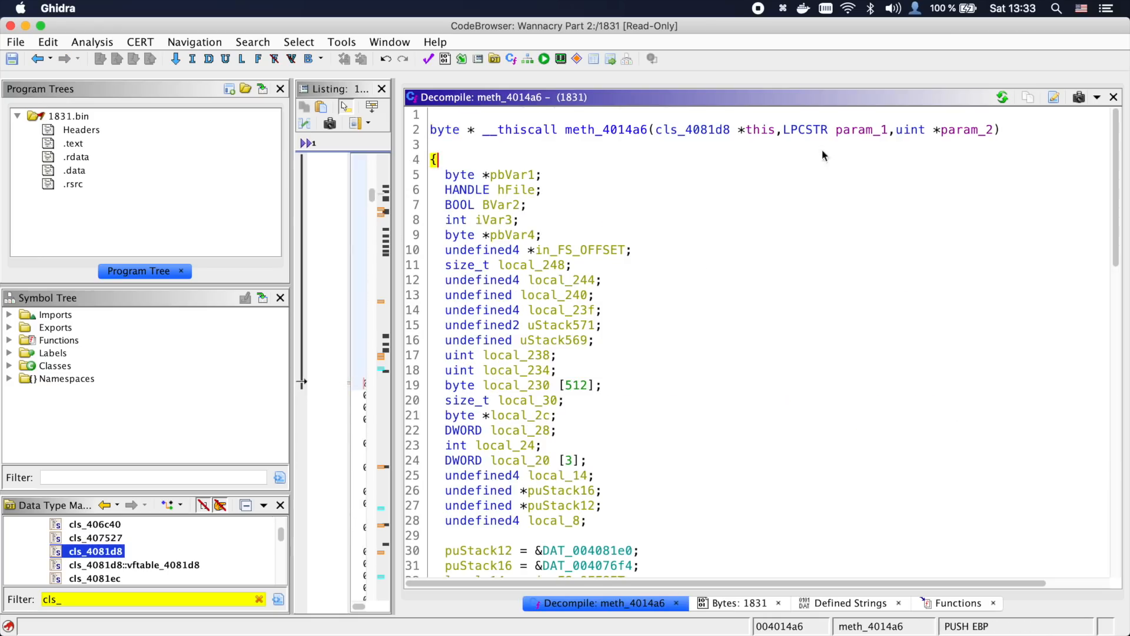
scroll(down, 3)
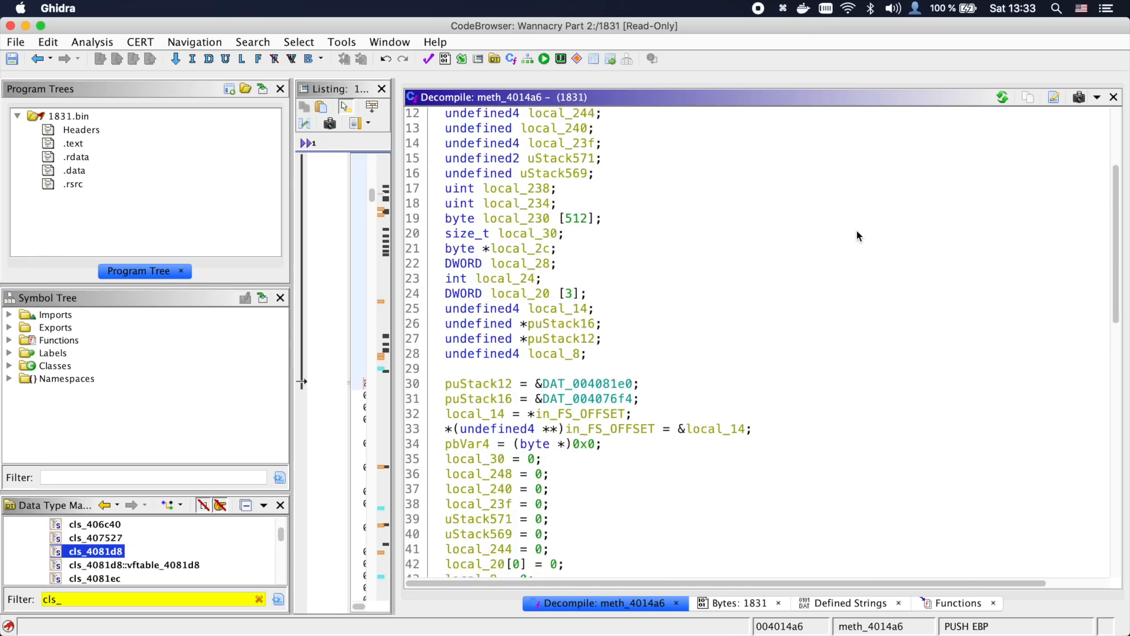
click(619, 489)
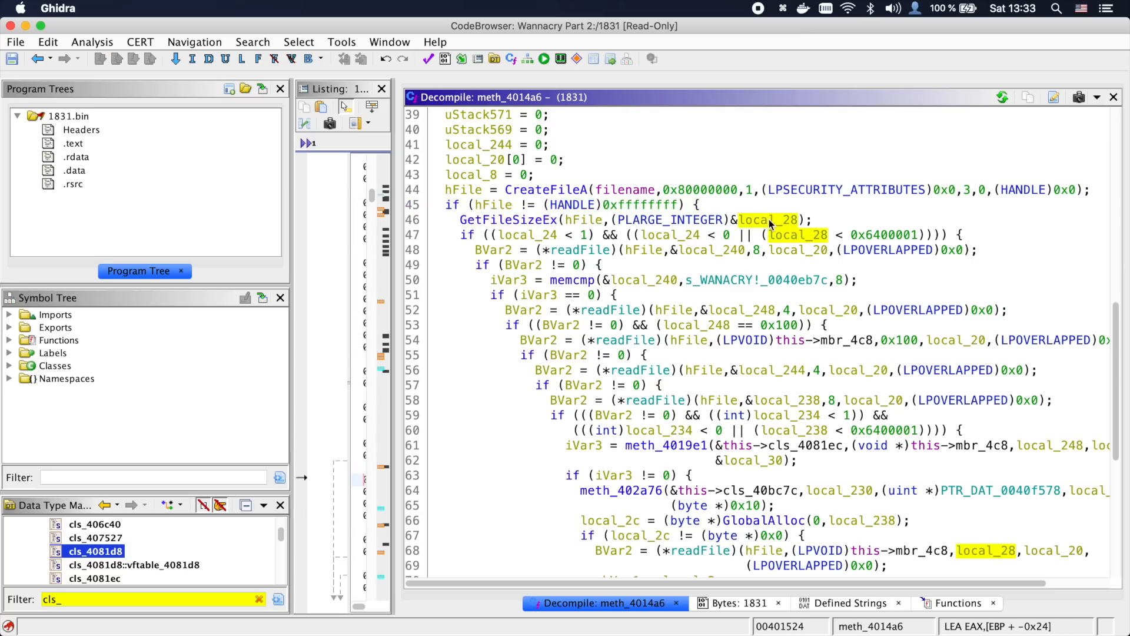
text(file_)
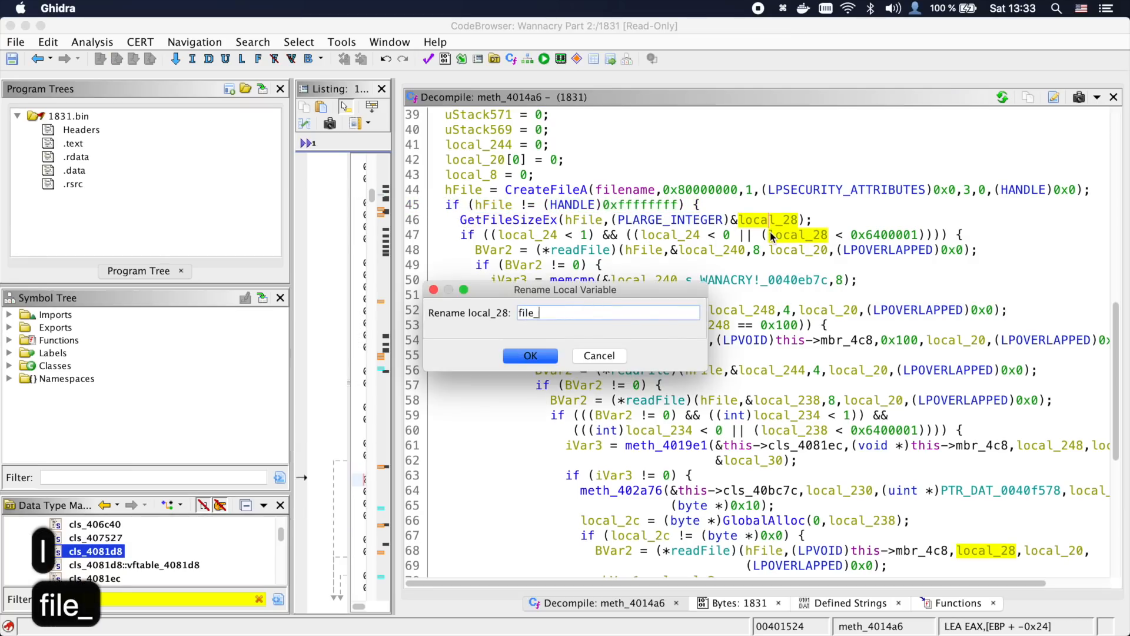
click(530, 355)
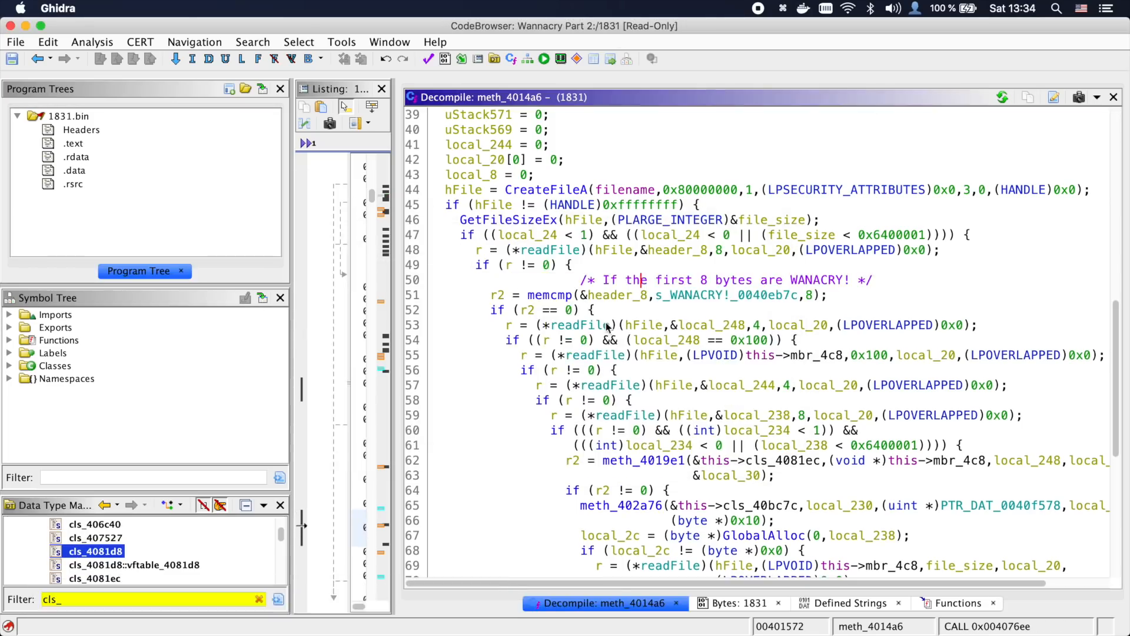
Rename the header-reading locals local_248 and local_238 (read..., header_4_some_size)
click(547, 339)
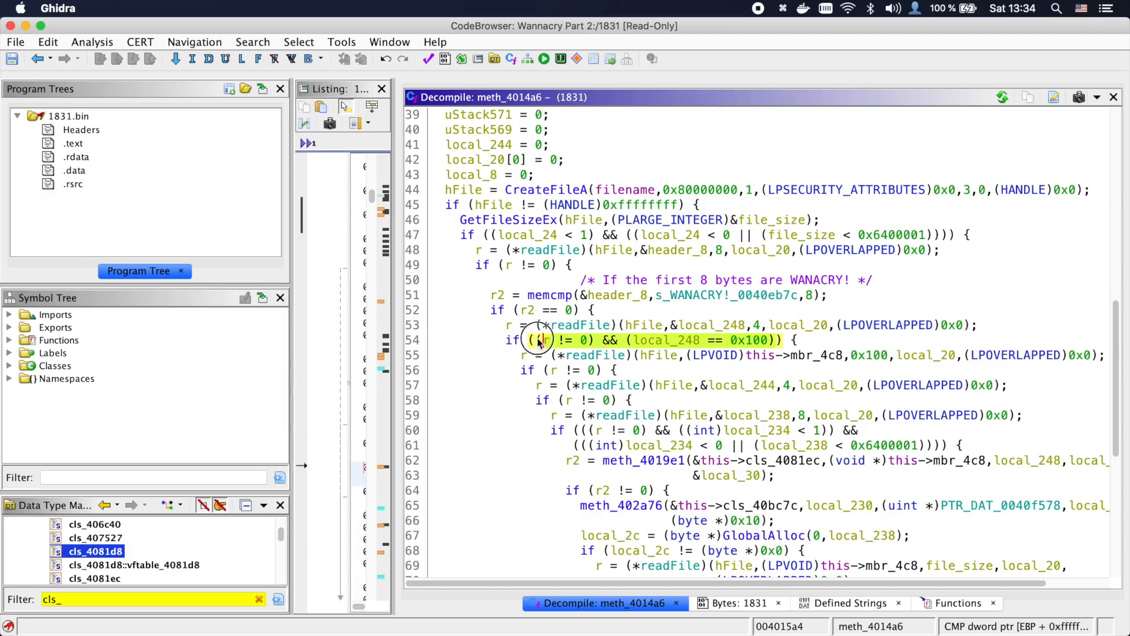
text(read)
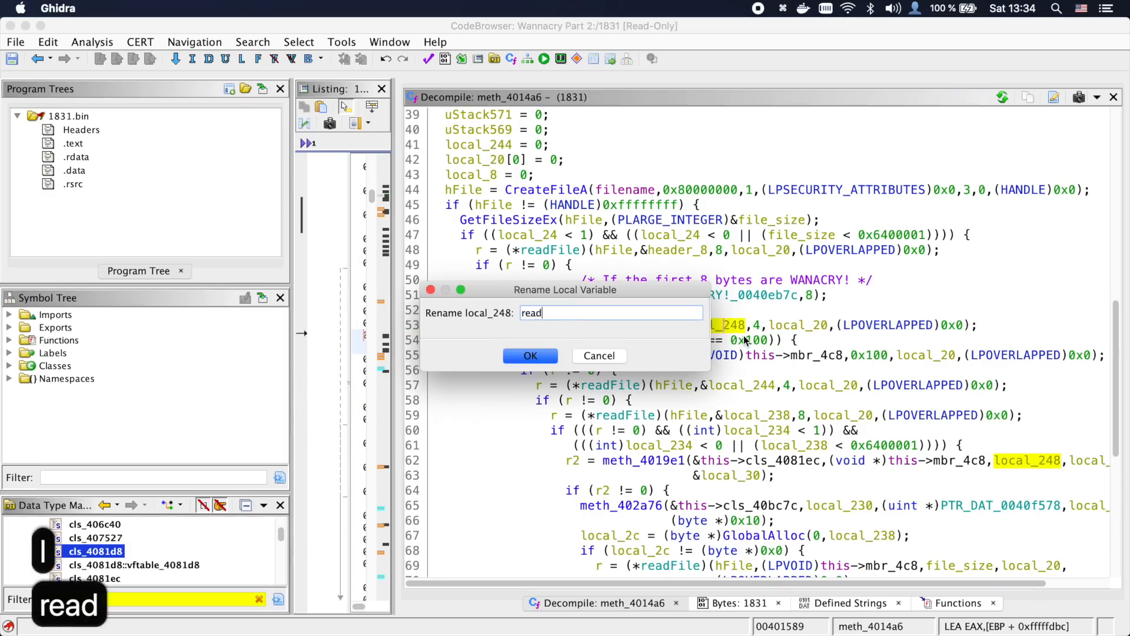
click(530, 355)
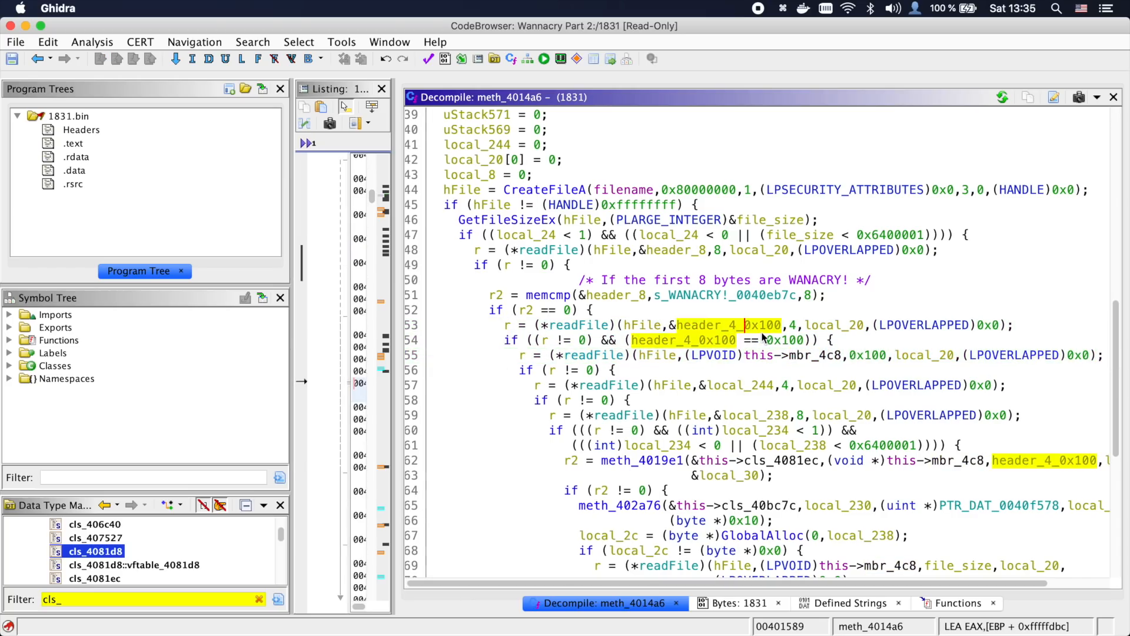
text(header_4_some_size)
text(unknown_)
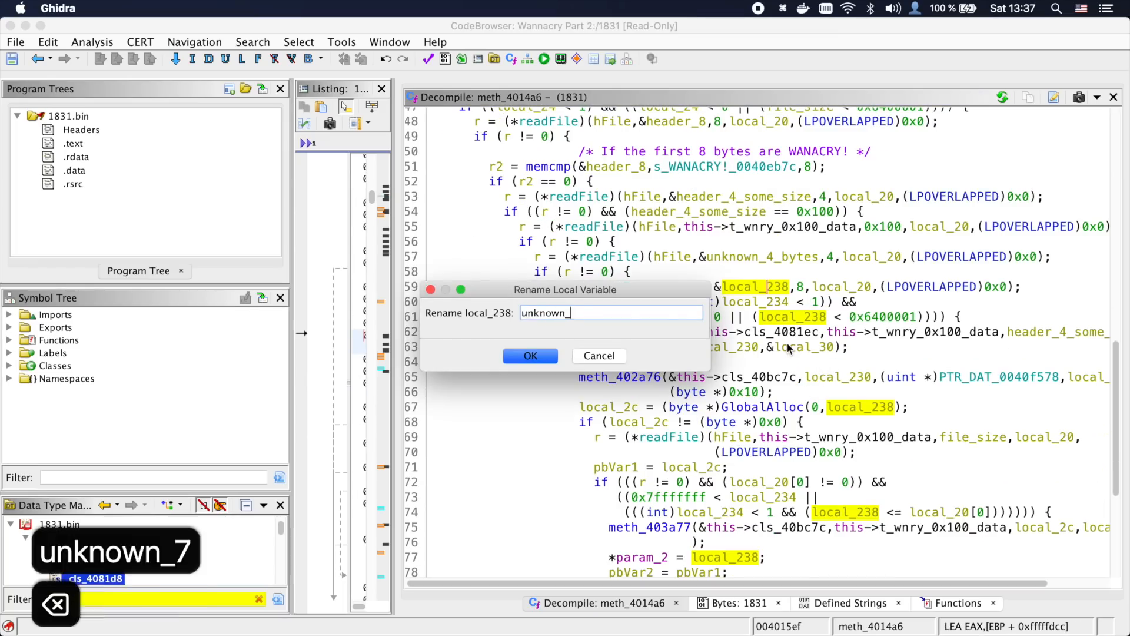
click(530, 356)
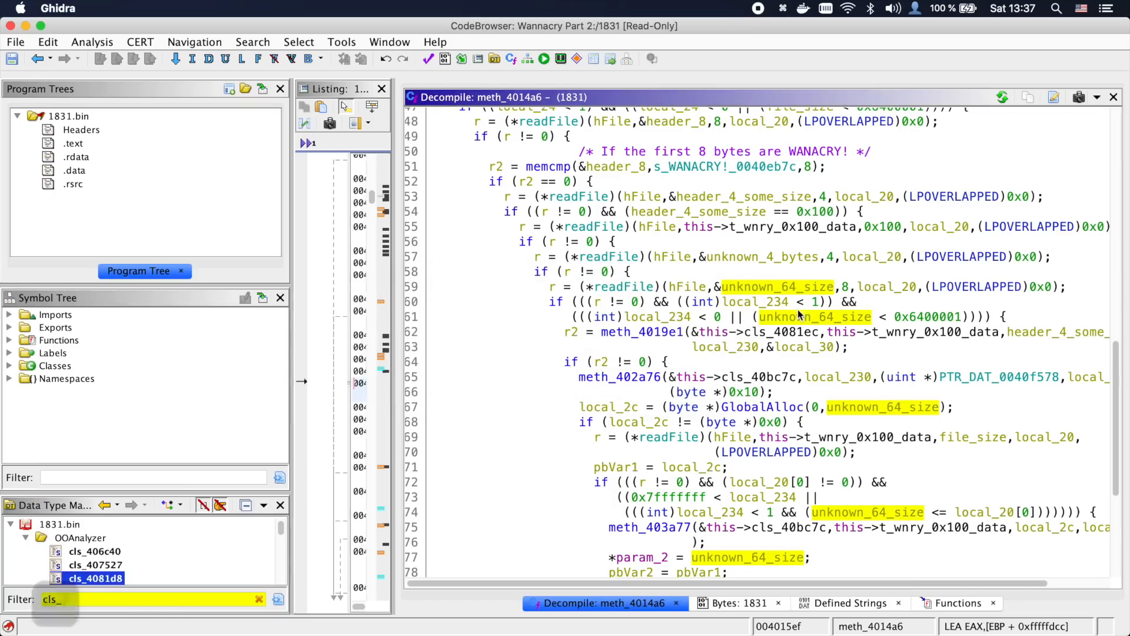
click(780, 332)
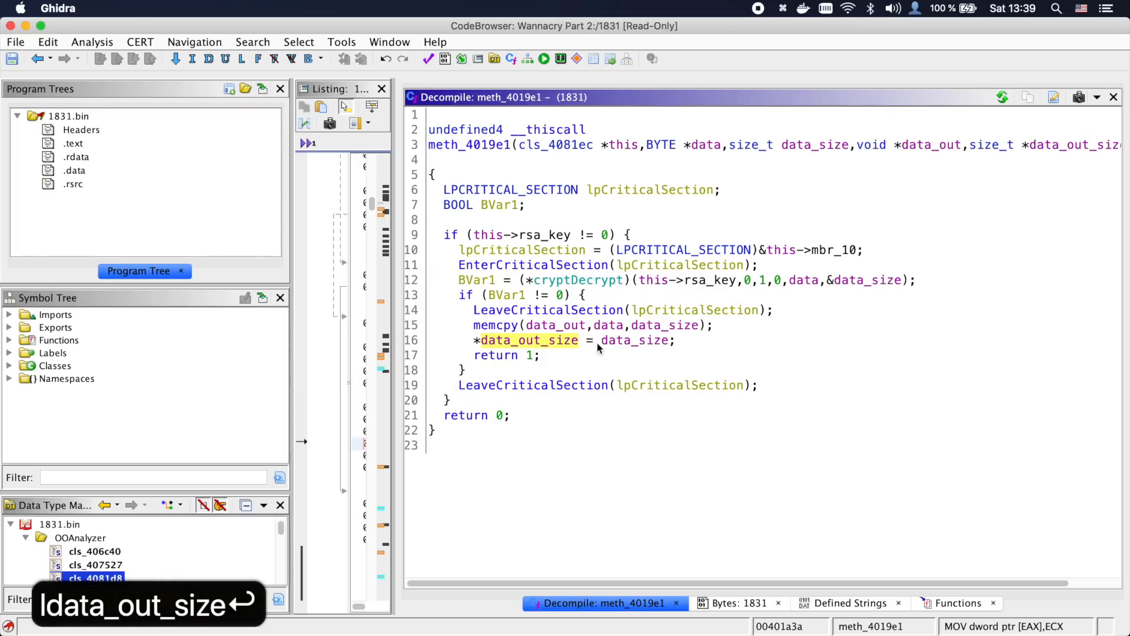
Rename meth_4019e1 to decrypt_with_rsa_key, then step into the meth_403a77 call
text(decrypt_with_rsa_key)
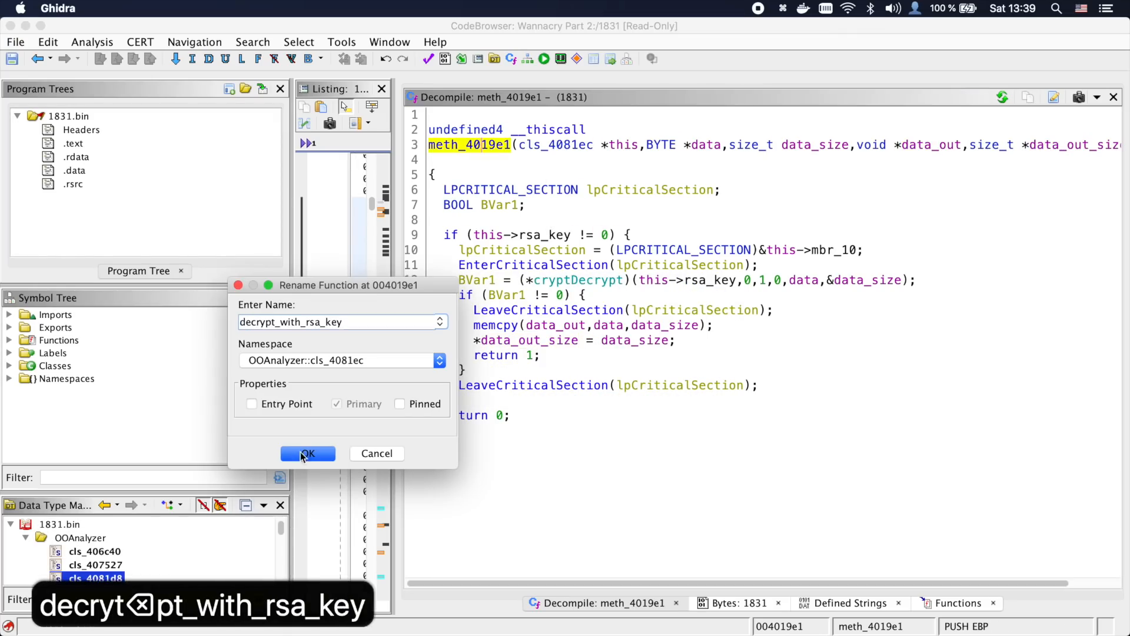
click(307, 452)
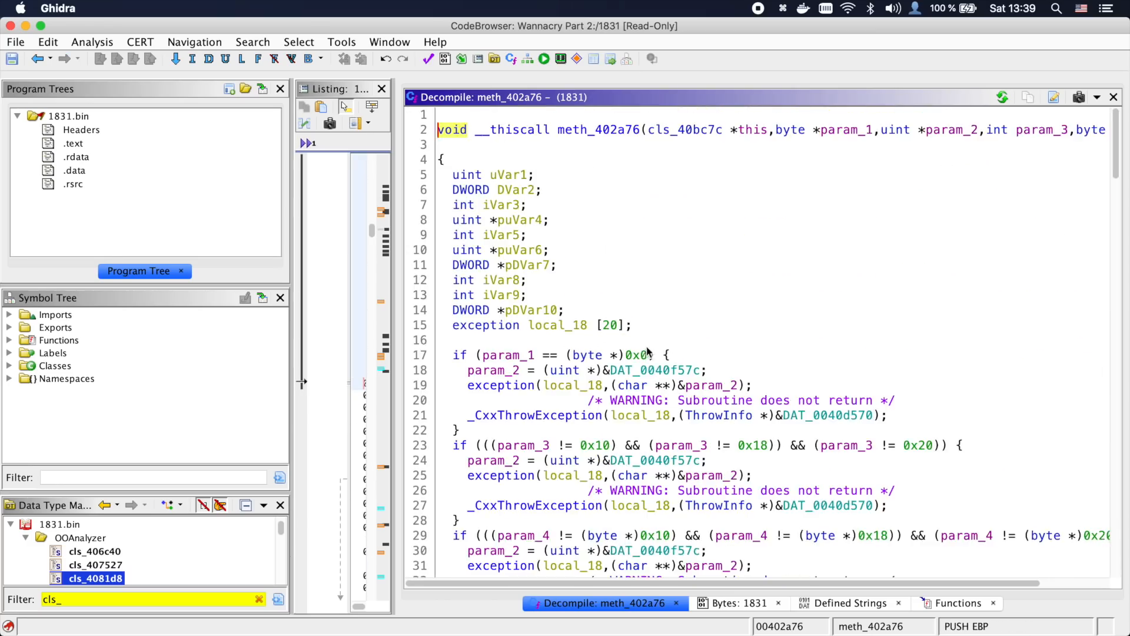
scroll(down, 3)
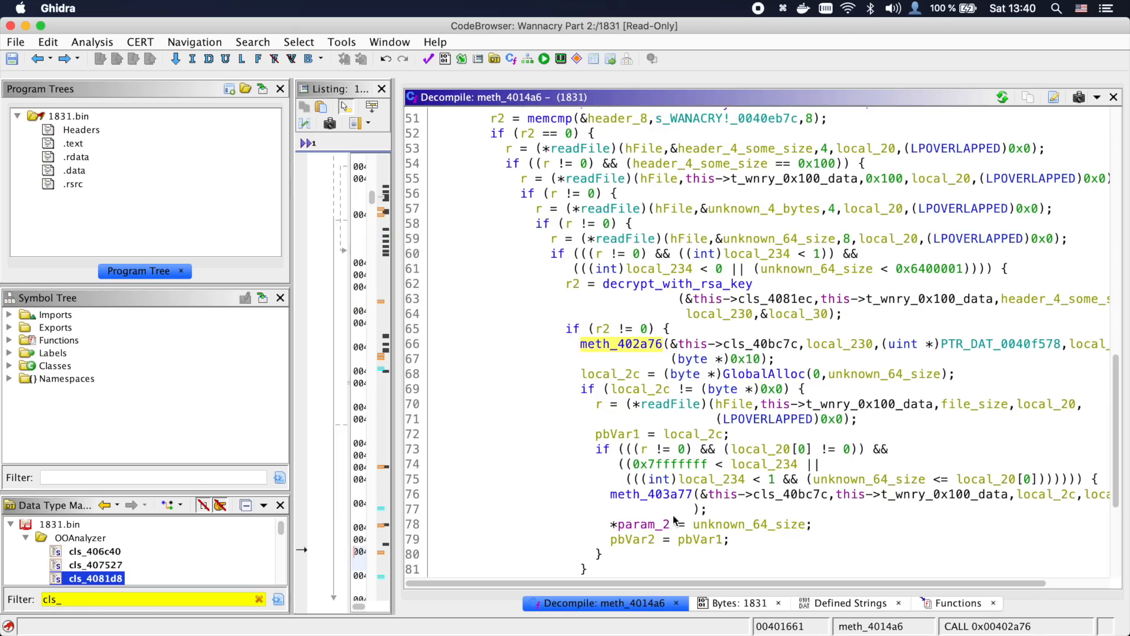
click(648, 495)
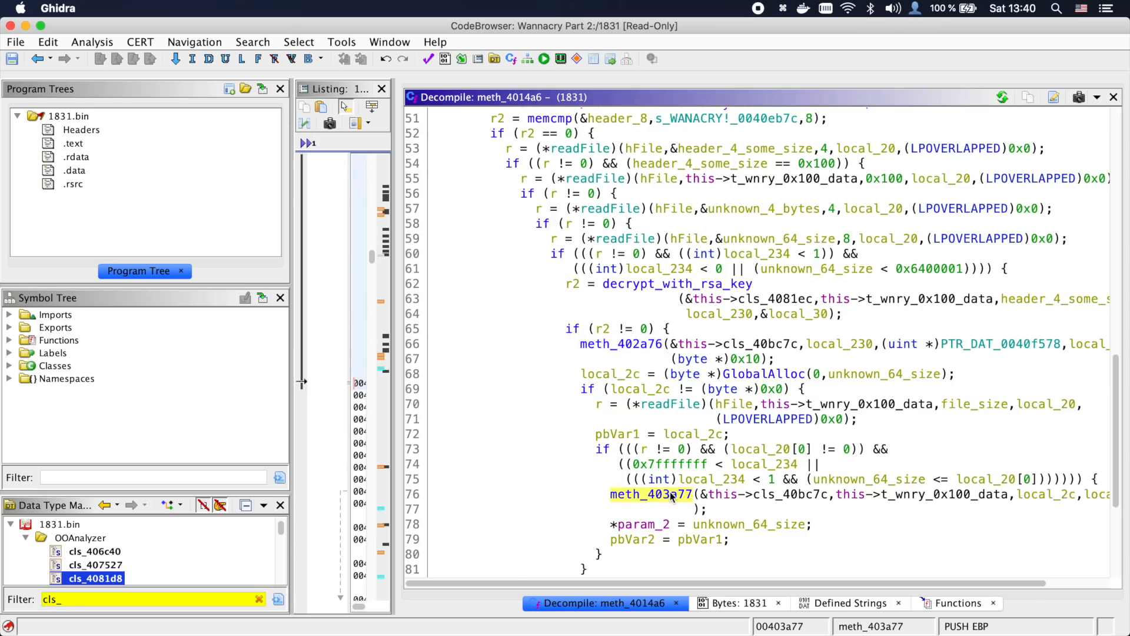
double_click(650, 495)
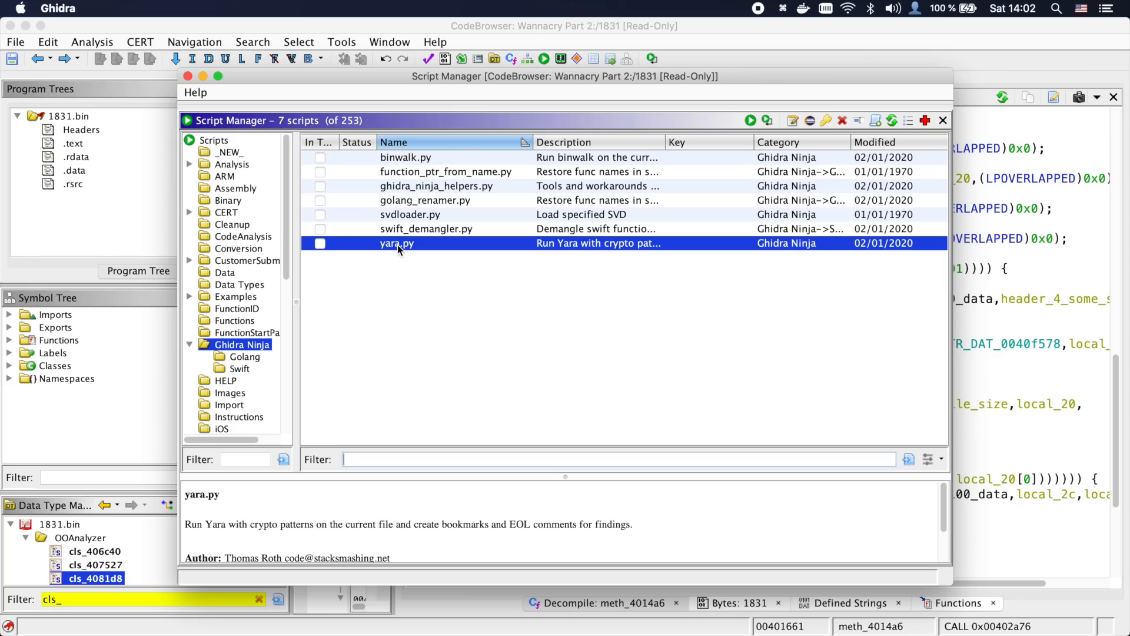
Run the yara.py crypto scan and select the three RijnDael AES findings
click(750, 120)
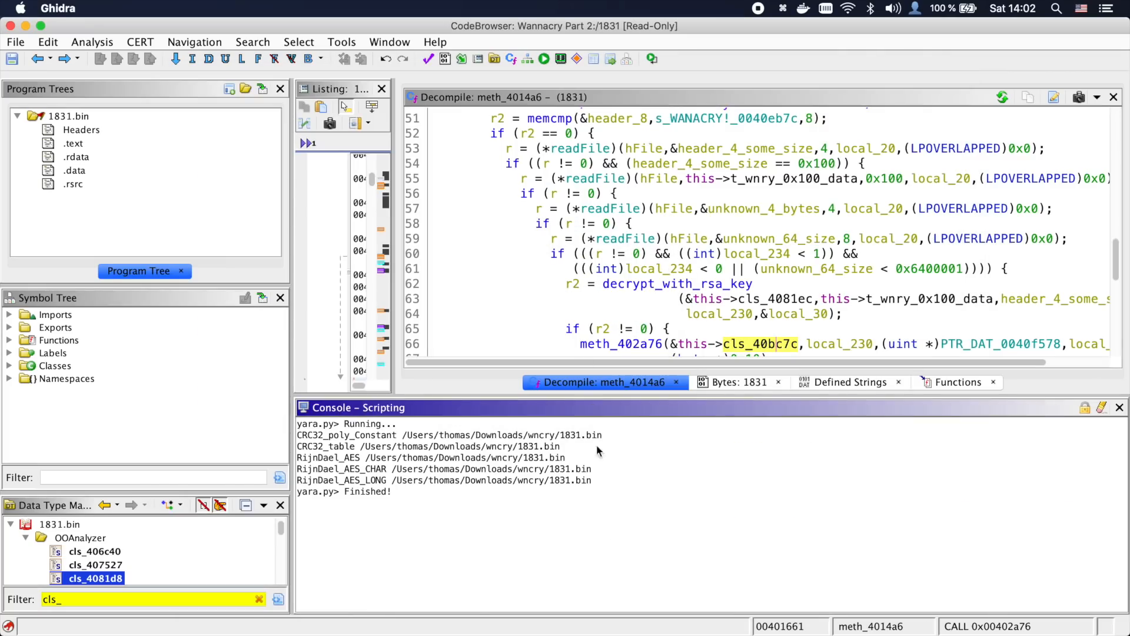
drag(299, 434, 570, 445)
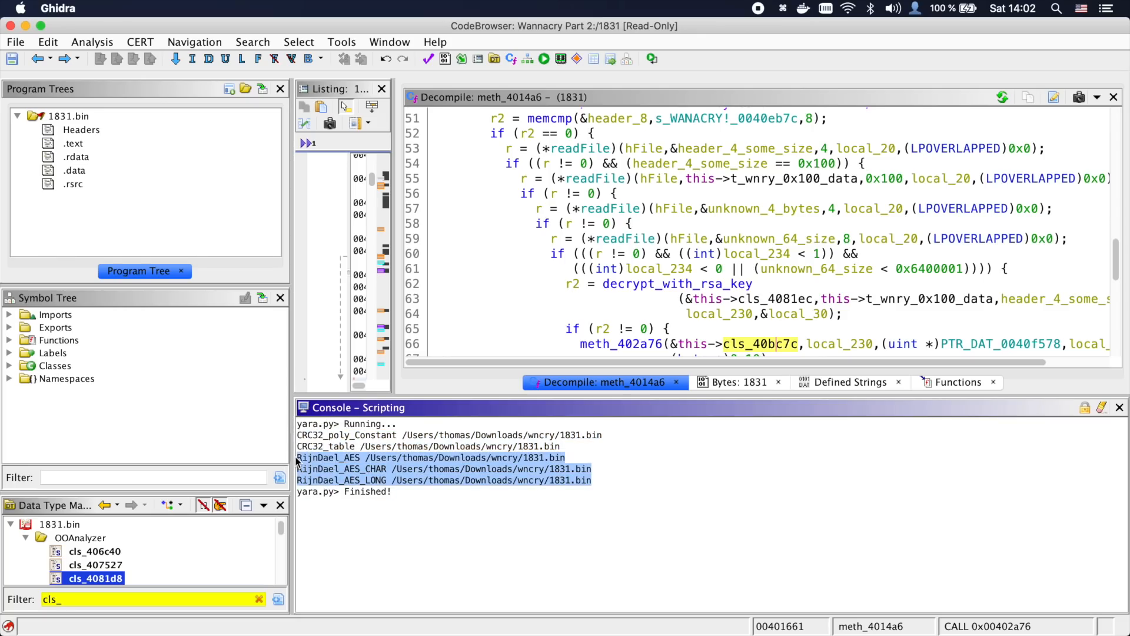
click(754, 603)
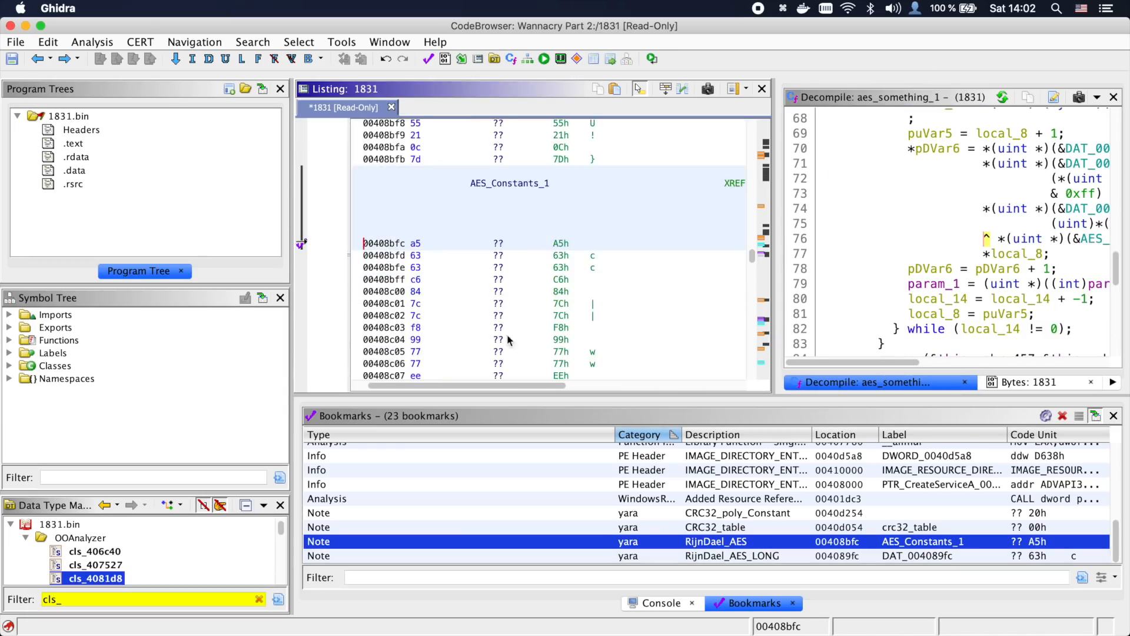
Rename the AES-constant function to an aes_something_N name
text(aes_someth)
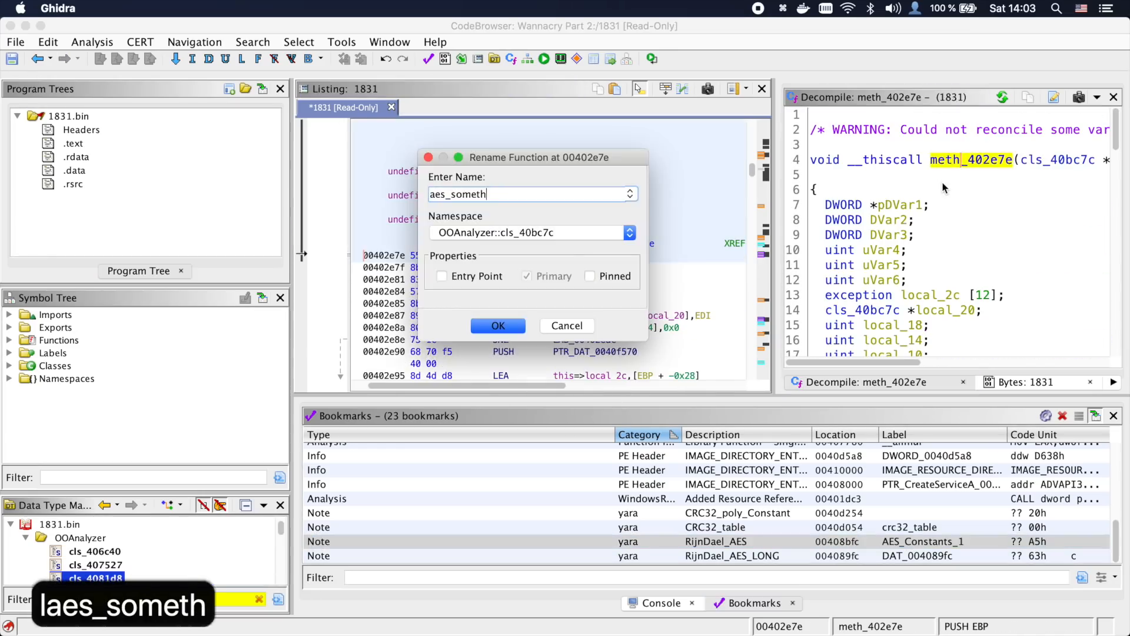
click(497, 325)
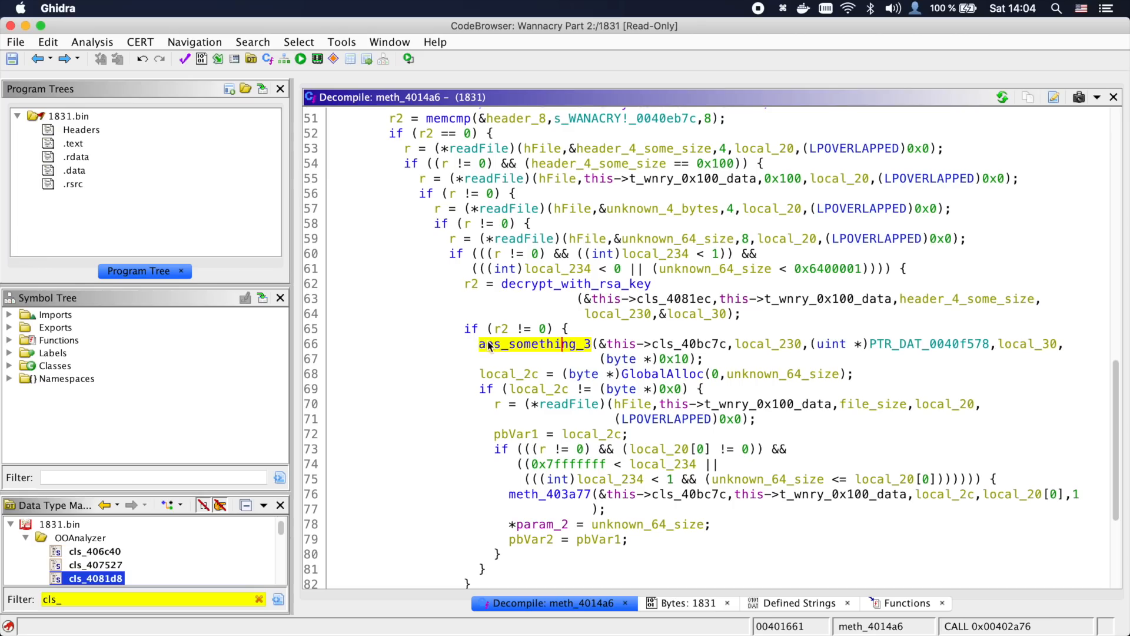
mouse_move(566, 461)
text(decrypted_from_twnry)
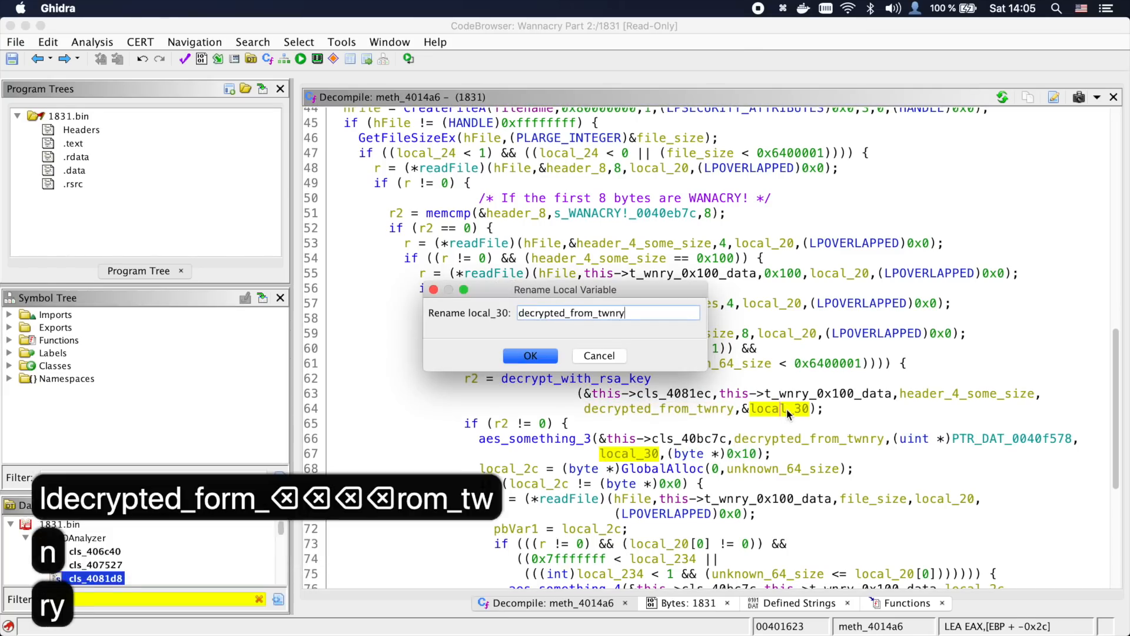
Name local_30 decrypted_from_twnry and comment aes_something_3 as 'Maybe AES key in...'
click(530, 355)
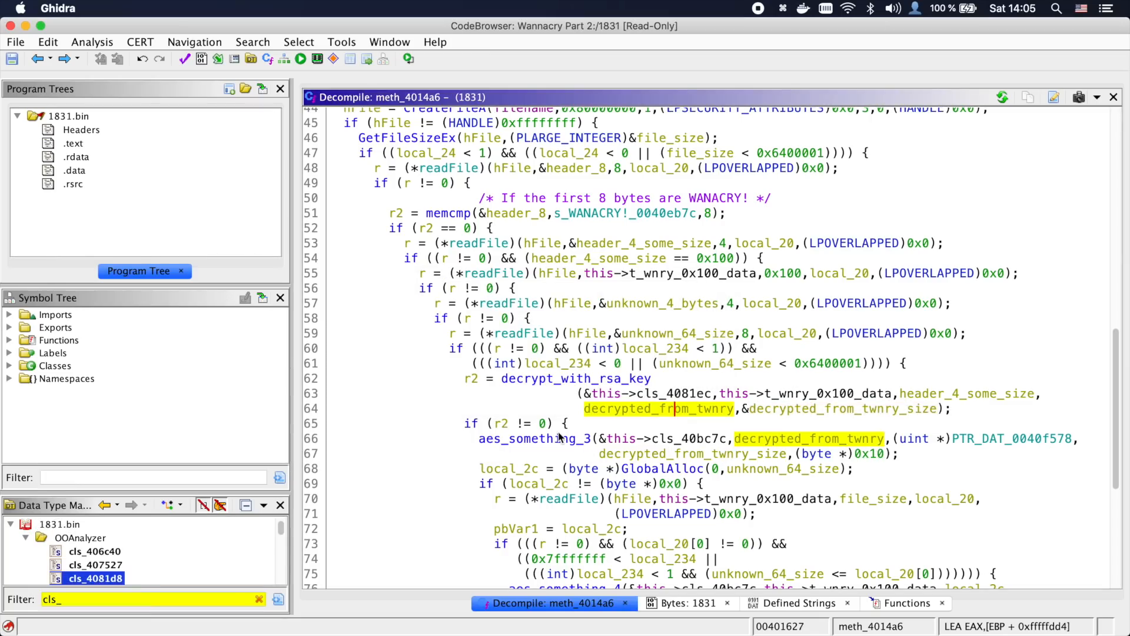
click(869, 445)
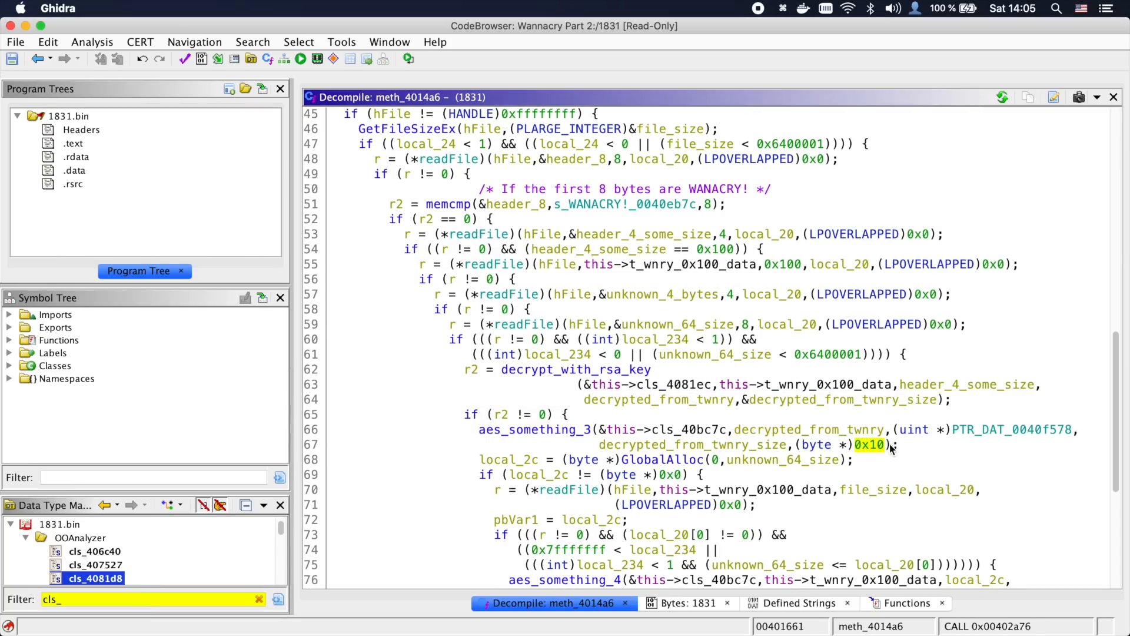
scroll(down, 3)
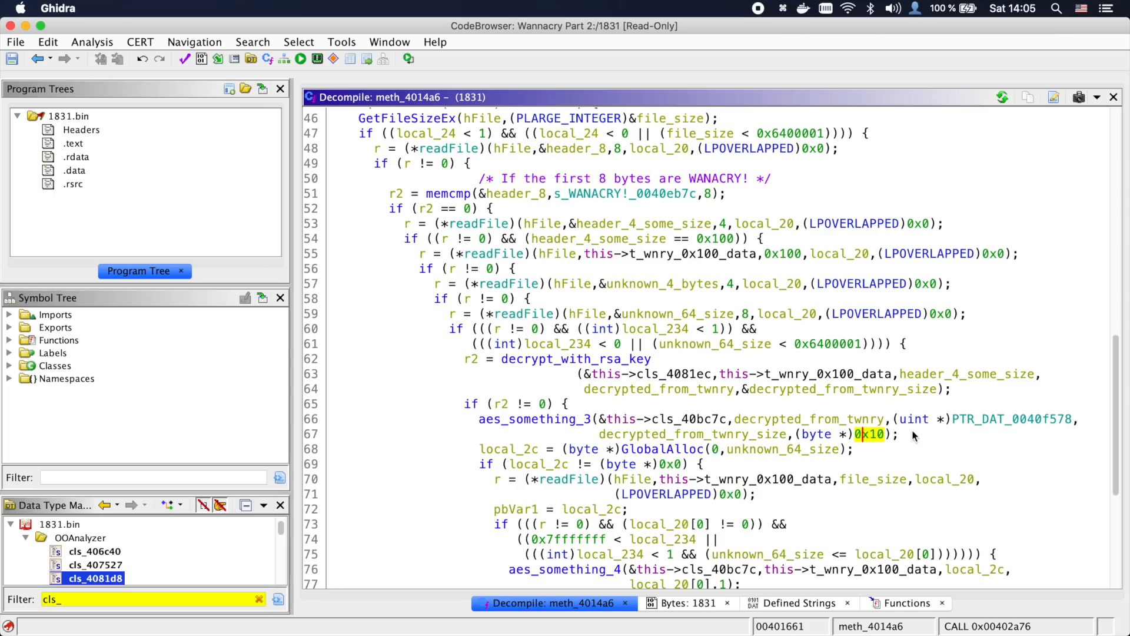
click(534, 419)
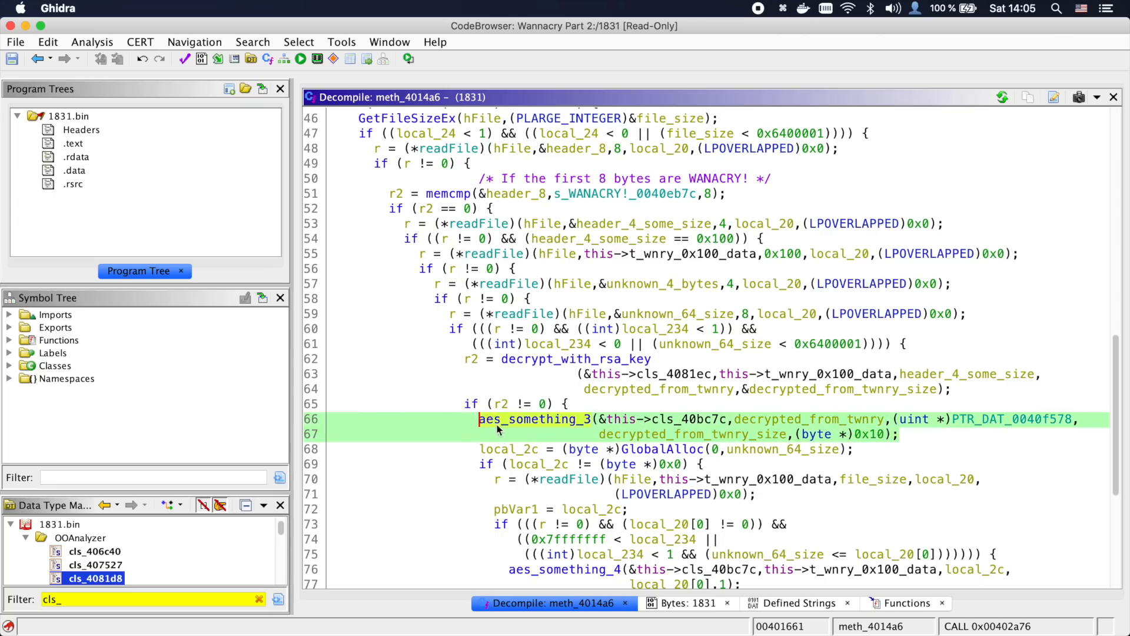
text(Maybe AES key in)
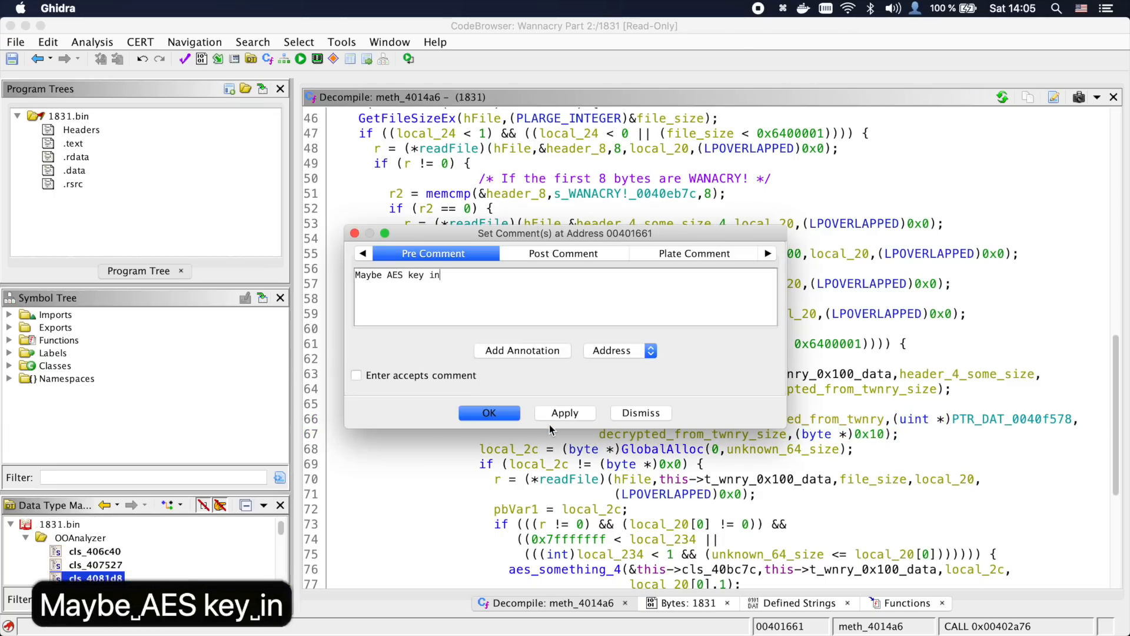
click(488, 412)
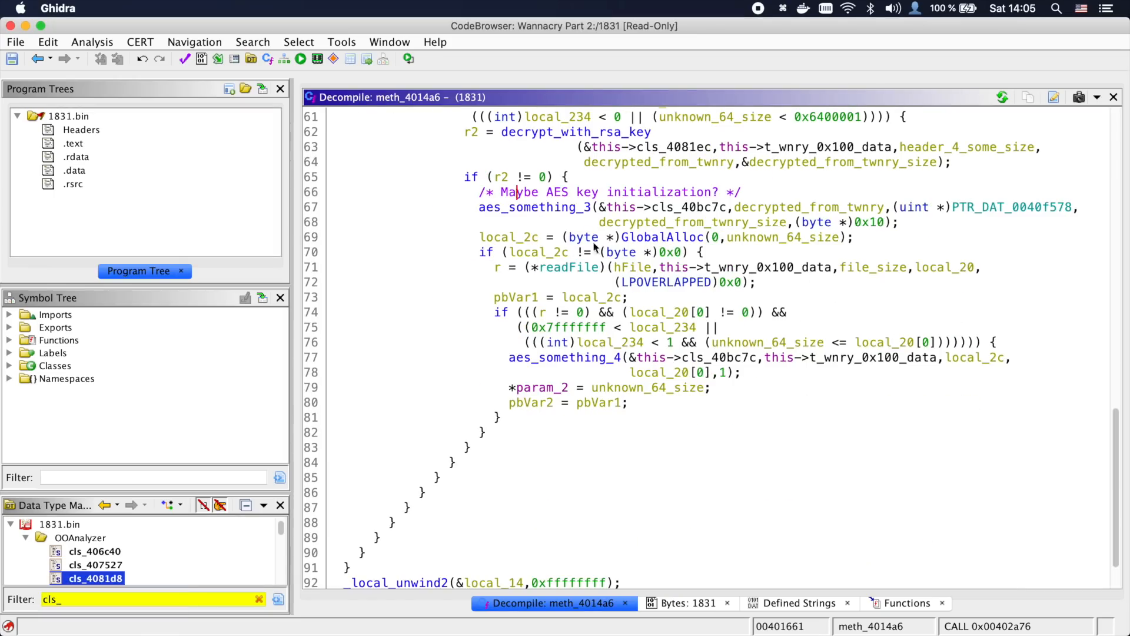
Rename local_2c to large_buffer__ and comment 'Maybe decrypt data from t.wnry into large_...'
click(509, 237)
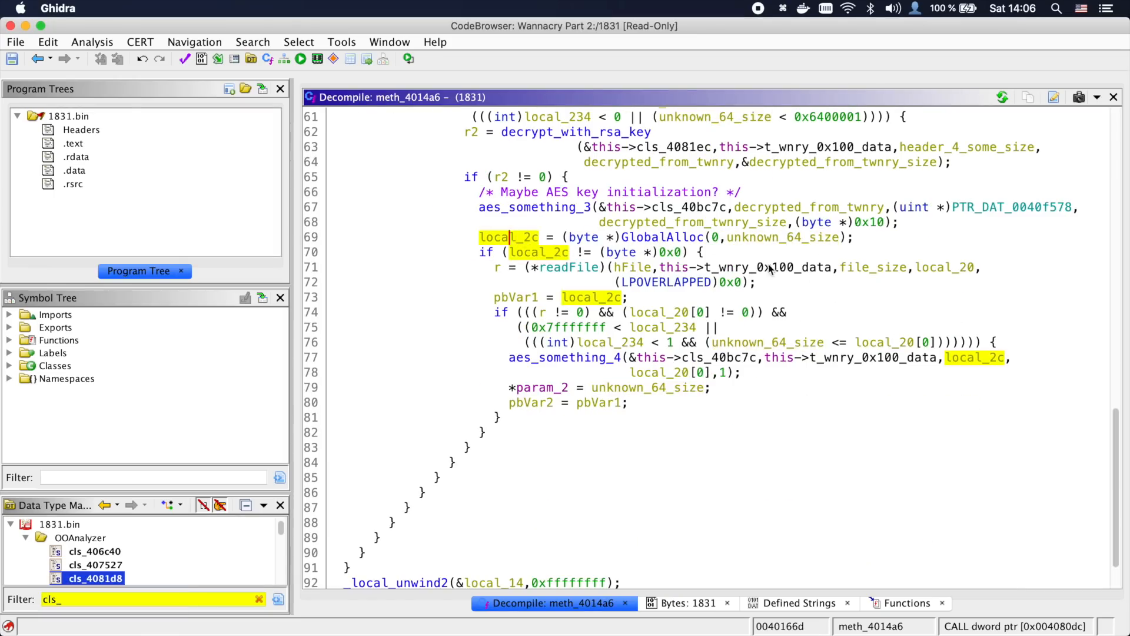
mouse_move(831, 413)
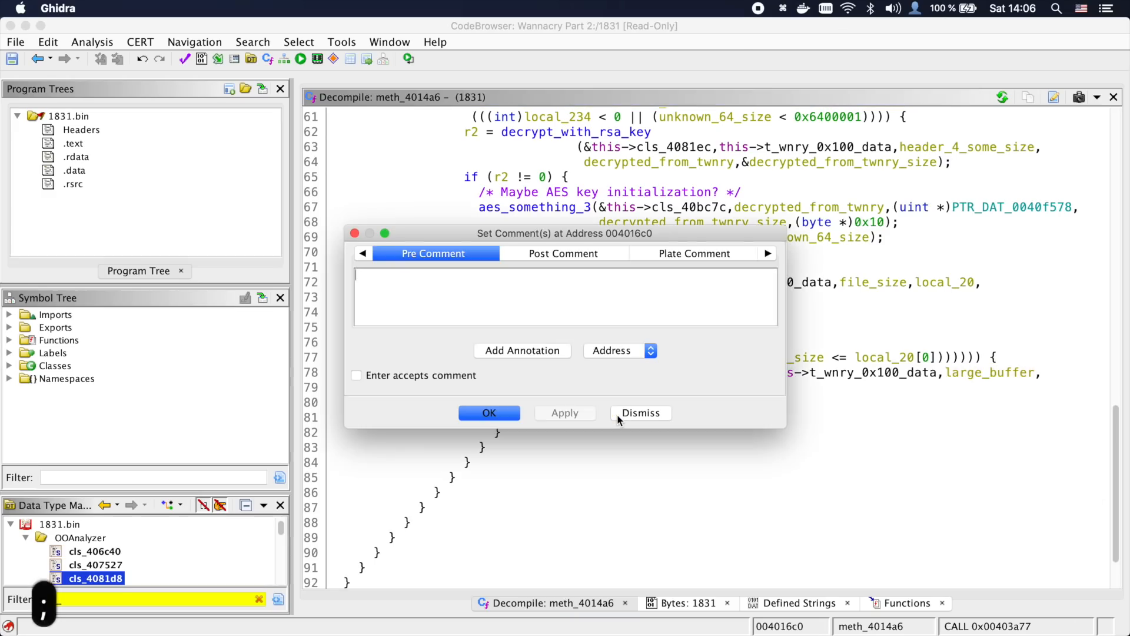
text(Maybe decrypt data from t.wnry into large_)
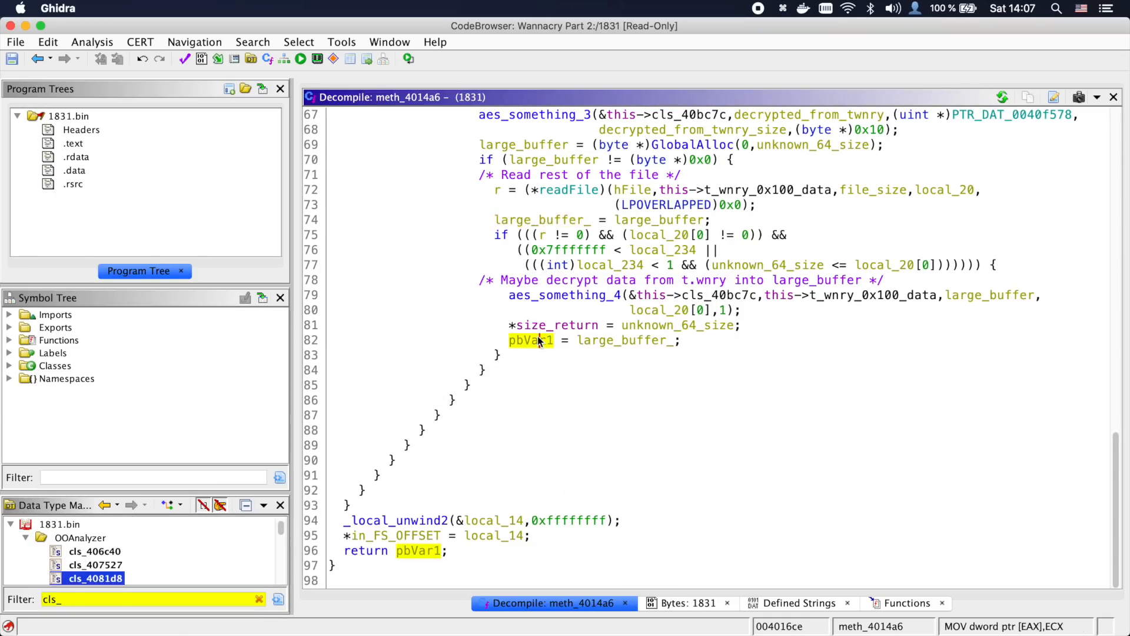
text(large_buffer__)
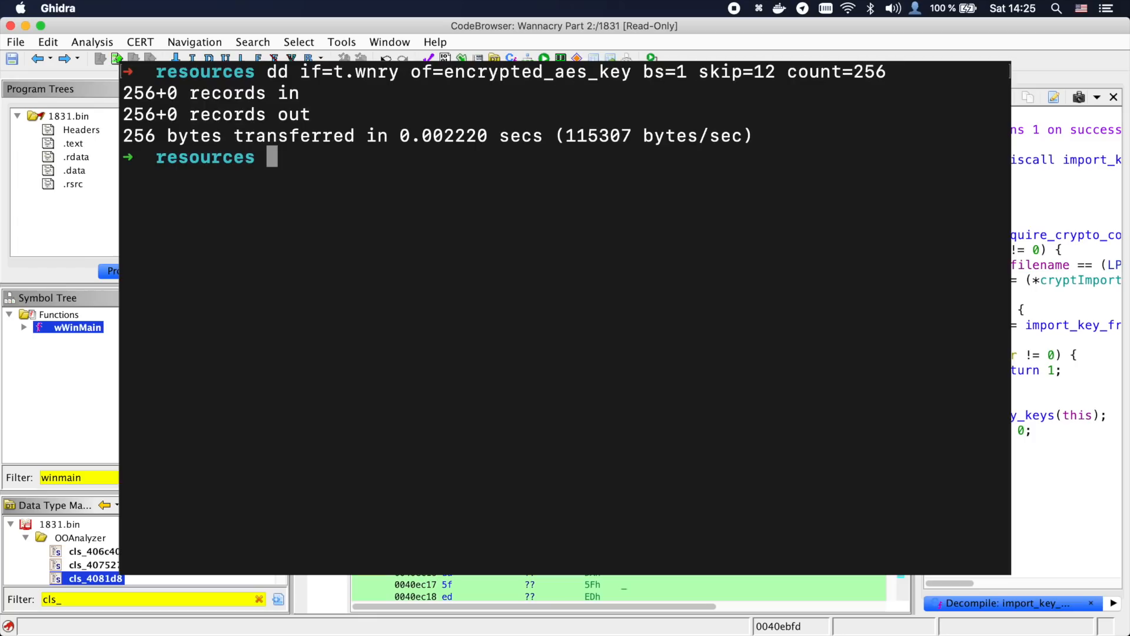
Enter dd if=t.wnry of=large_chunk.bin skip=280 bs=1 at the shell
text(dd if=t.wnry of=large)
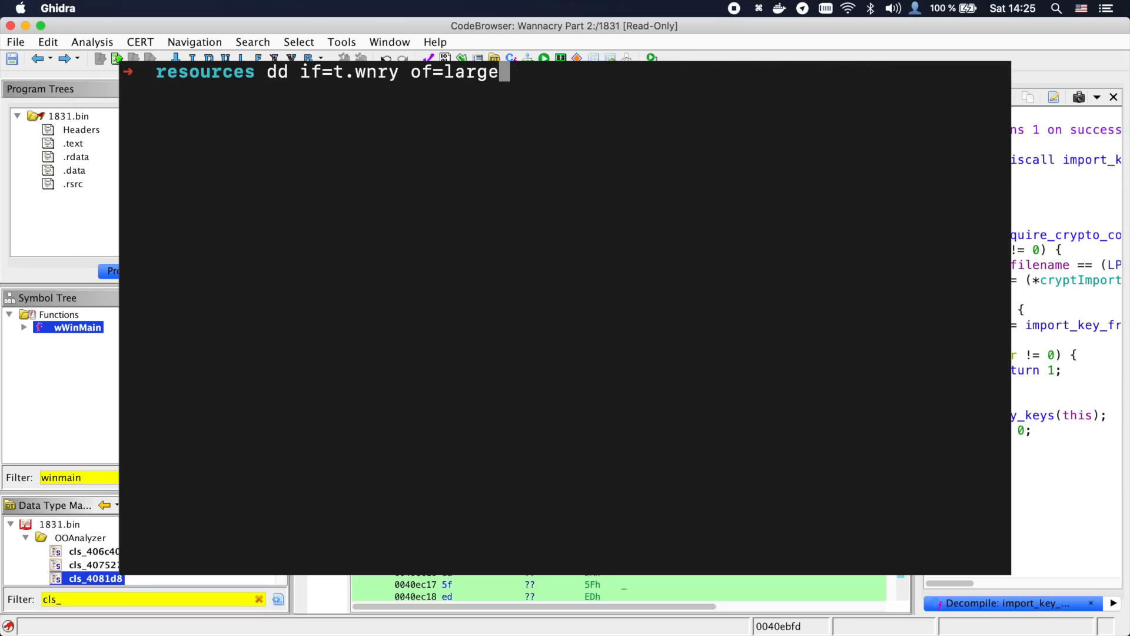
text(_chunk.bin skip=280 bs=1)
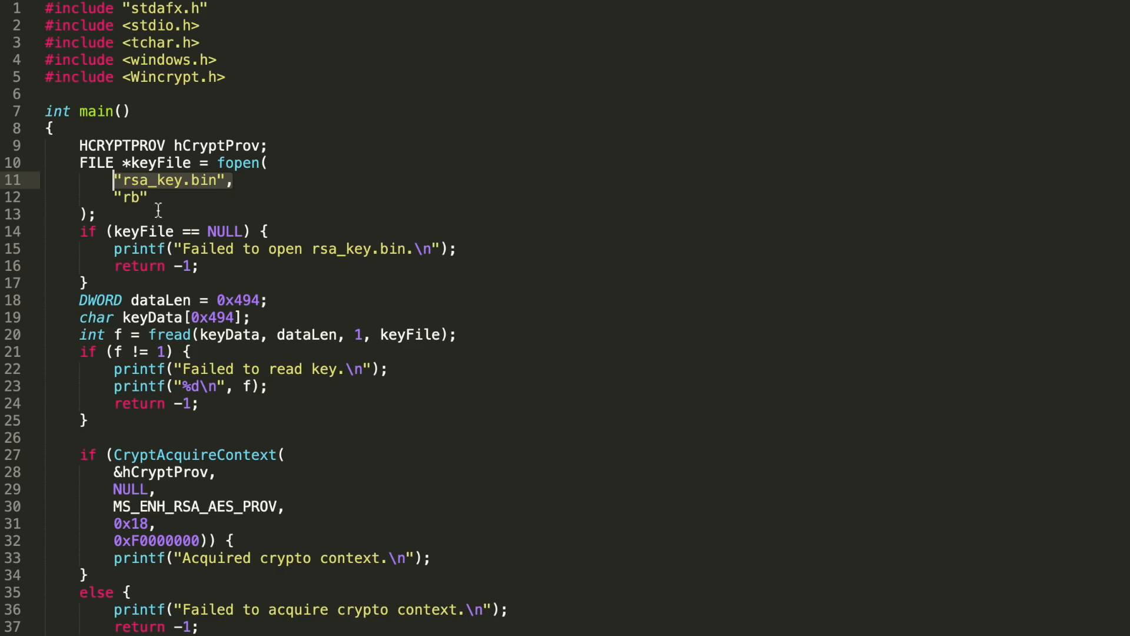
scroll(down, 3)
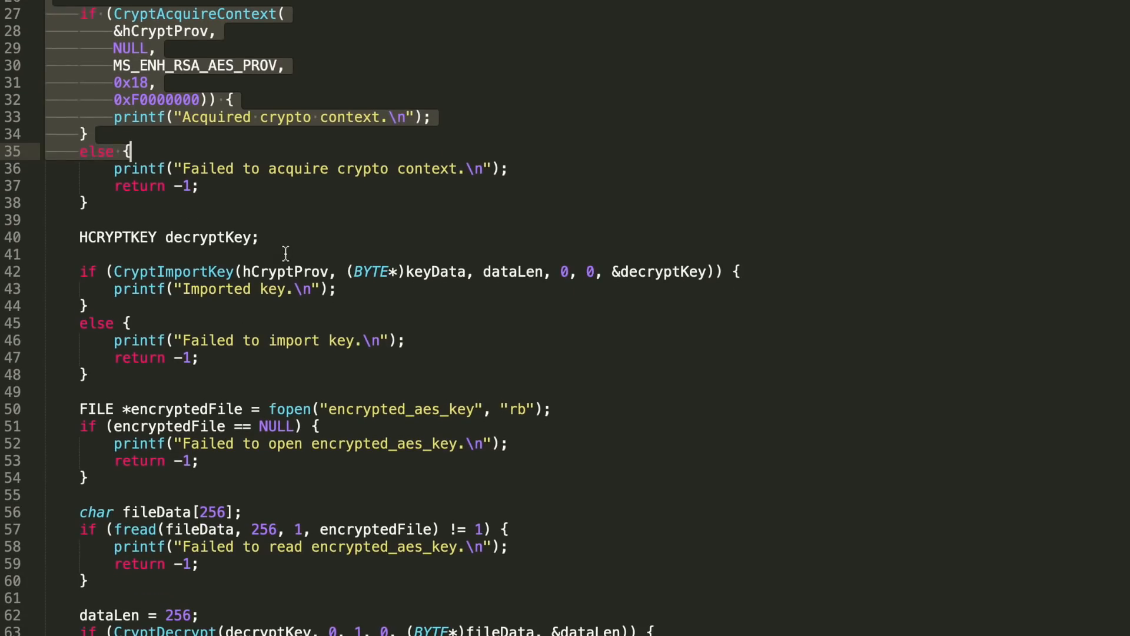
scroll(down, 3)
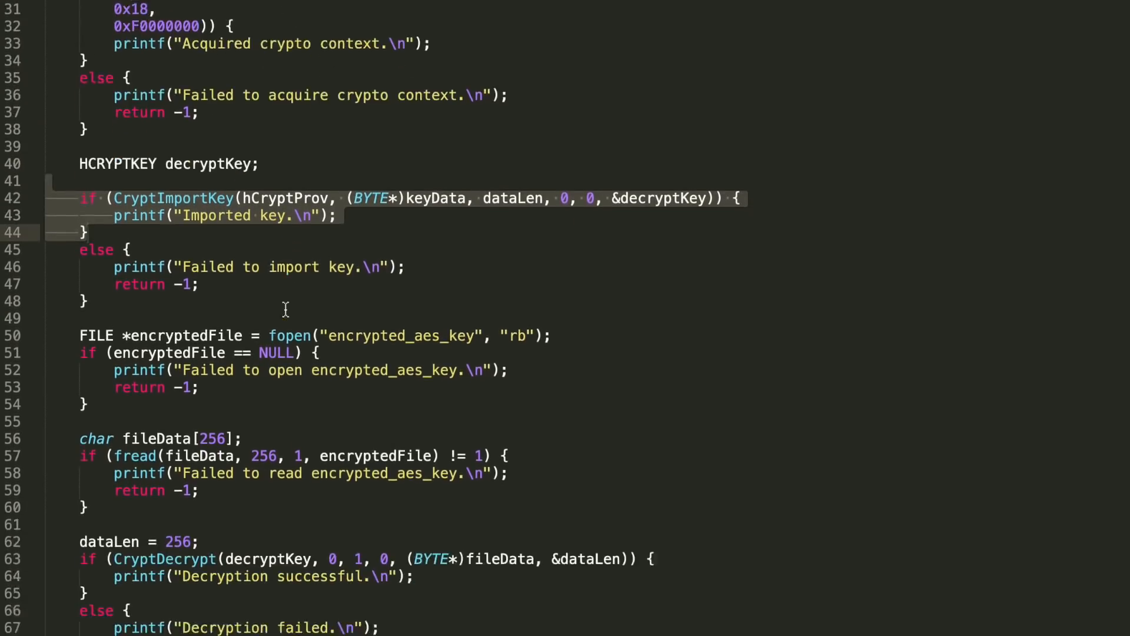
scroll(down, 3)
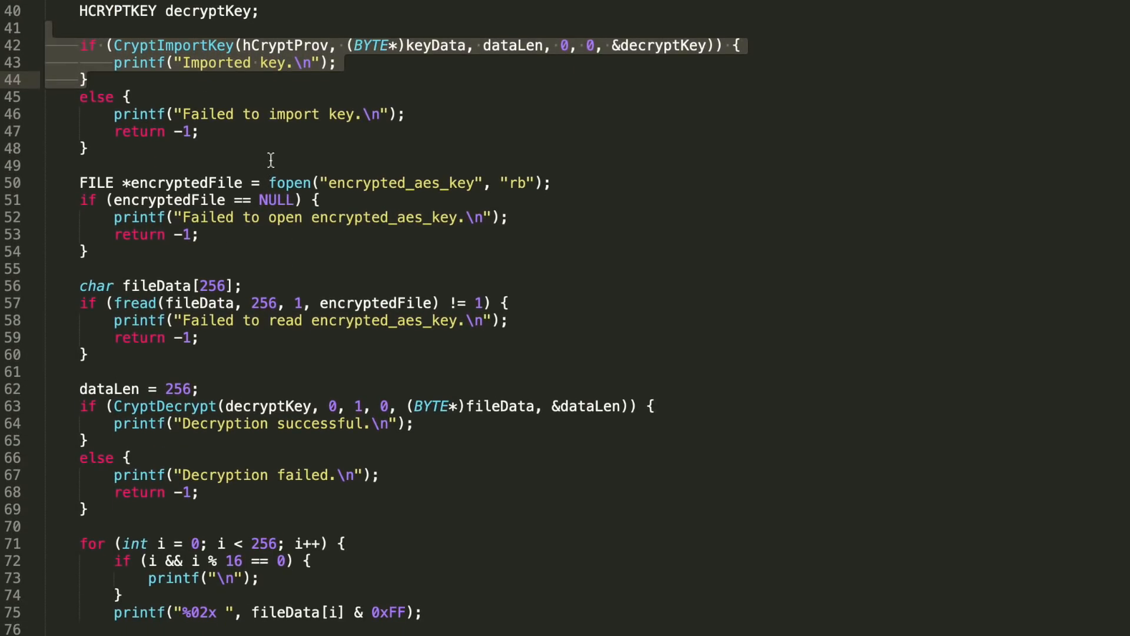
scroll(down, 3)
text(python3)
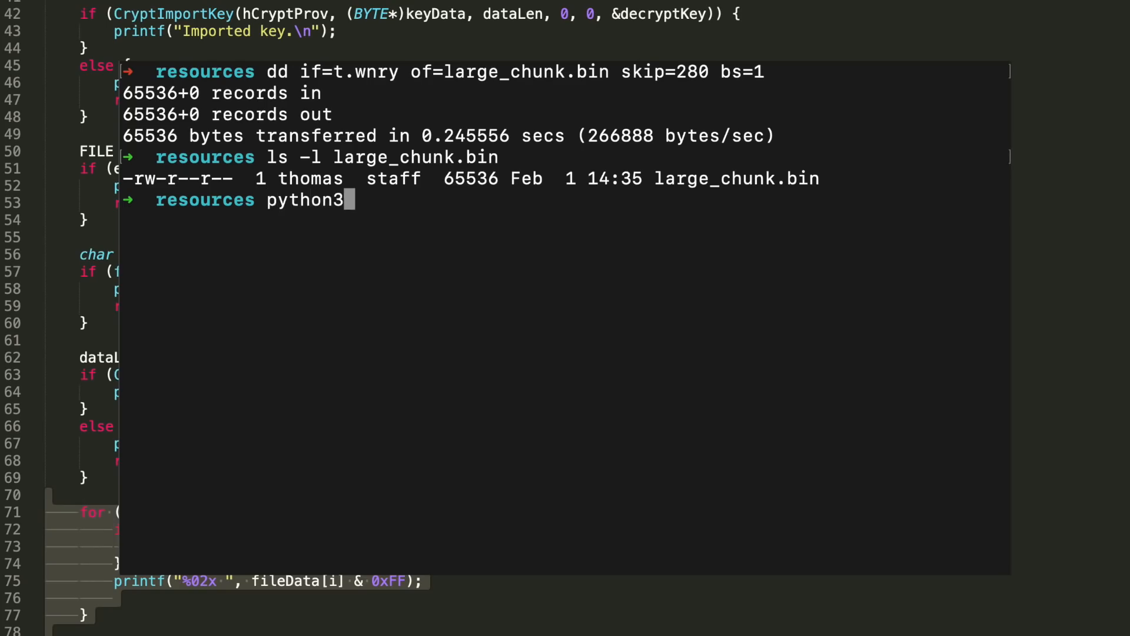
Run decrypt_large_chunk.py and ls -l large_chunk.dec to confirm the 65536-byte output
text(decrypt_large_chunk.py)
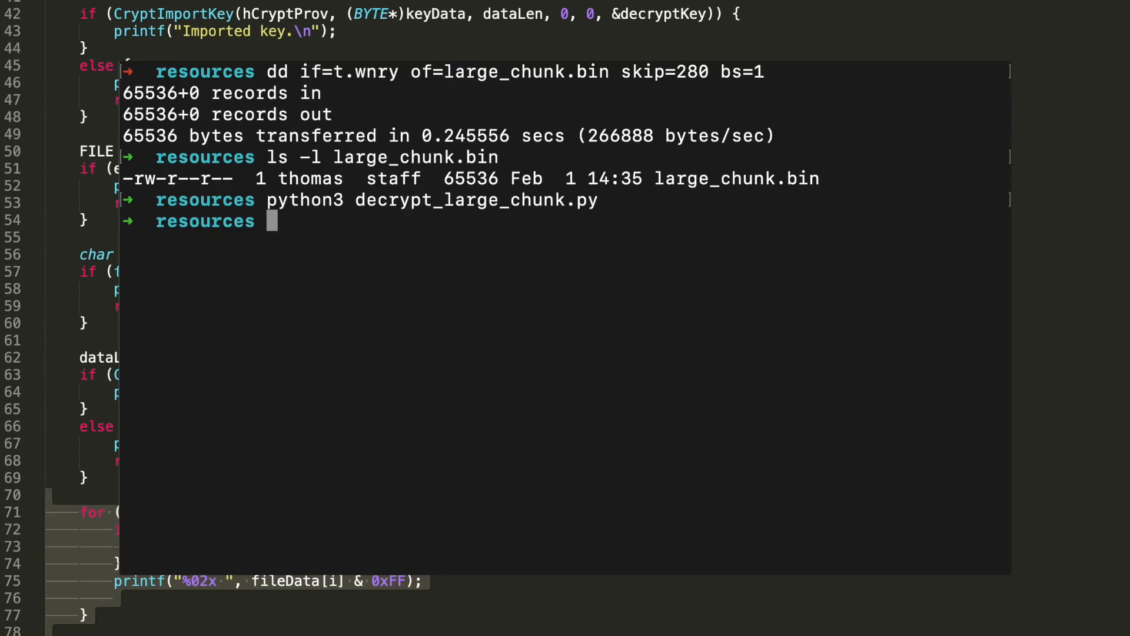
text(ls -l large_chunk.dec)
text(file)
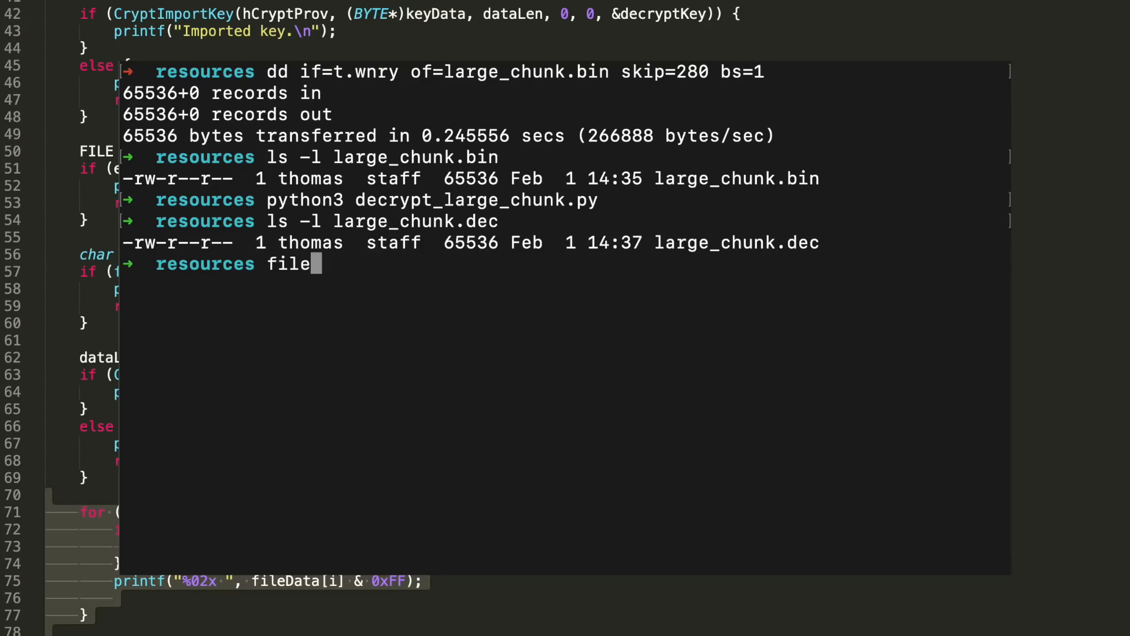
text(large_chunk.)
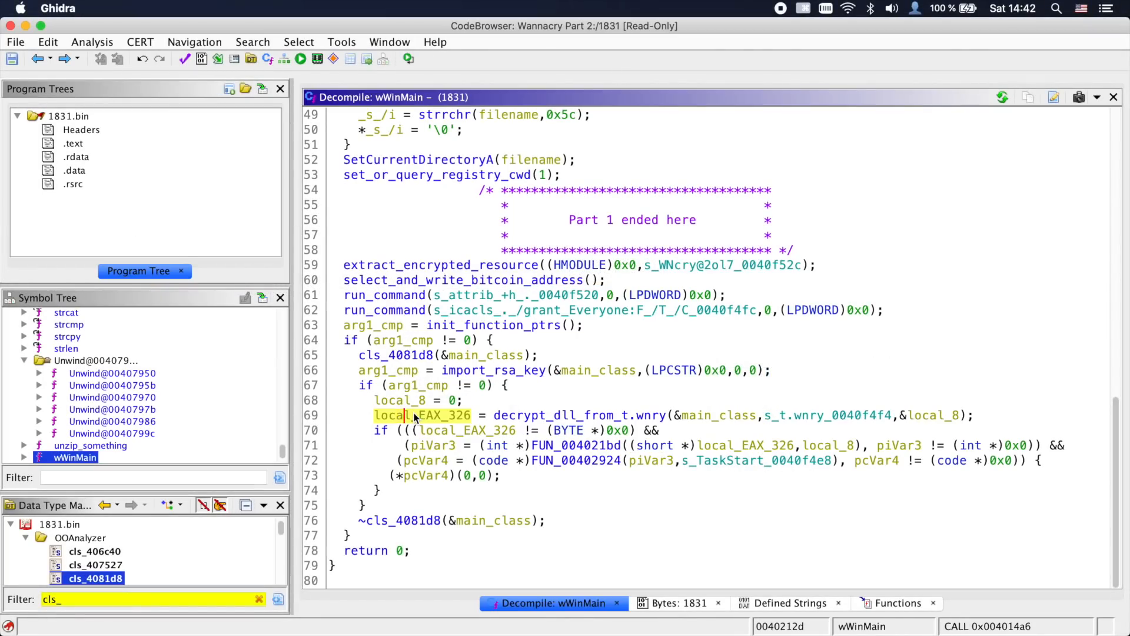
Rename local_EAX_326 in wWinMain to decrypted_dll
text(decrypted_)
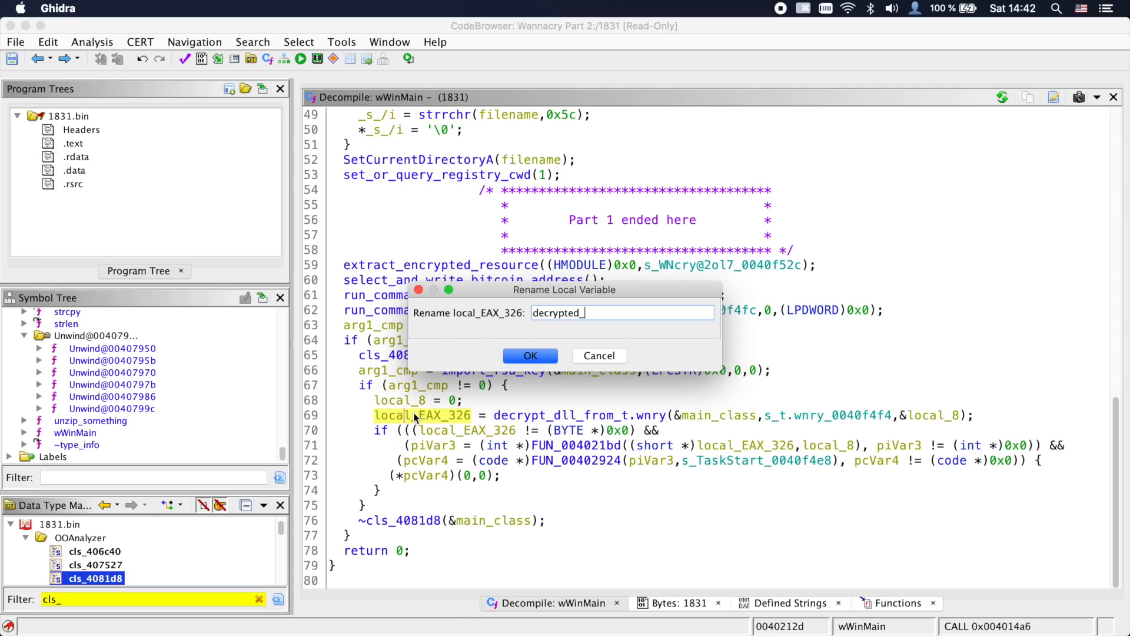
click(530, 355)
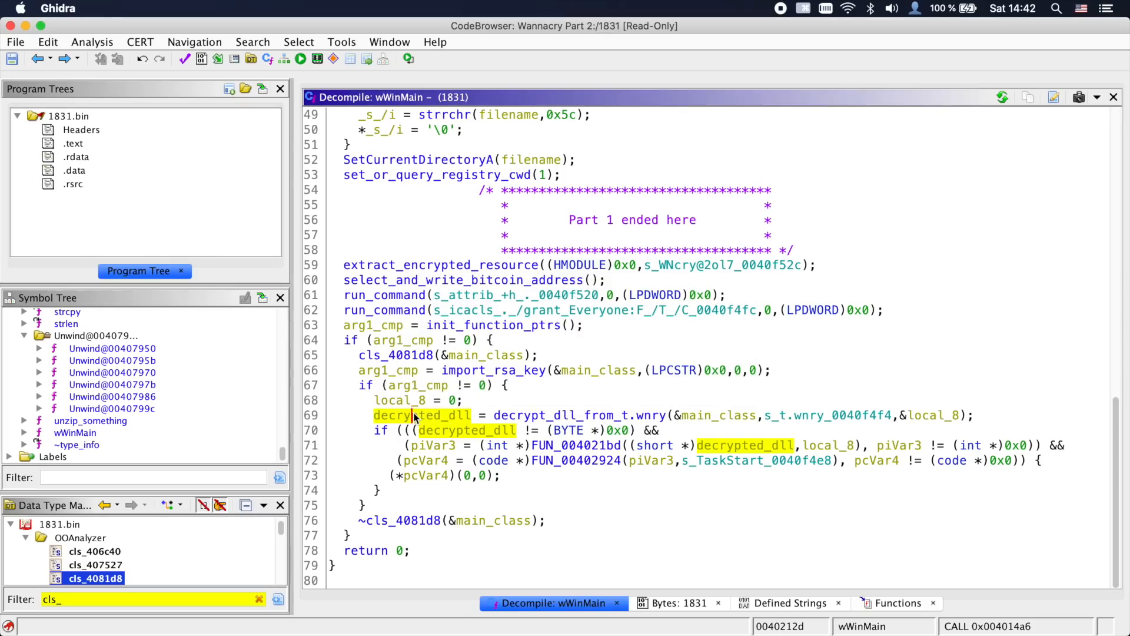
click(1045, 461)
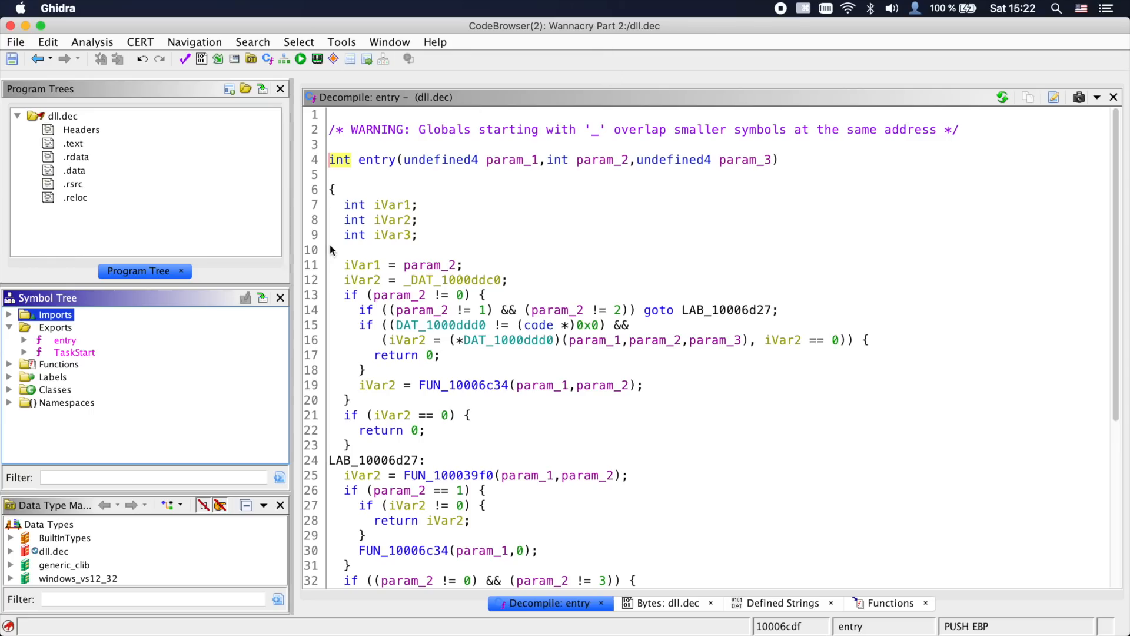
mouse_move(71, 339)
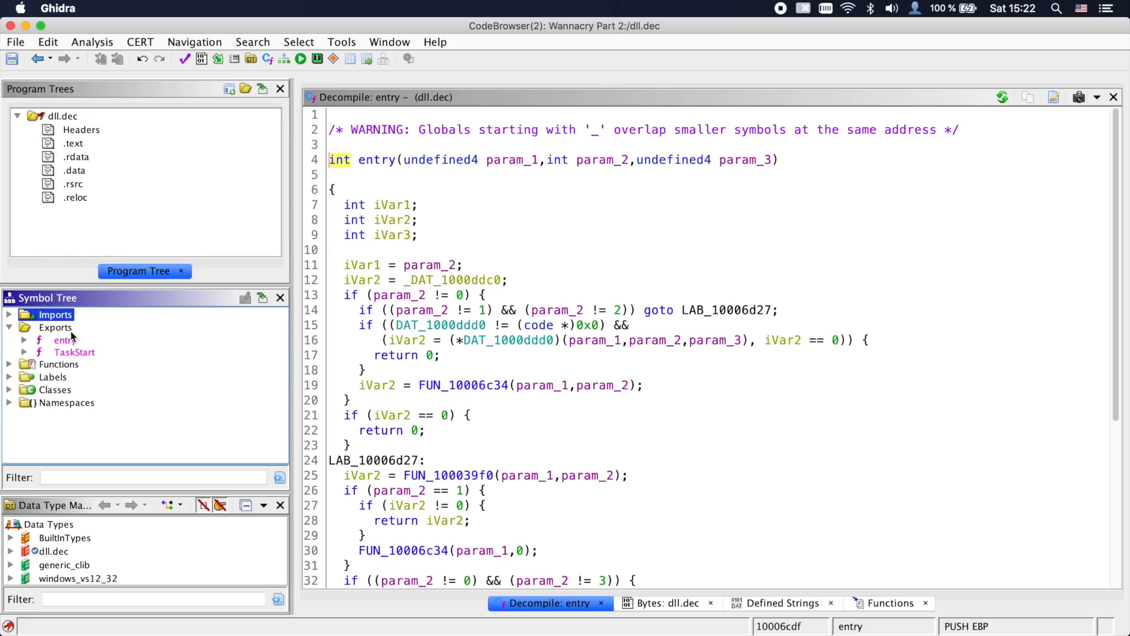
Open the exported TaskStart of dll.dec from the Symbol Tree and begin reading it
click(65, 339)
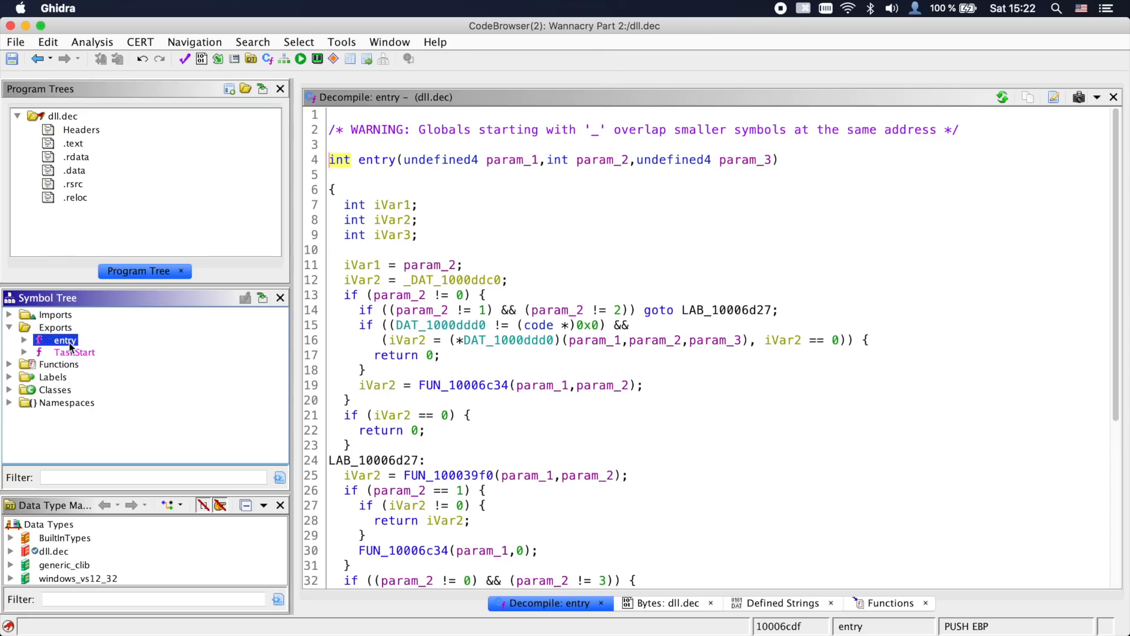
click(75, 352)
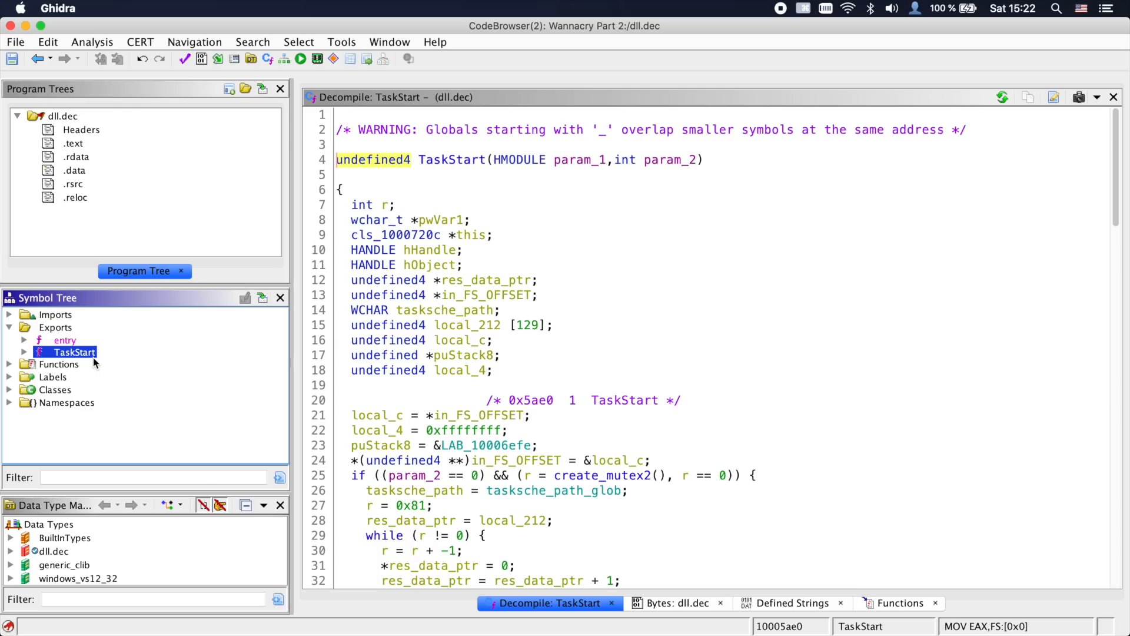
mouse_move(106, 380)
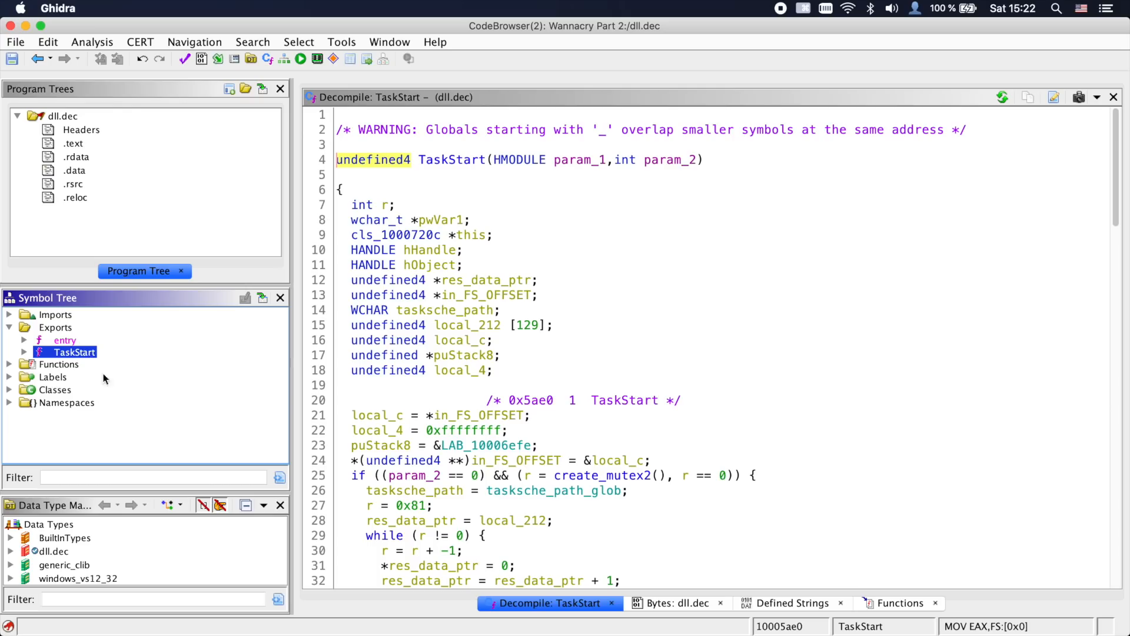
mouse_move(313, 205)
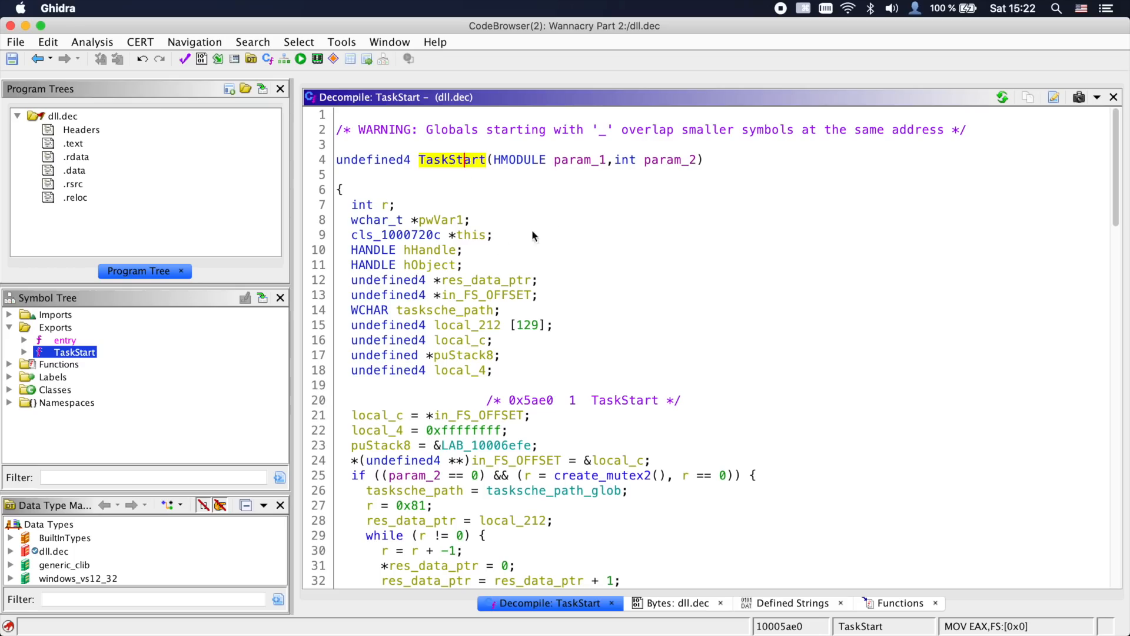
scroll(down, 3)
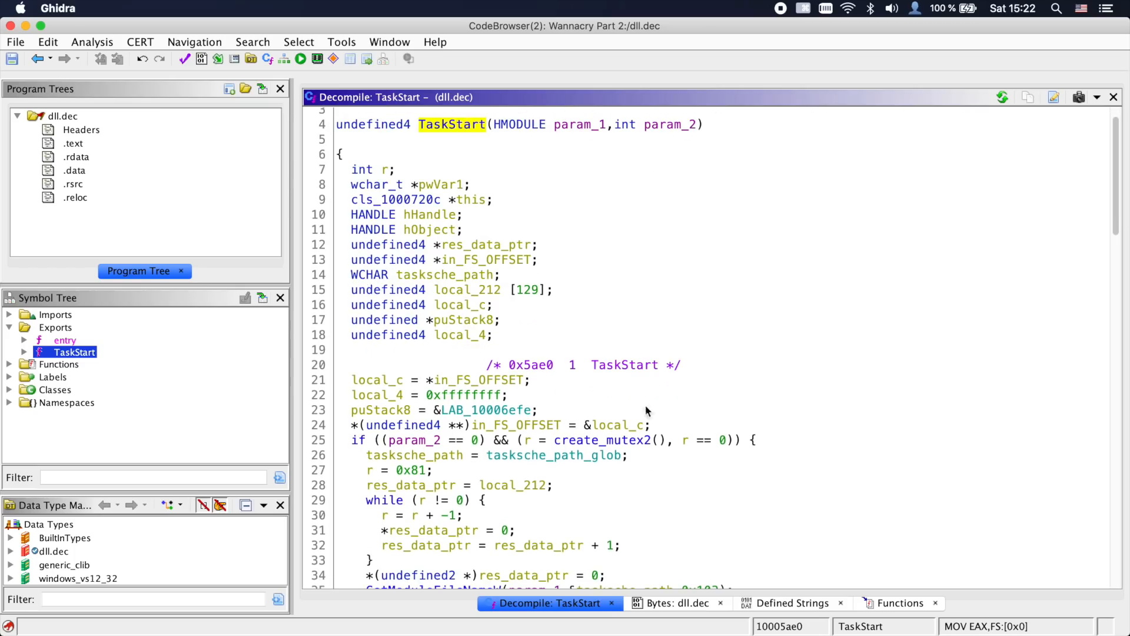
scroll(down, 3)
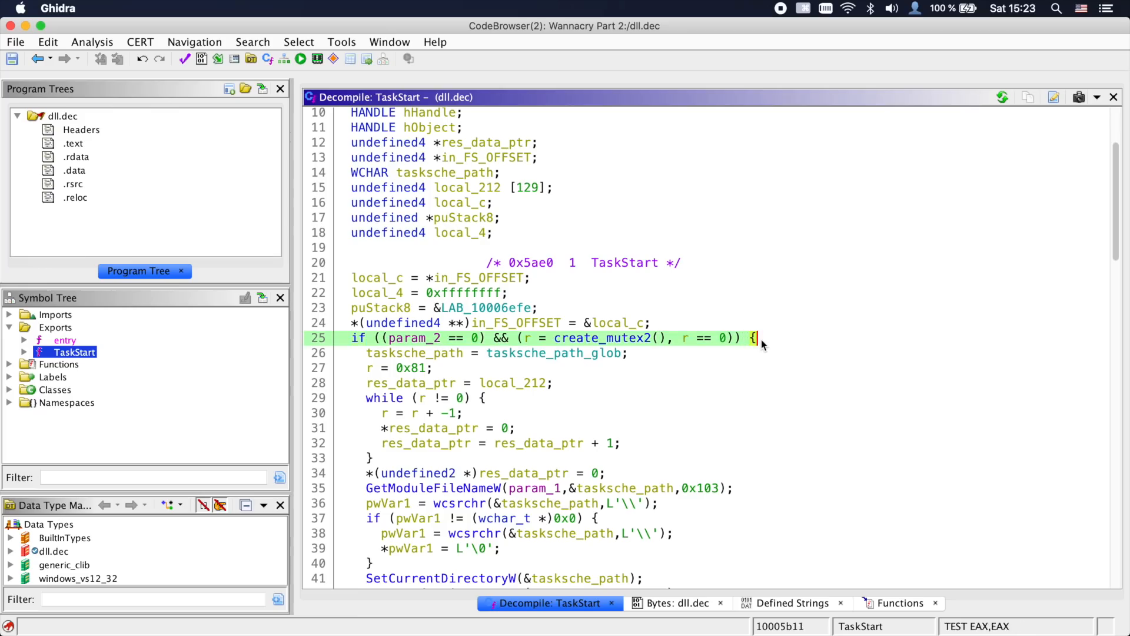
Read down TaskStart's setup code to the init_function_ptrs call
scroll(down, 3)
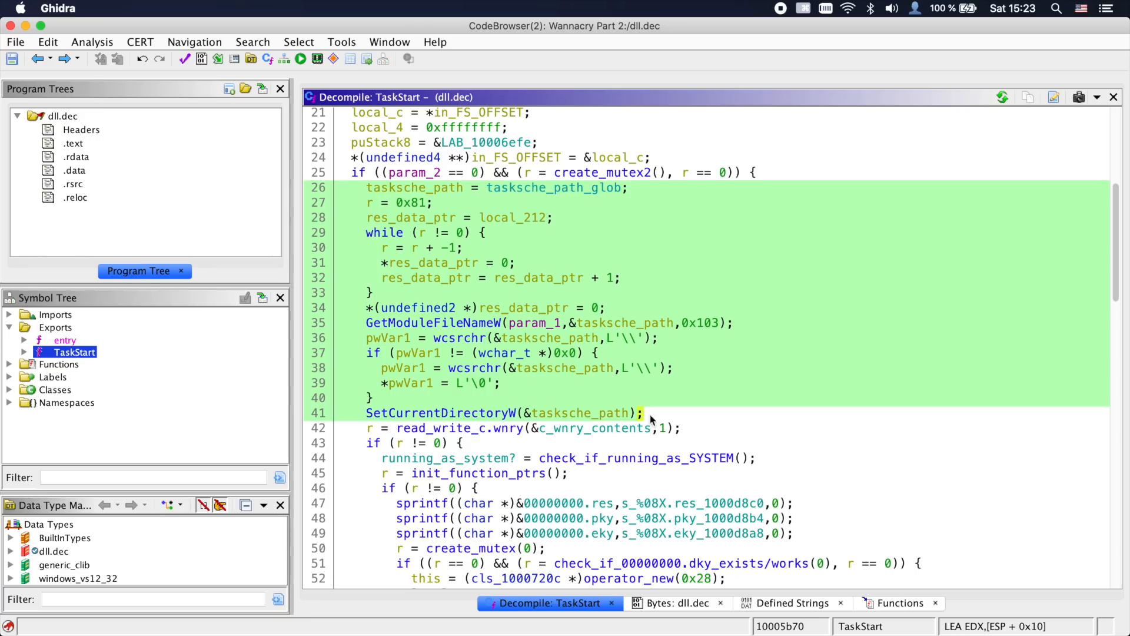
scroll(down, 3)
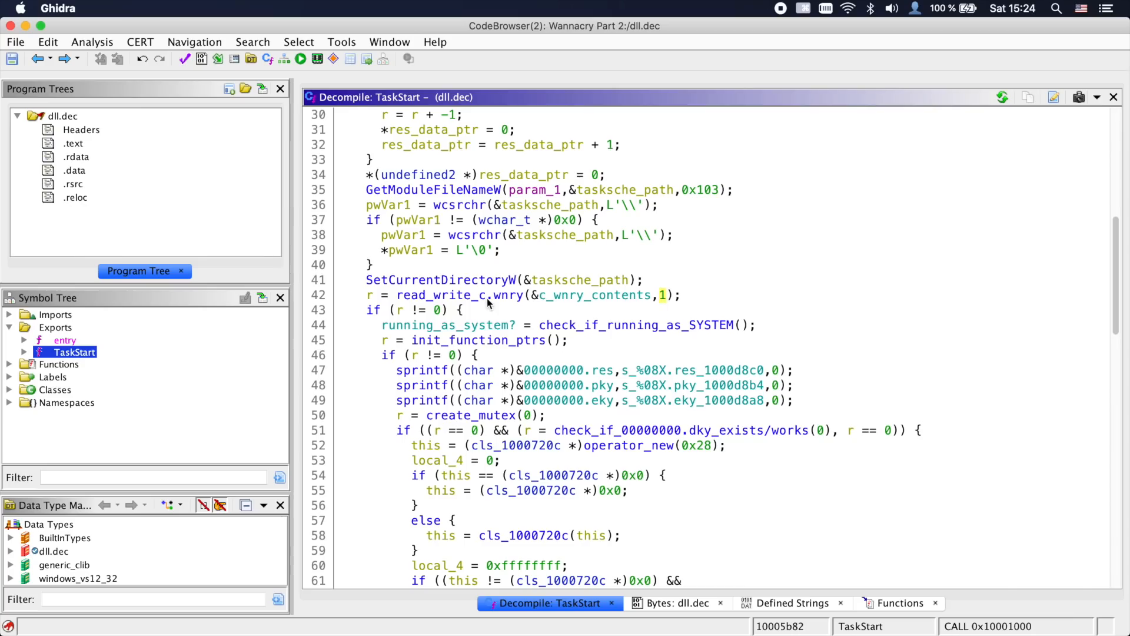
click(373, 308)
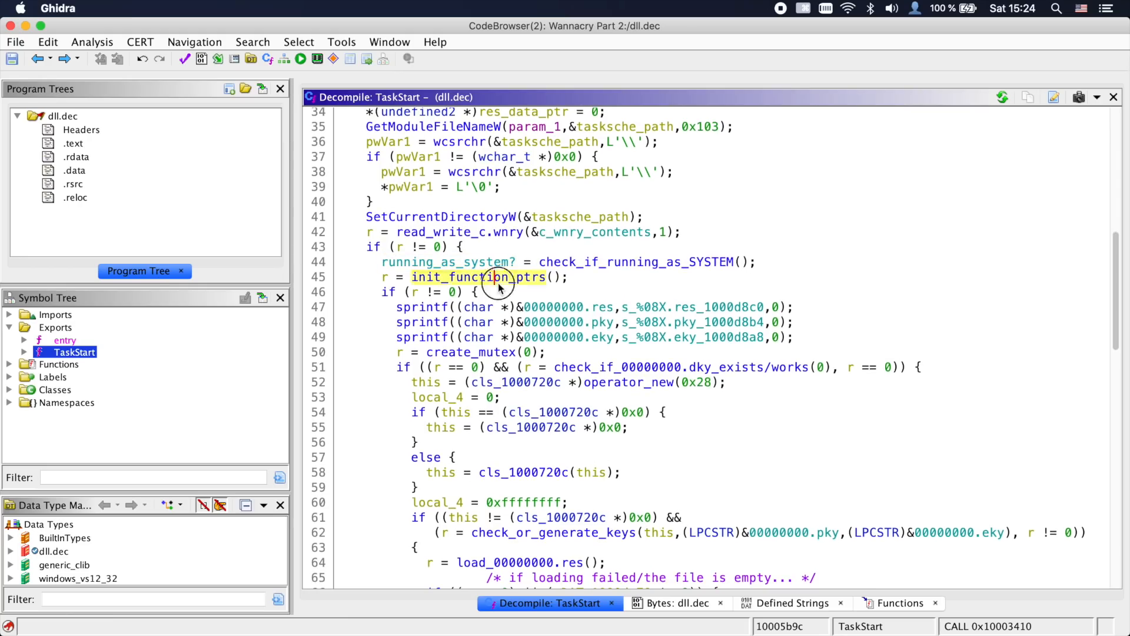
click(479, 277)
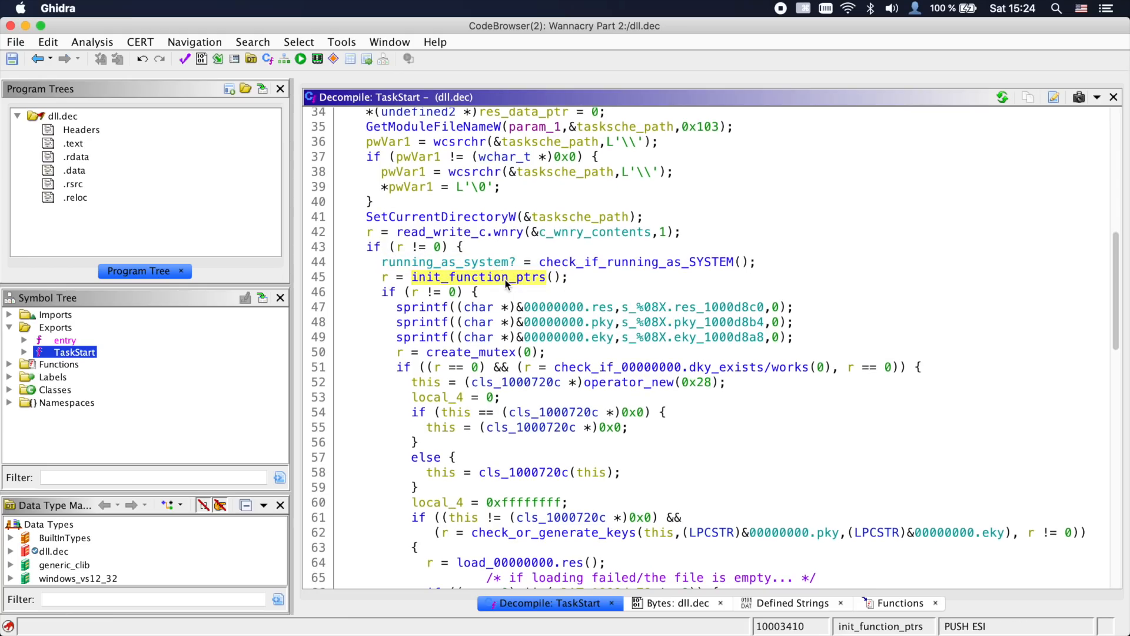
double_click(477, 277)
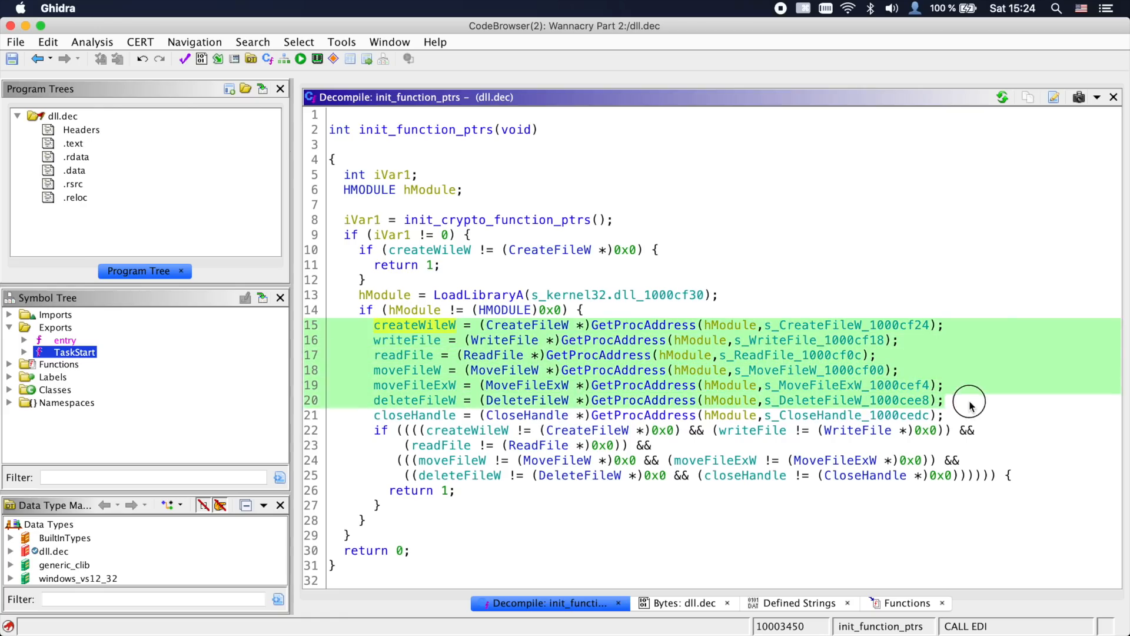
double_click(503, 220)
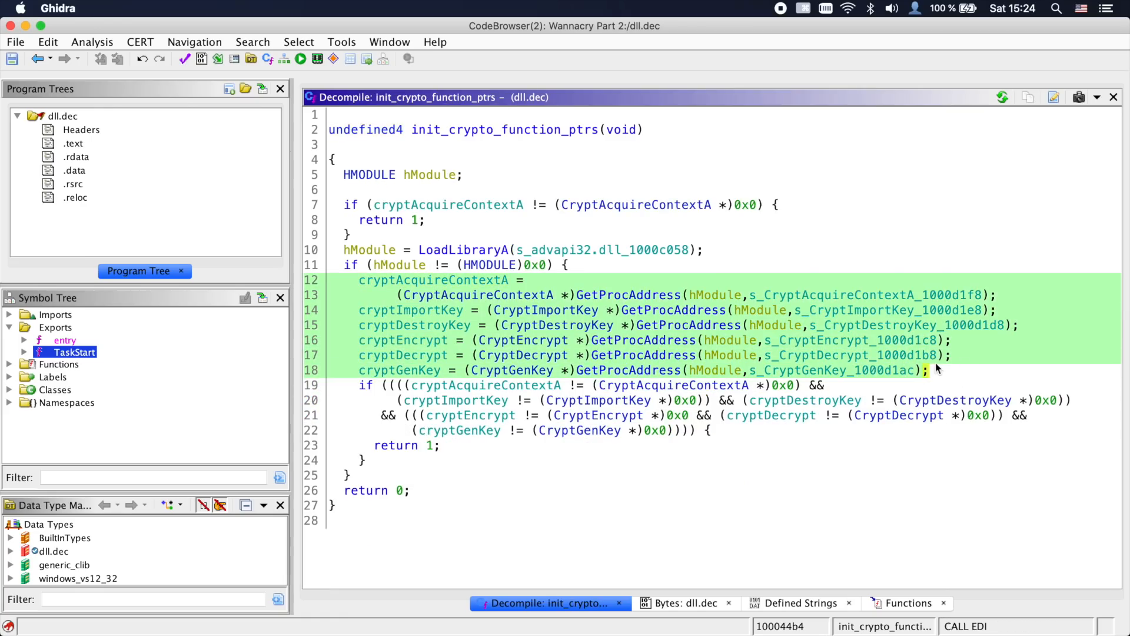
click(36, 59)
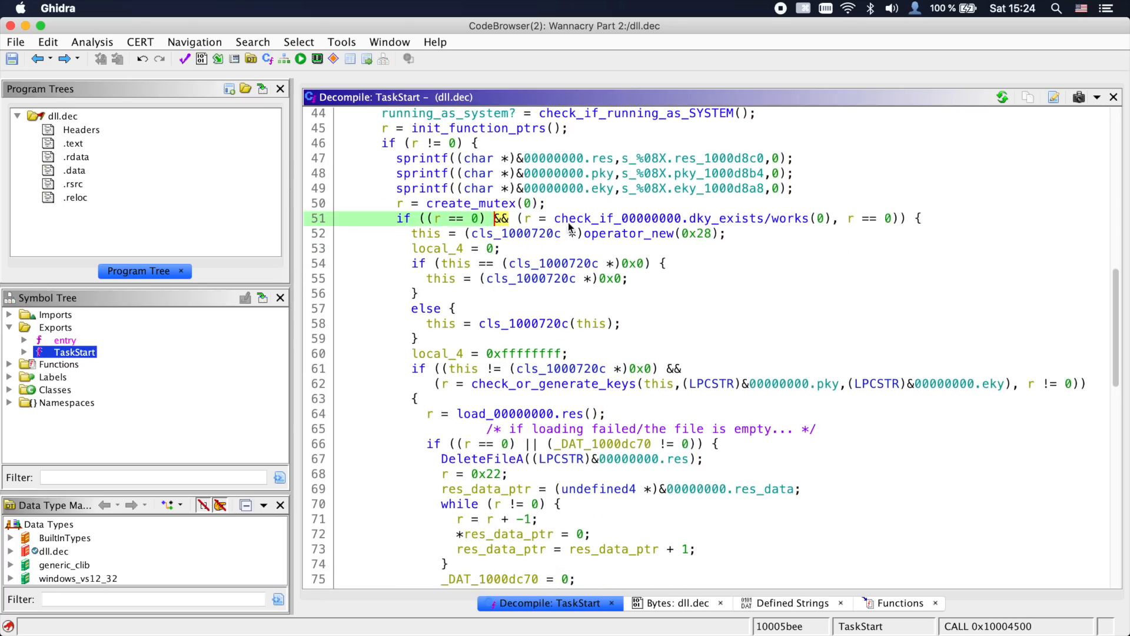
Open check_if_00000000.dky_exists/works from TaskStart and locate its attempt_decrypt call
click(642, 218)
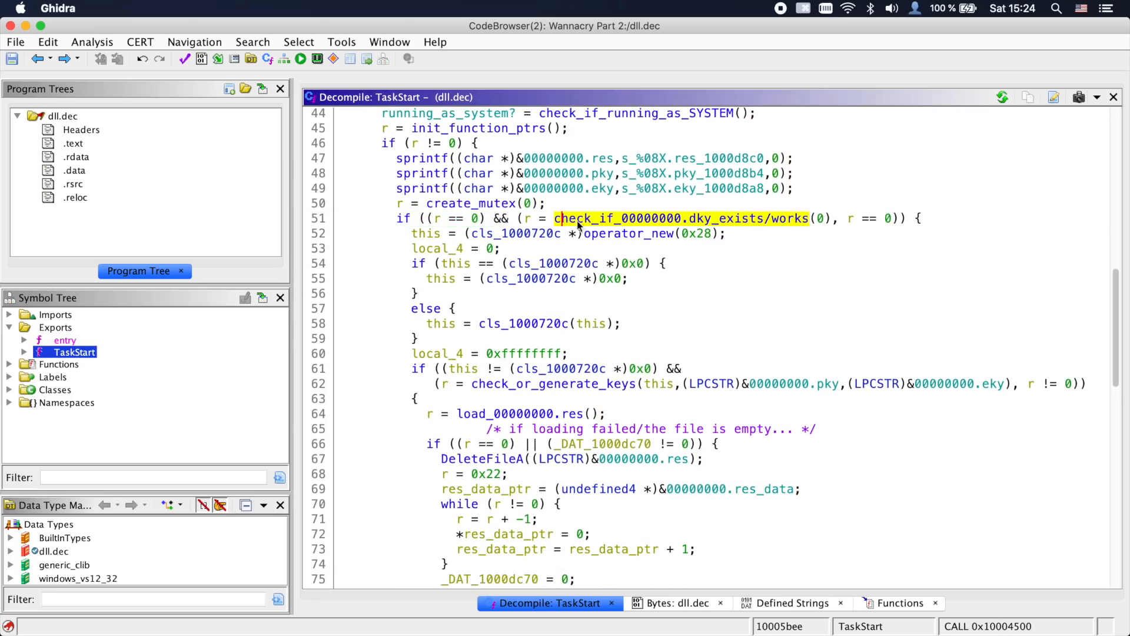
double_click(682, 219)
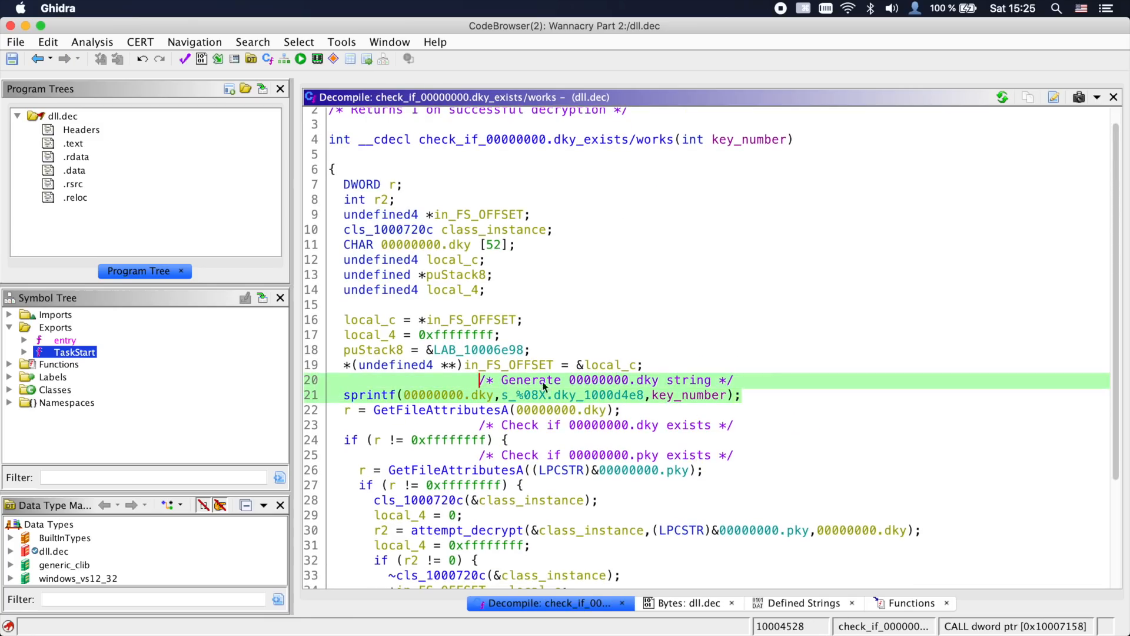
scroll(down, 3)
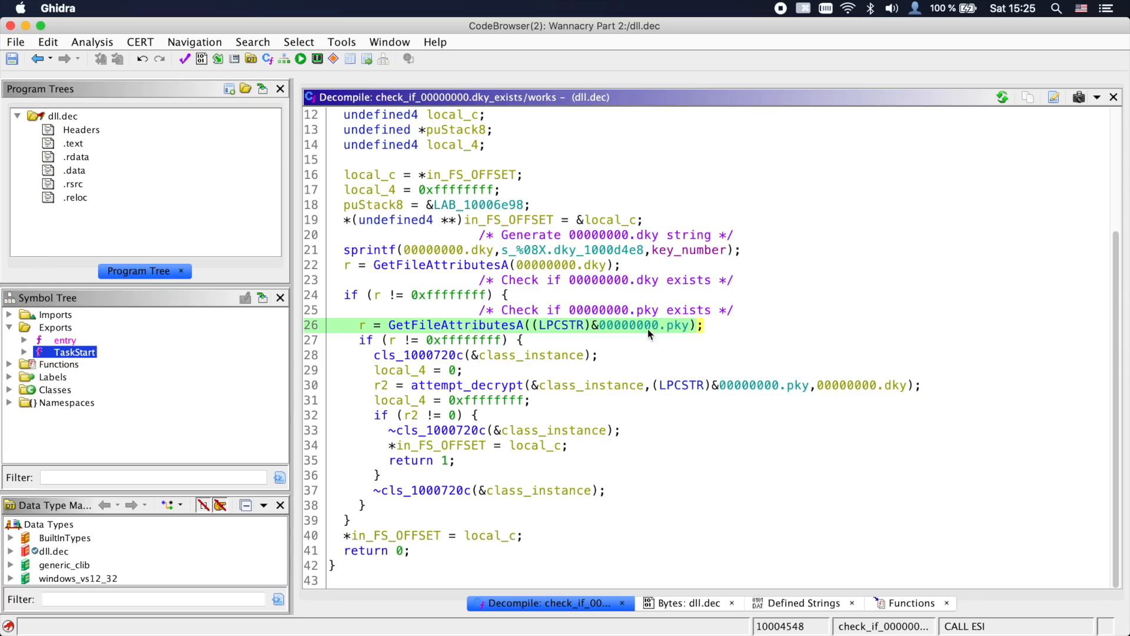
click(469, 385)
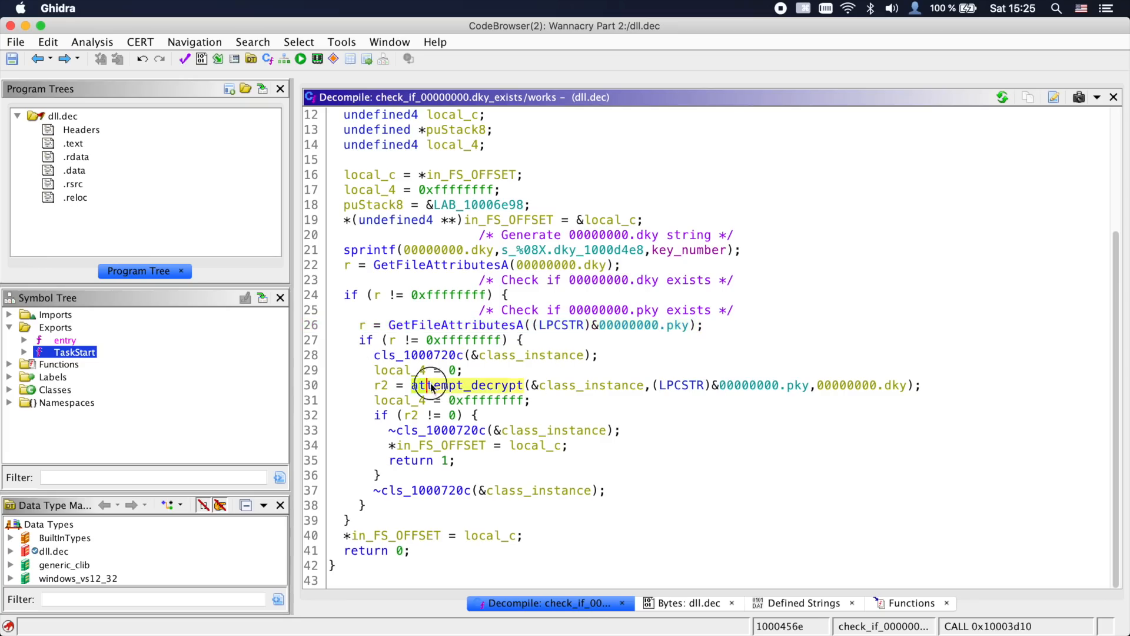
Review attempt_decrypt's .pky/.dky encrypt-decrypt test in the decompiler
double_click(465, 385)
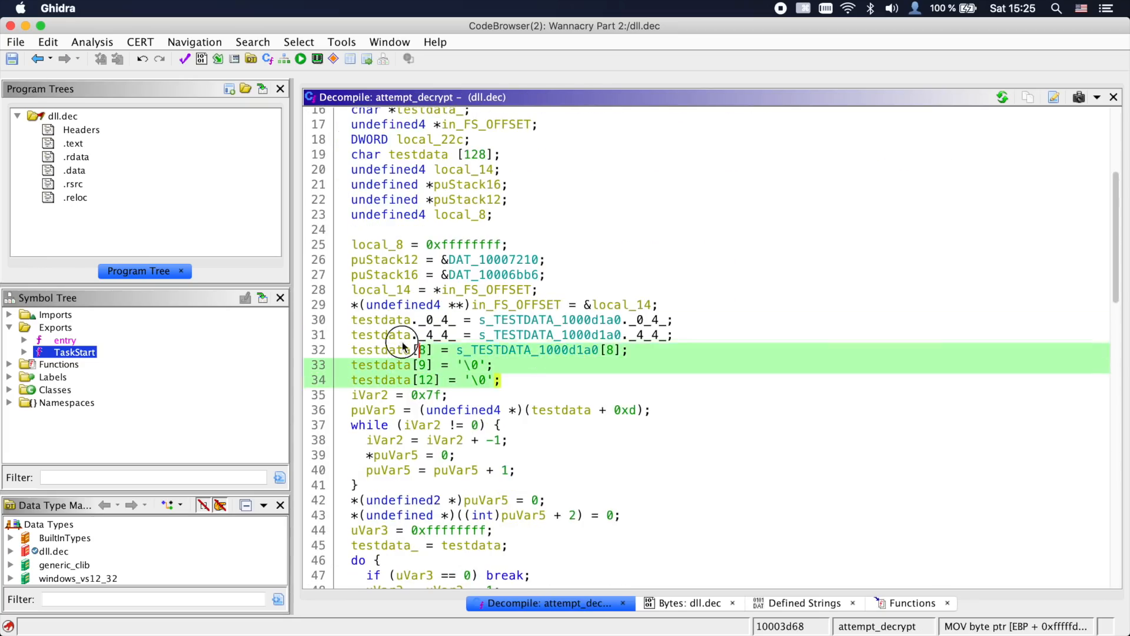
scroll(down, 3)
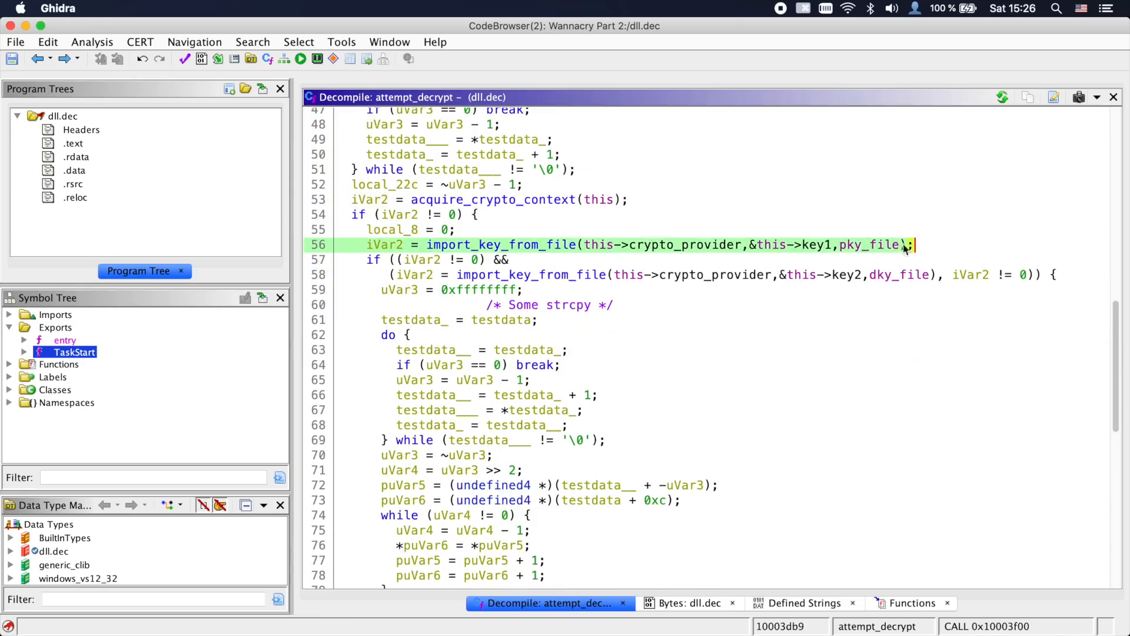
click(531, 274)
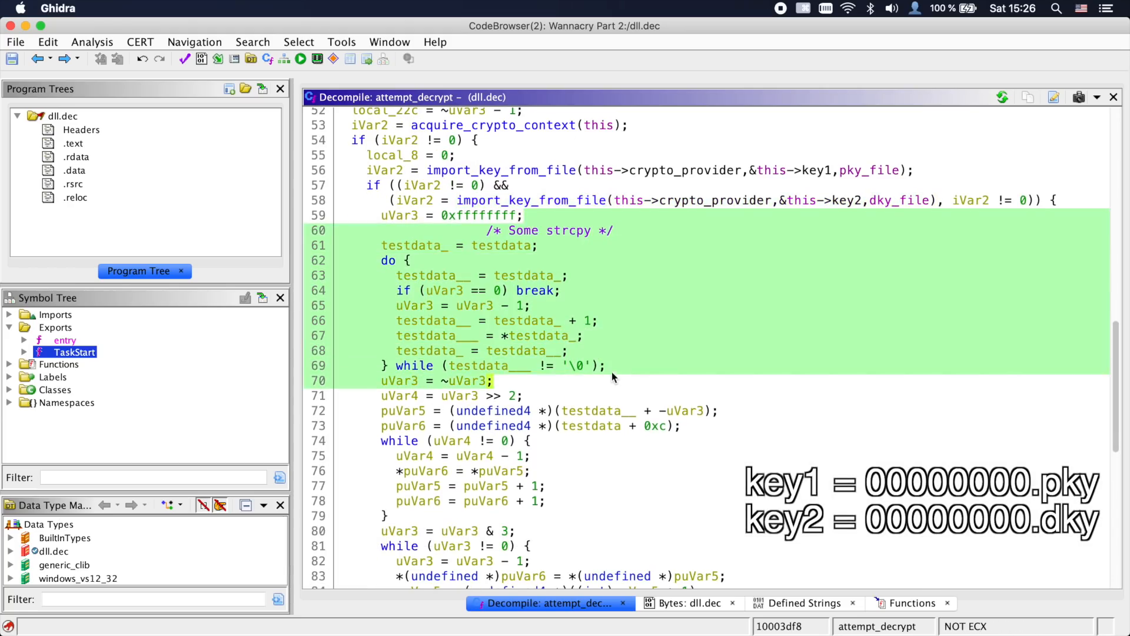
scroll(down, 3)
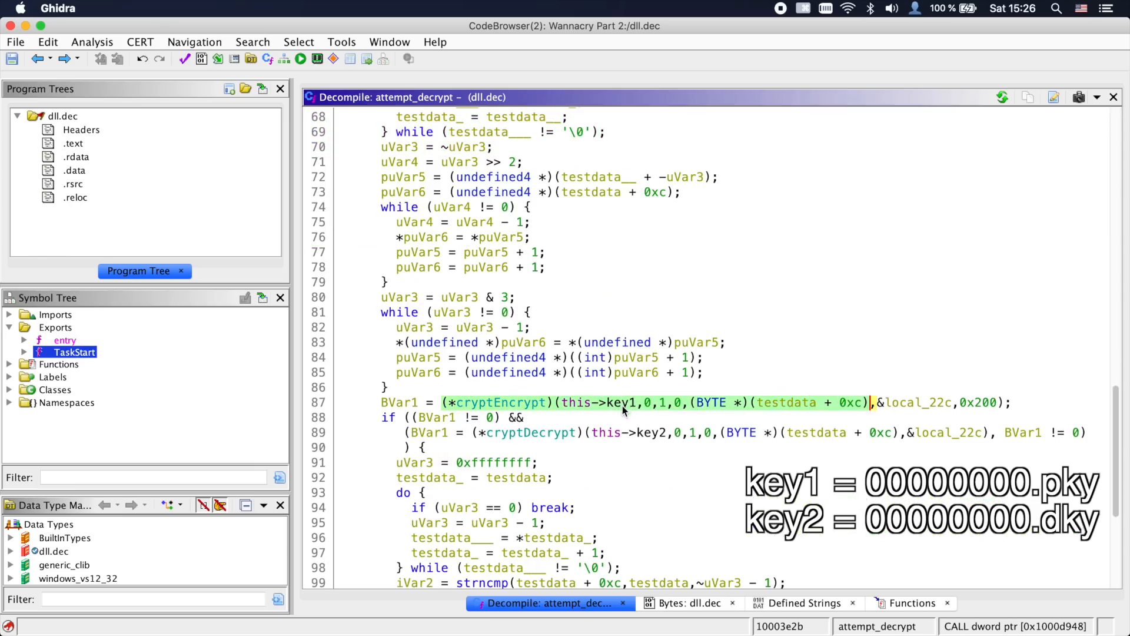
click(912, 433)
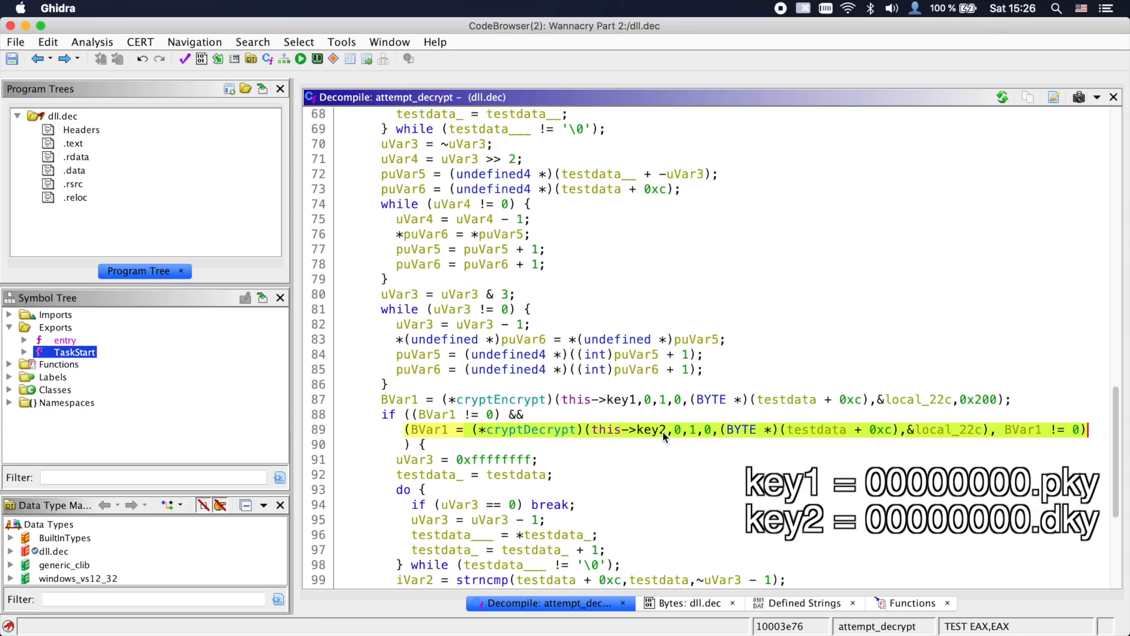
scroll(down, 3)
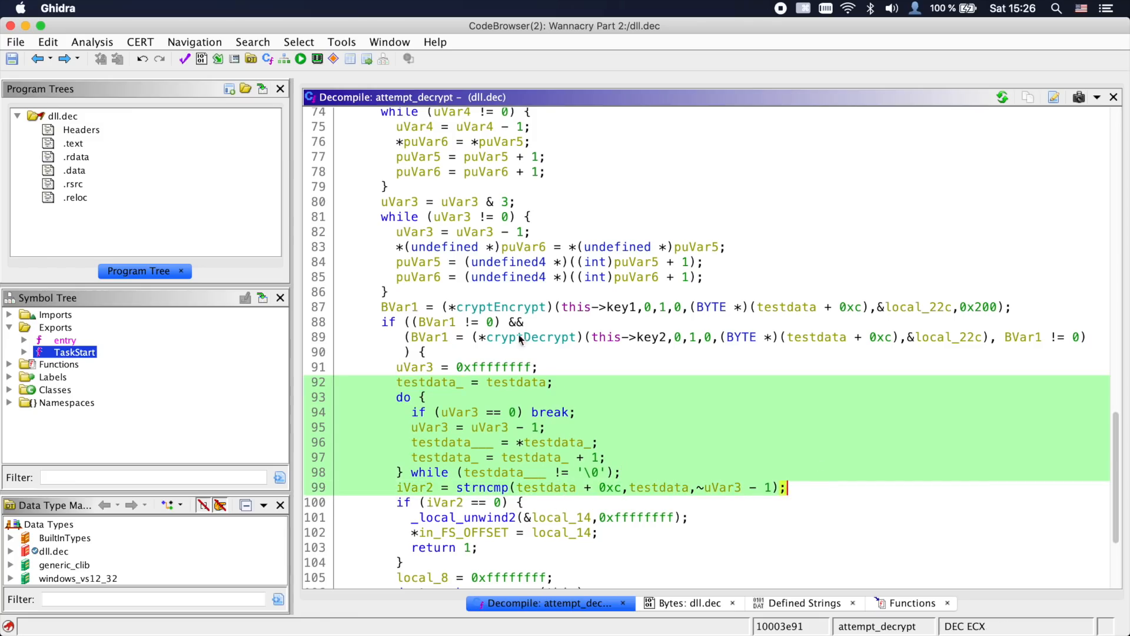
scroll(down, 3)
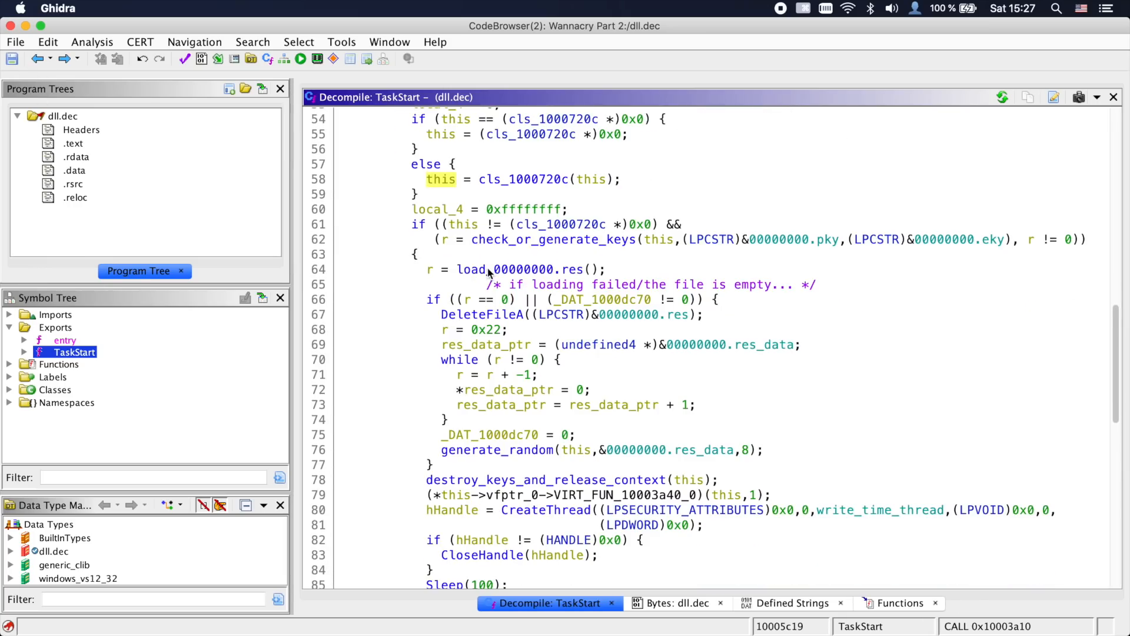
Back in TaskStart, select the check_or_generate_keys call
click(553, 239)
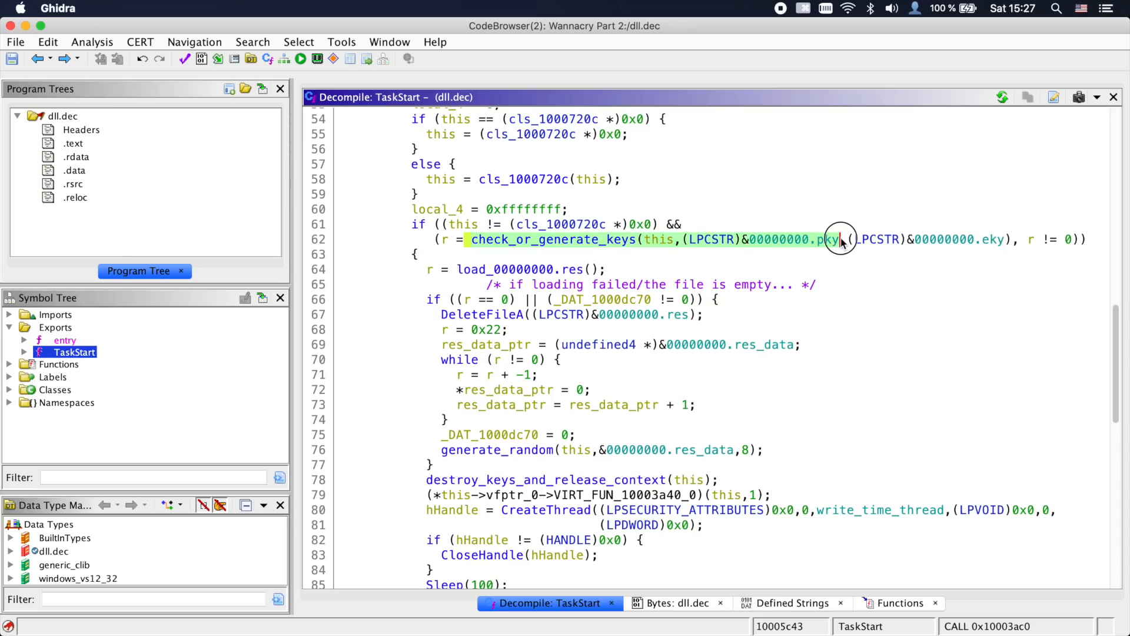
click(554, 239)
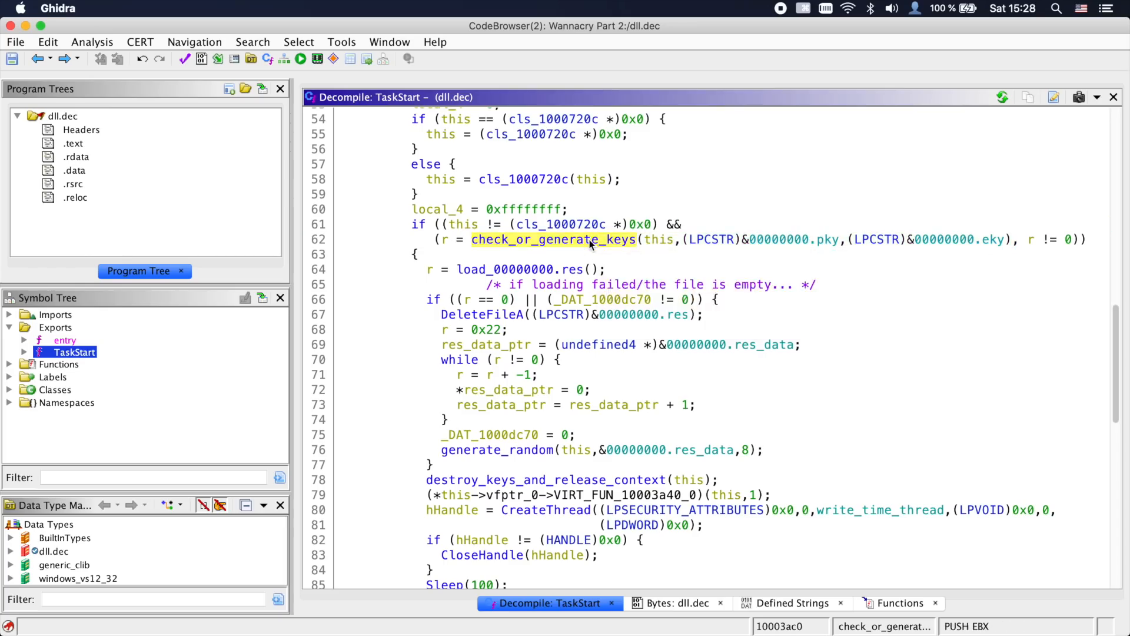
In check_or_generate_keys, highlight key2, key1 and the encrypt_generated_key_store_to_.eky call
double_click(553, 239)
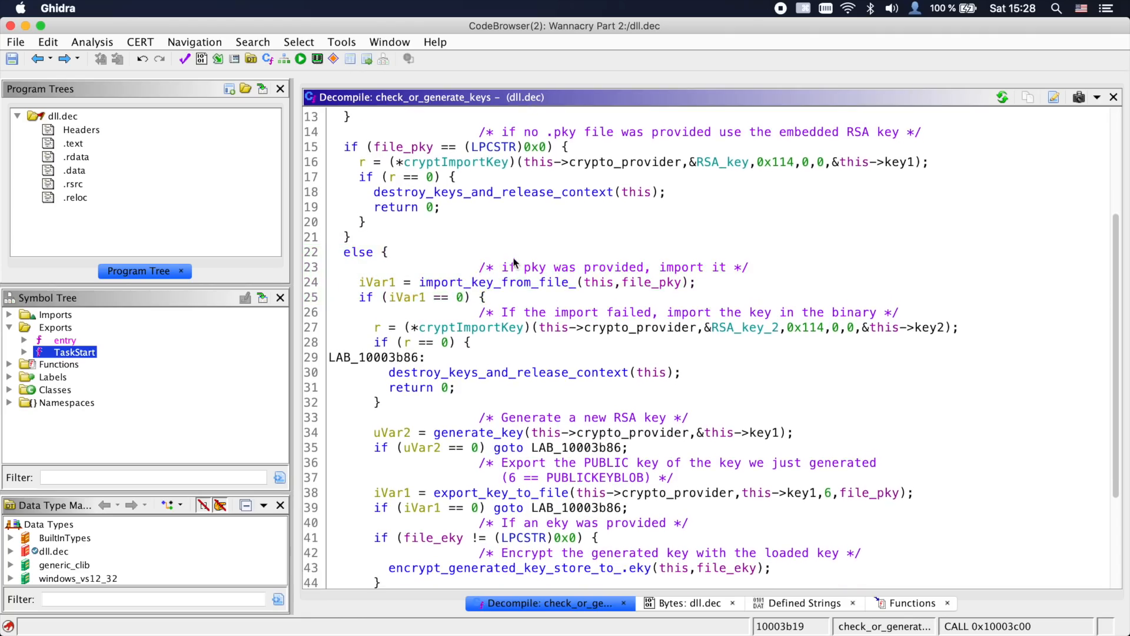
scroll(down, 3)
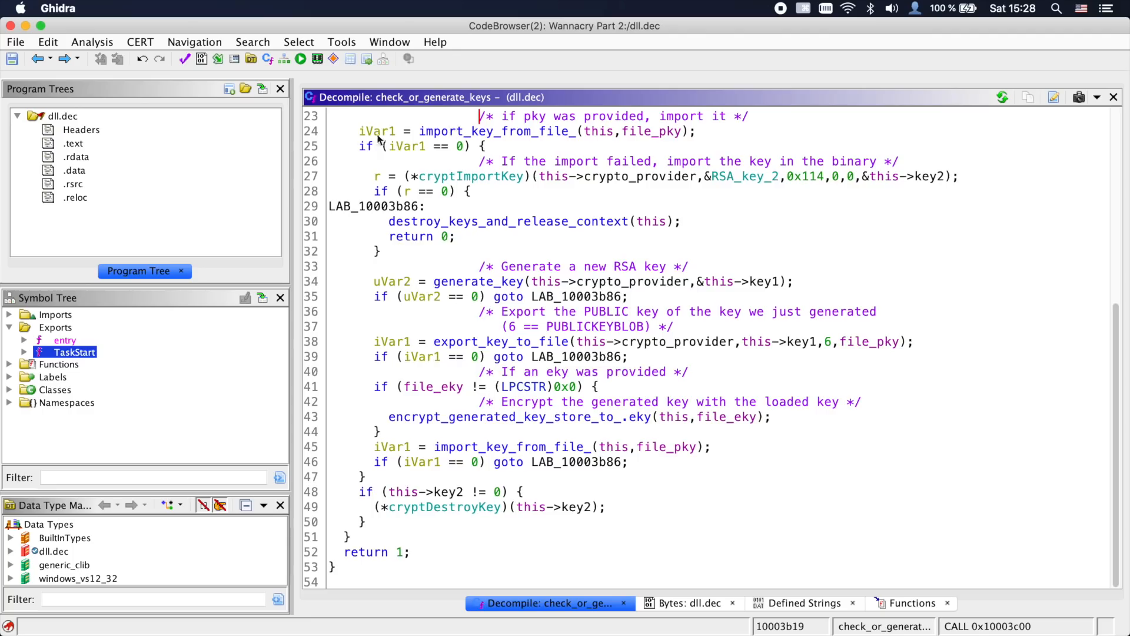
click(929, 198)
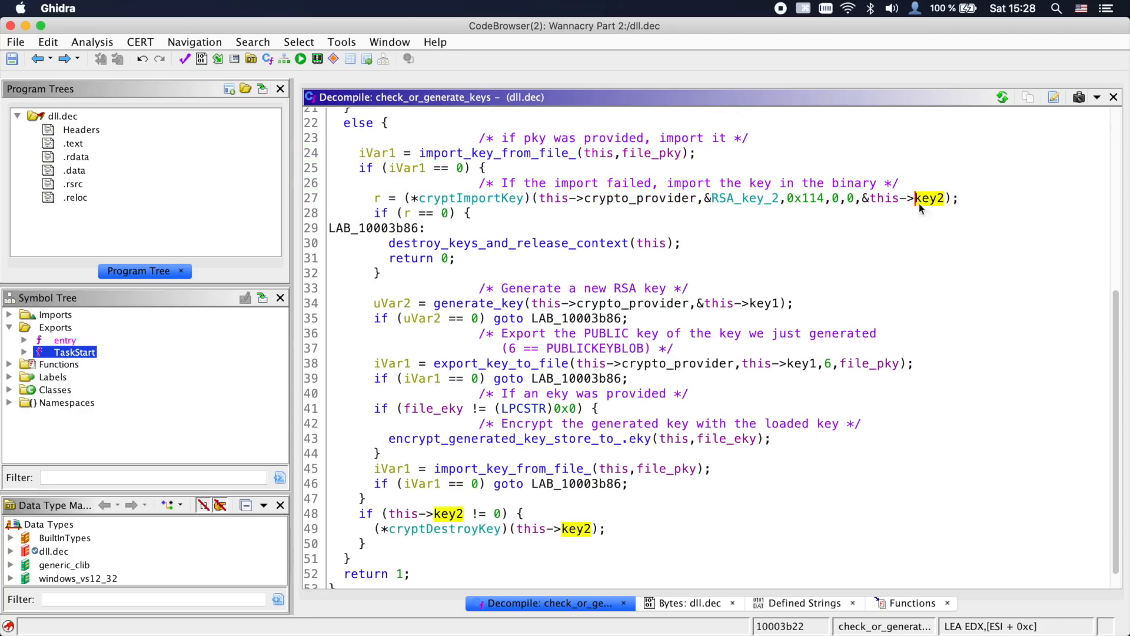
click(763, 302)
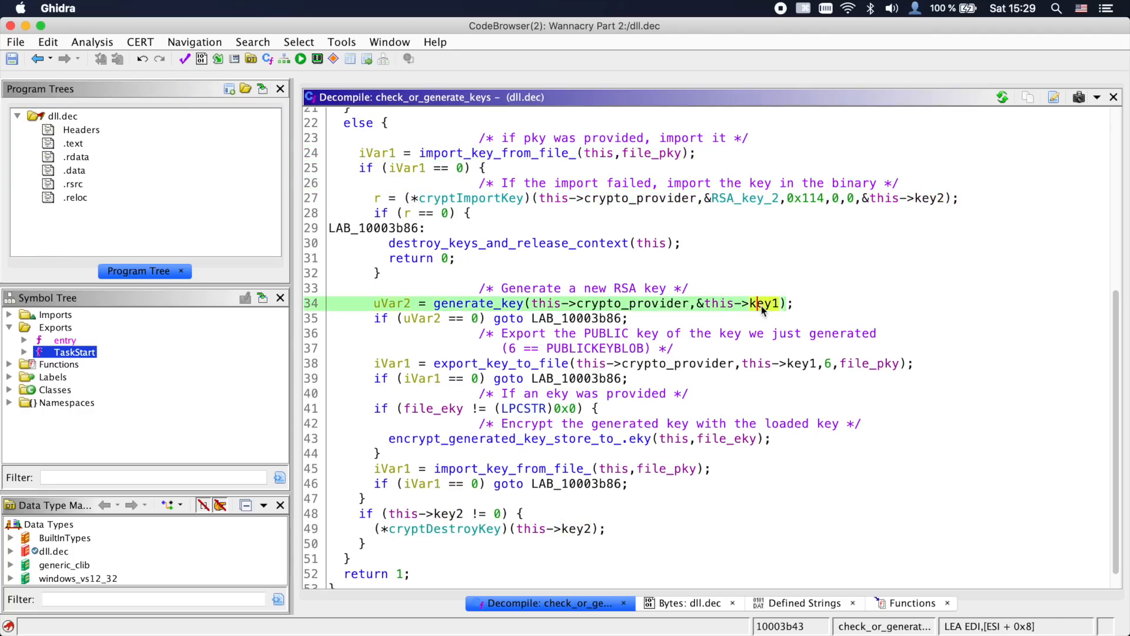
click(322, 348)
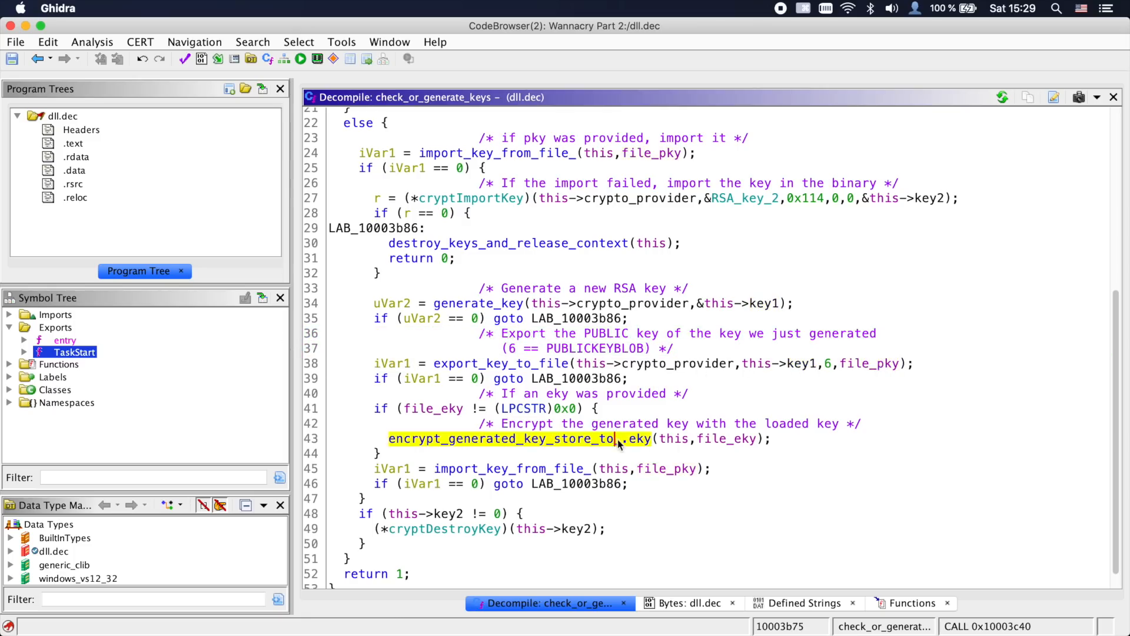
In encrypt_generated_key_store_to_.eky, highlight every use of file_eky
double_click(506, 438)
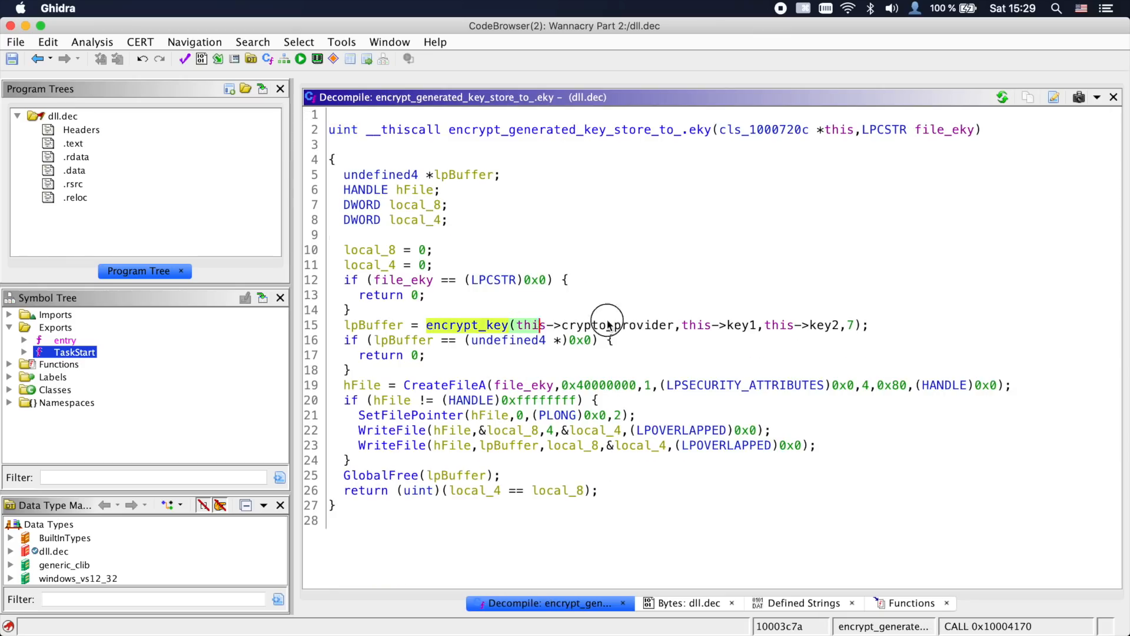
click(605, 325)
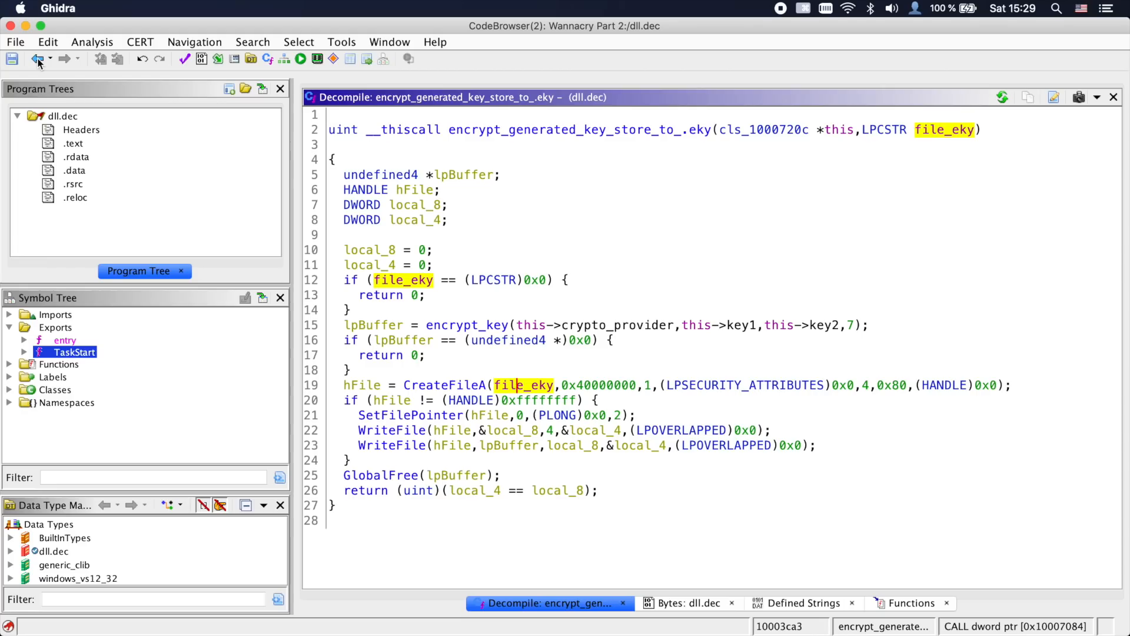
mouse_move(390, 311)
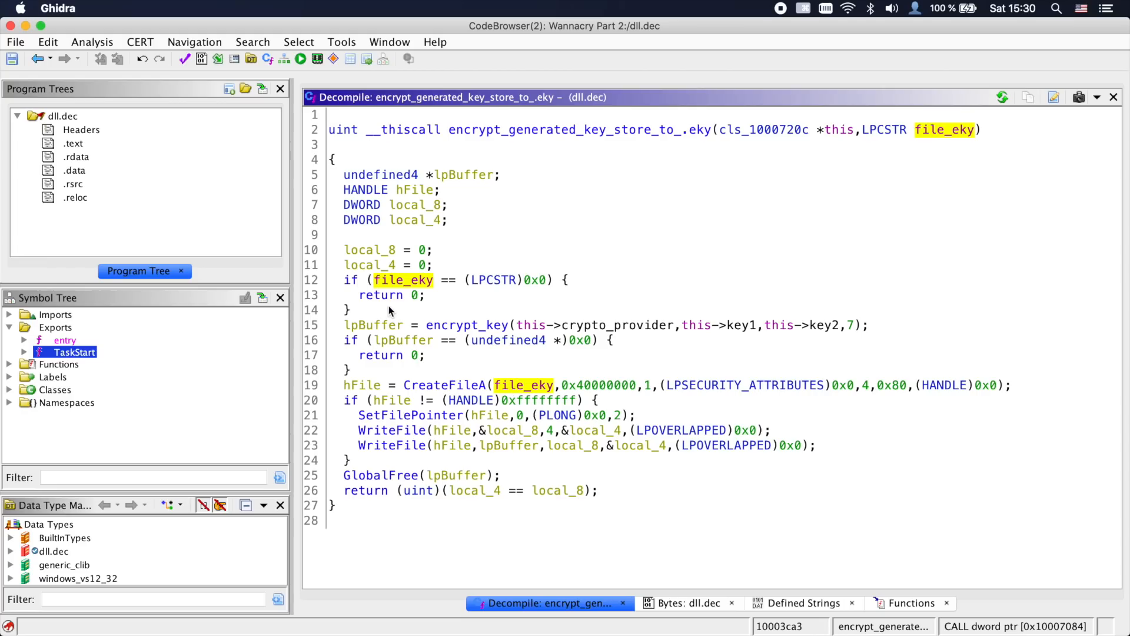
mouse_move(343, 303)
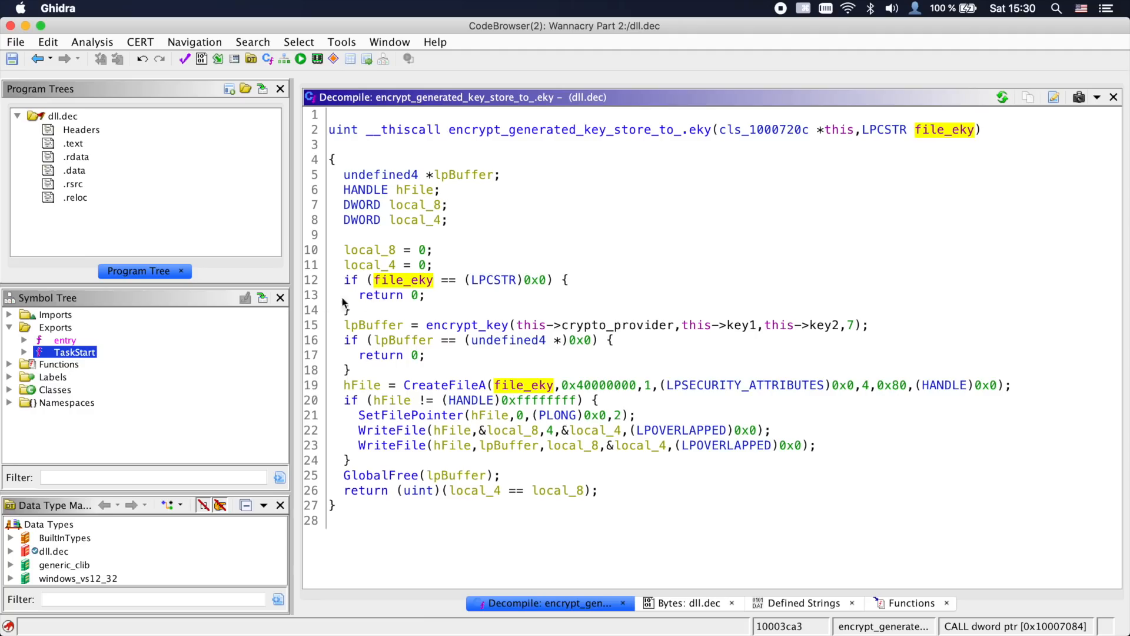
mouse_move(34, 59)
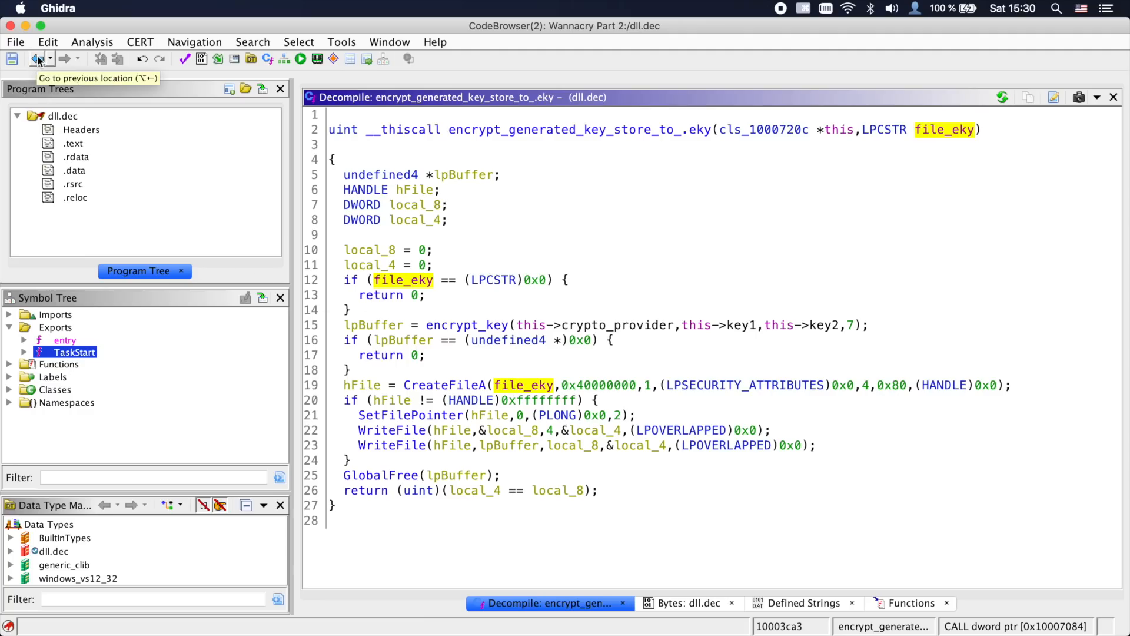
mouse_move(470, 465)
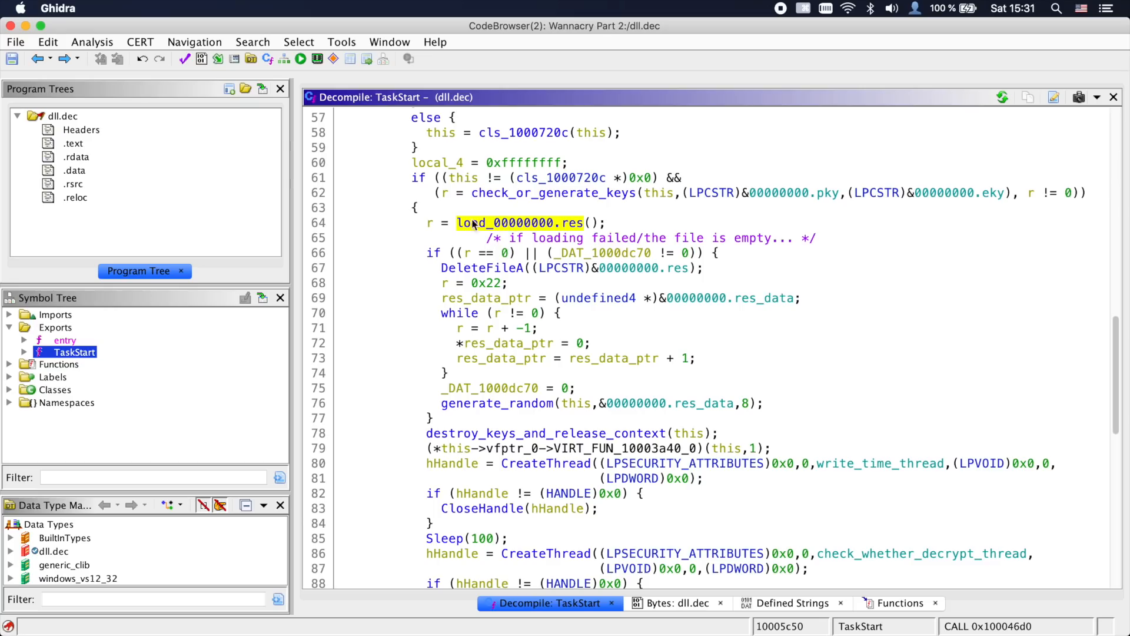
mouse_move(518, 230)
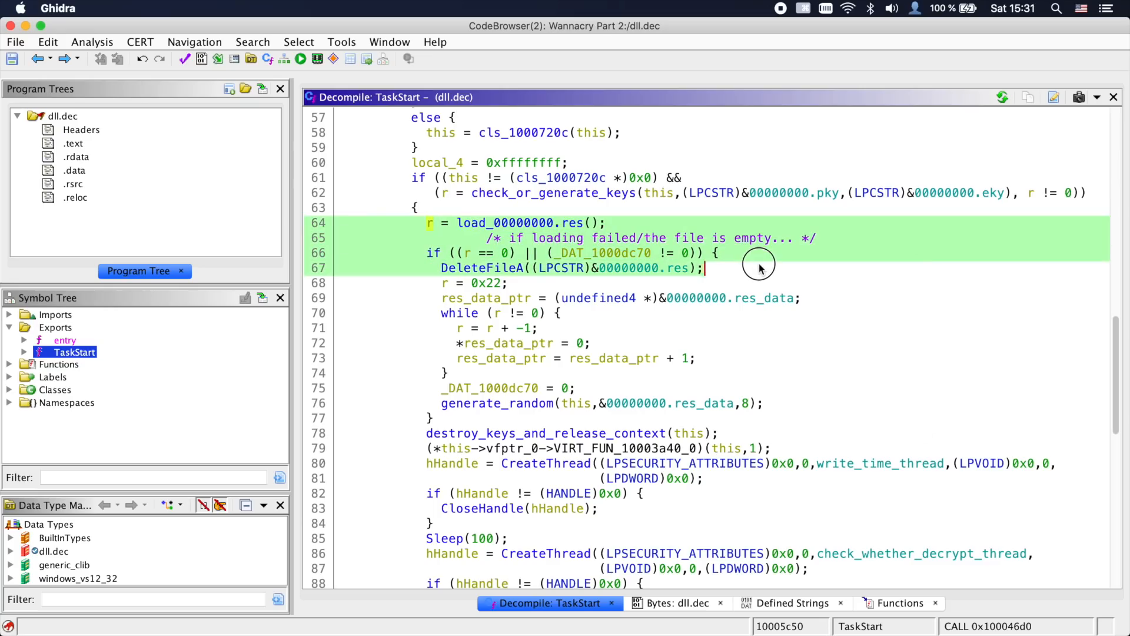
click(702, 268)
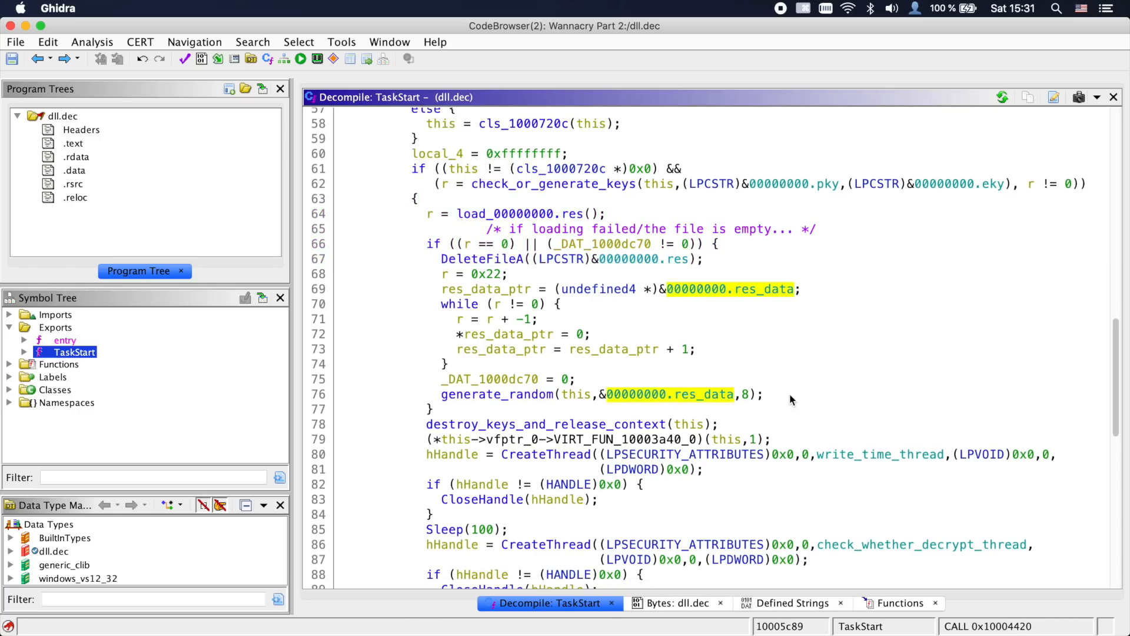
scroll(down, 3)
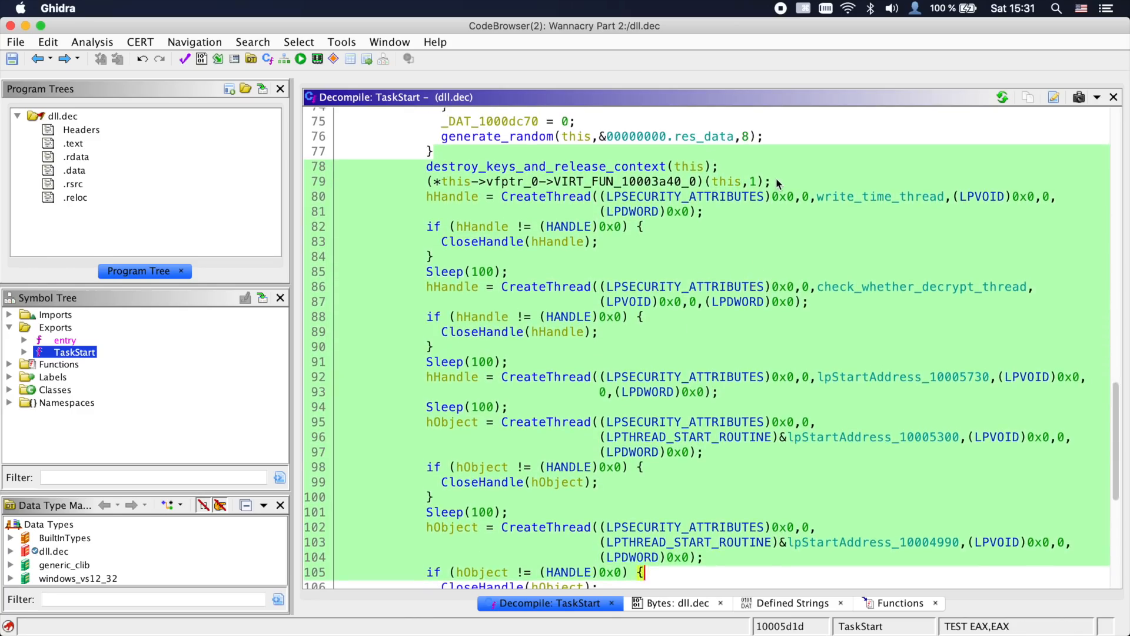
click(880, 197)
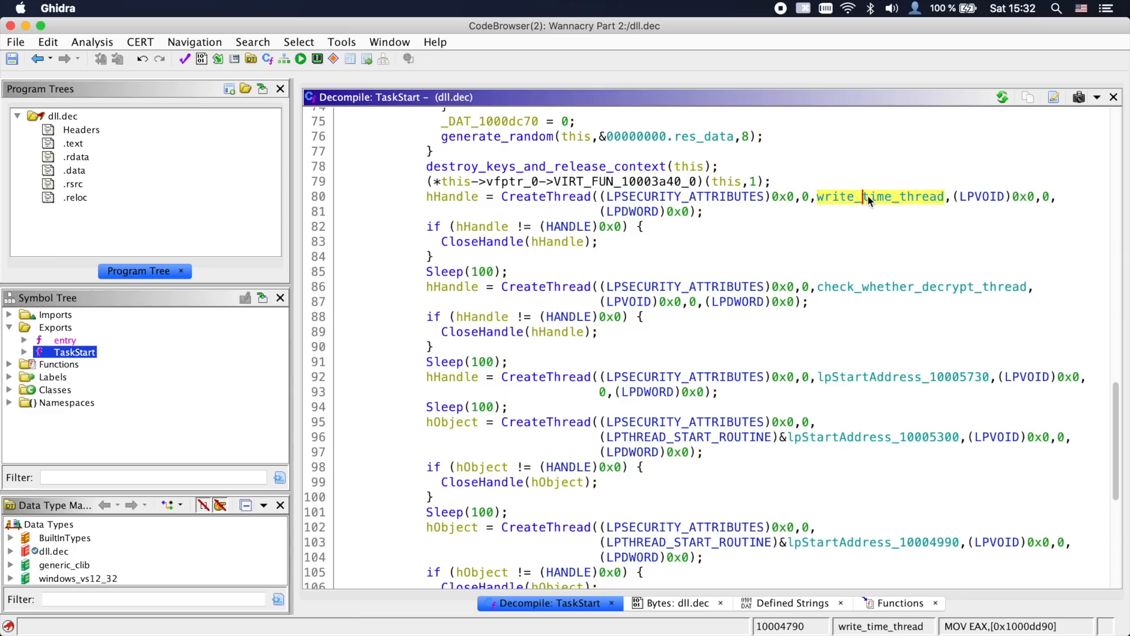
In write_time_thread, select ExitThread and bring up its signature for editing
double_click(881, 197)
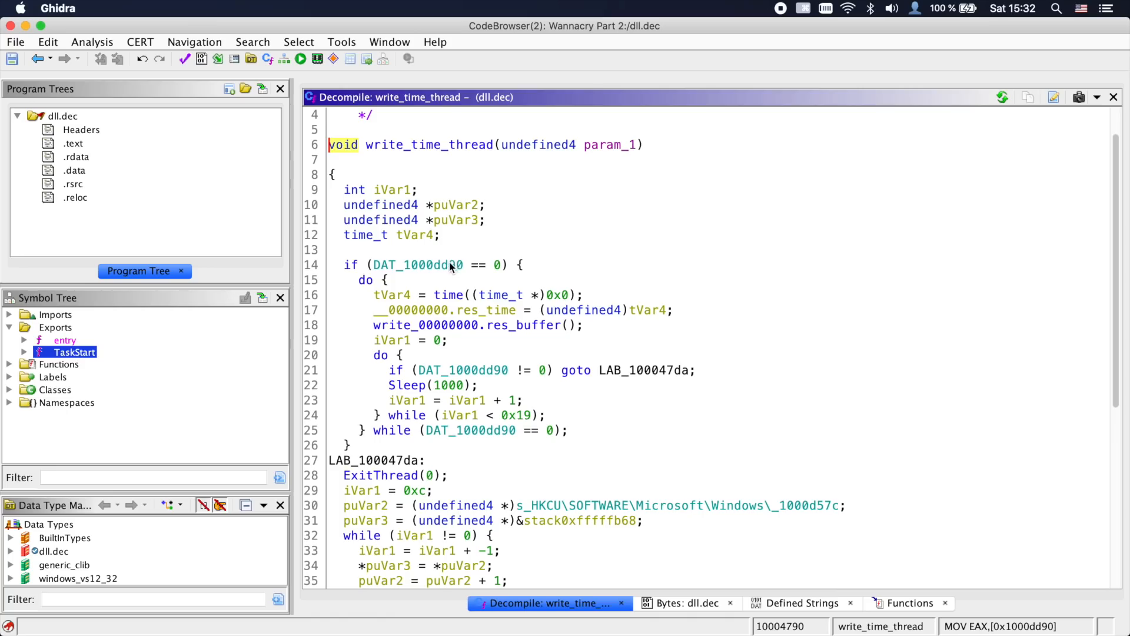
mouse_move(396, 294)
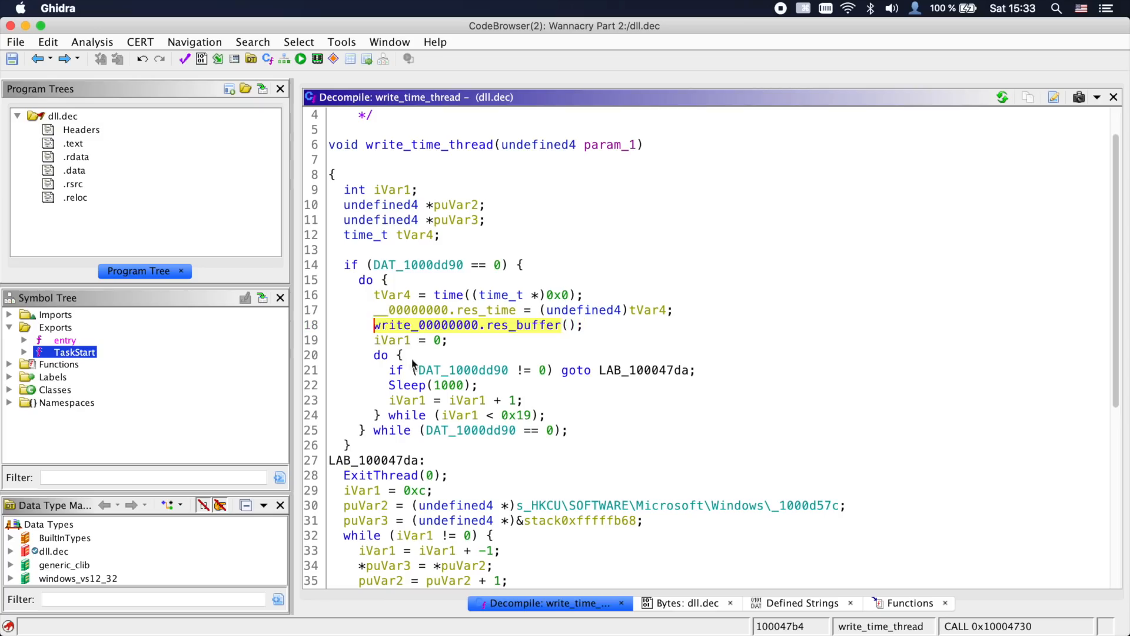
mouse_move(598, 435)
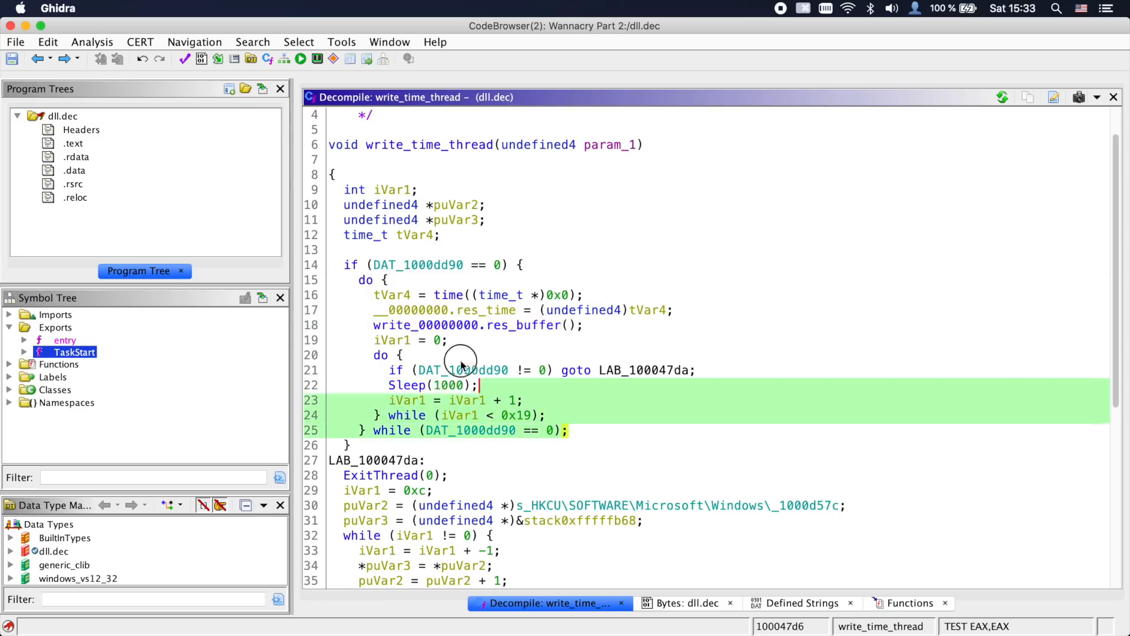
click(644, 369)
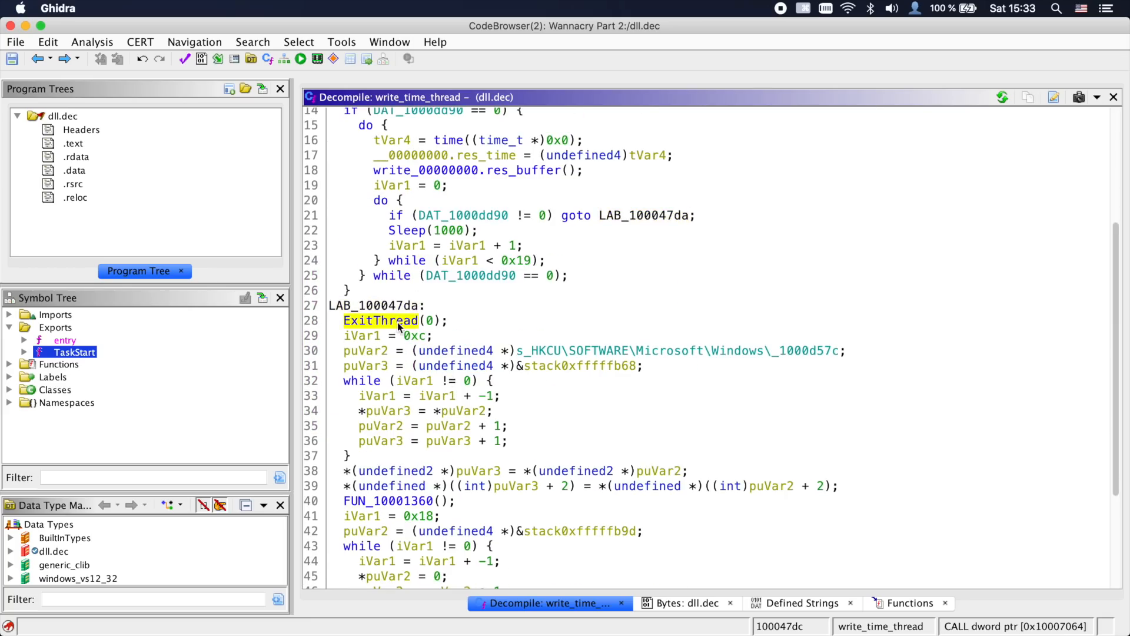
scroll(down, 3)
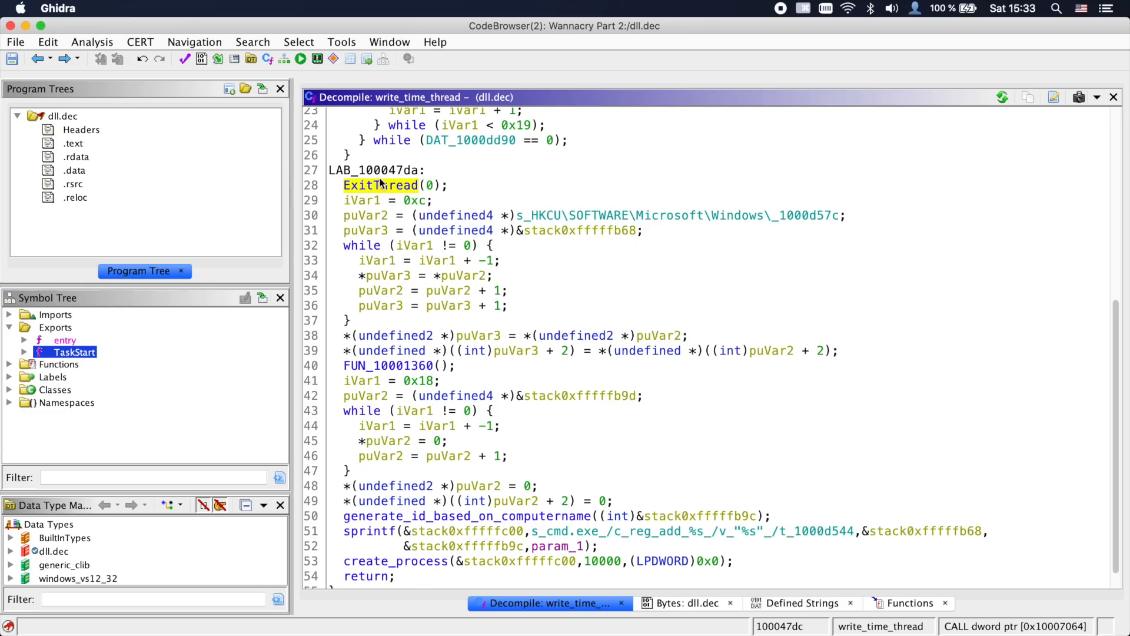
double_click(382, 185)
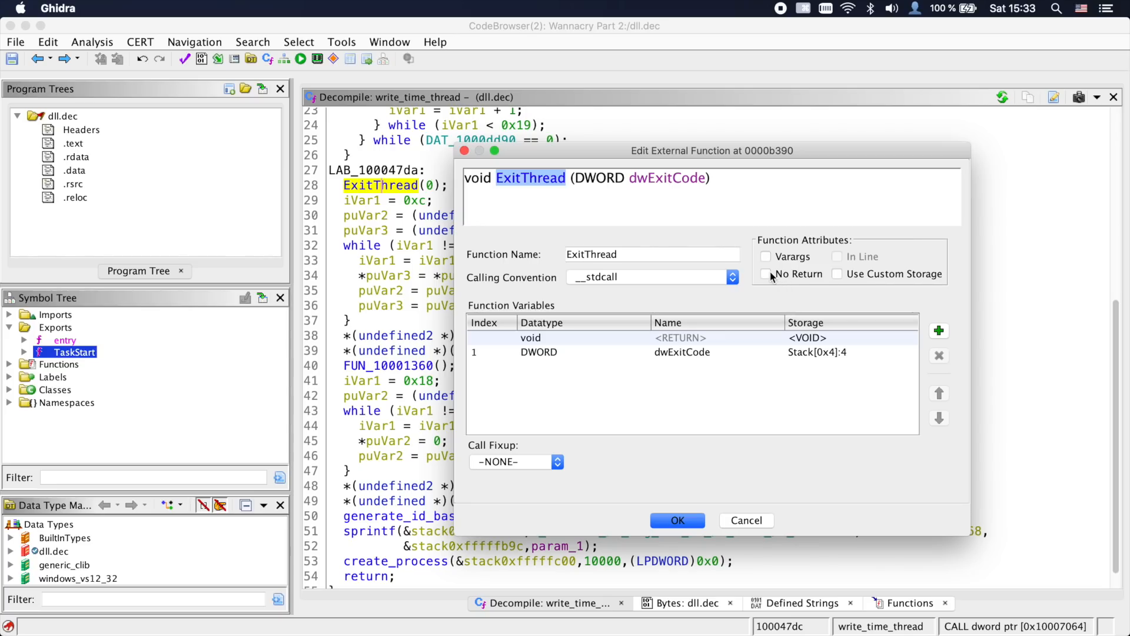
Mark ExitThread as No Return and confirm the change
click(766, 275)
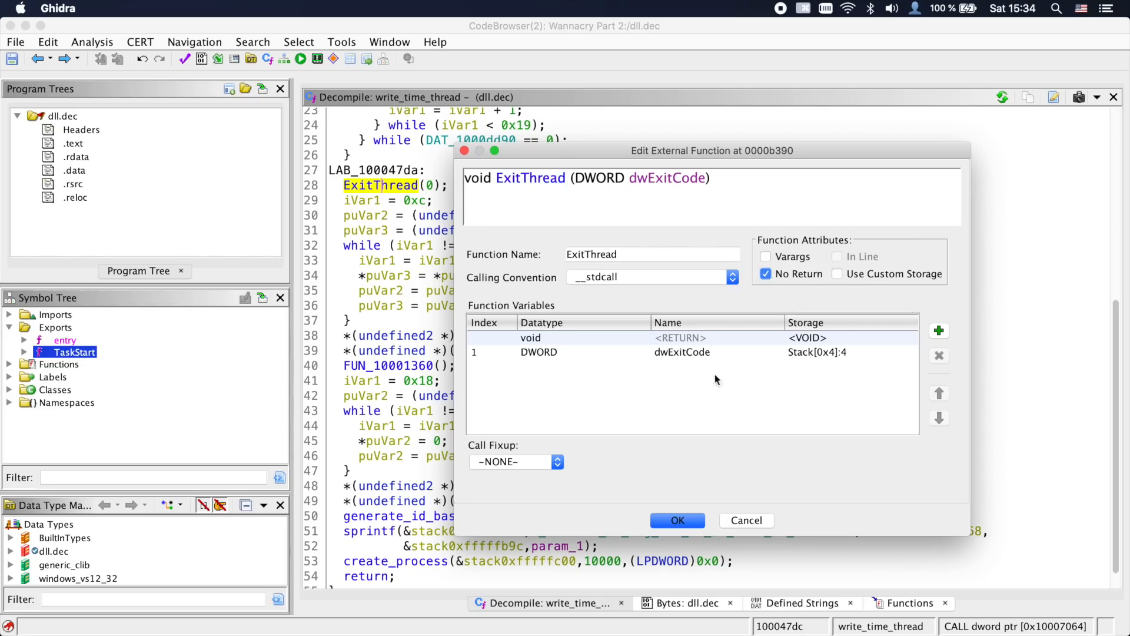
click(675, 520)
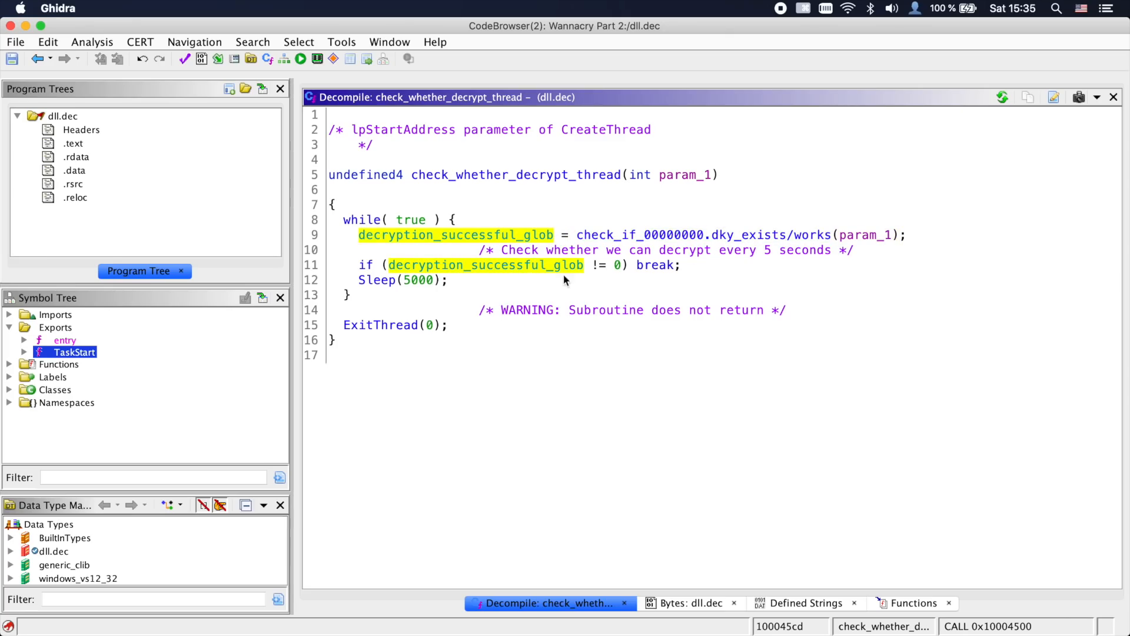
Review check_whether_decrypt_thread's no-return warning and return to TaskStart
double_click(76, 352)
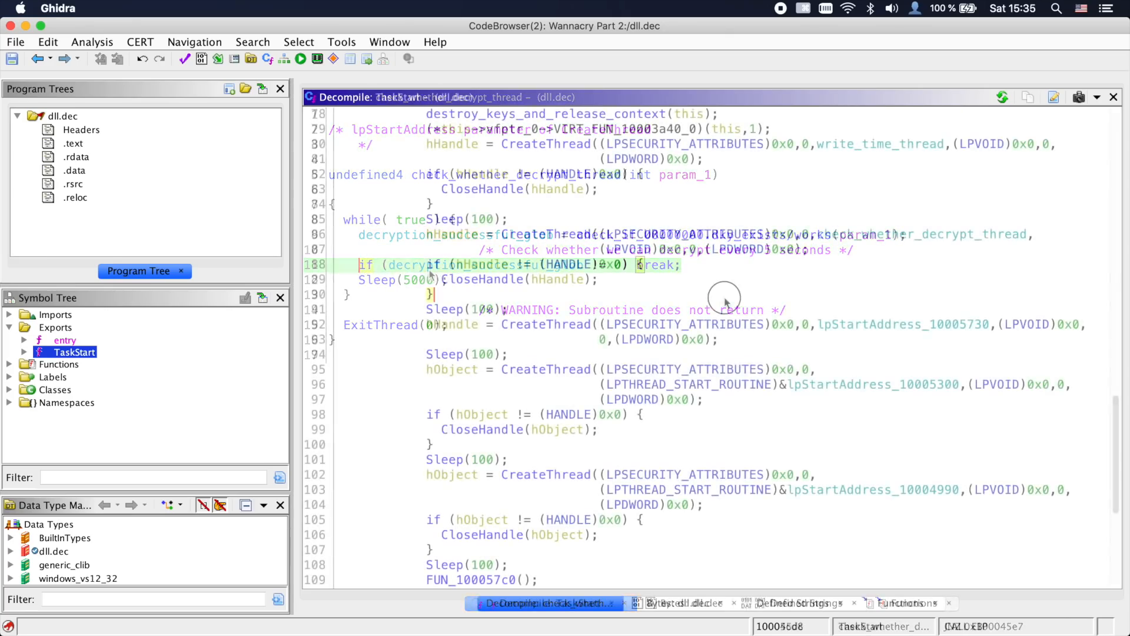